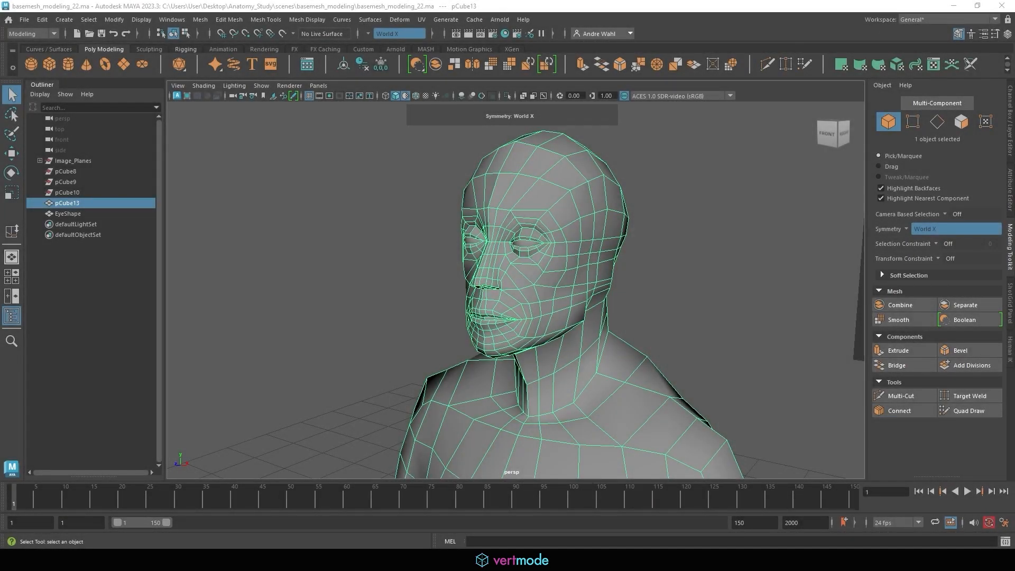
mouse_move(645, 235)
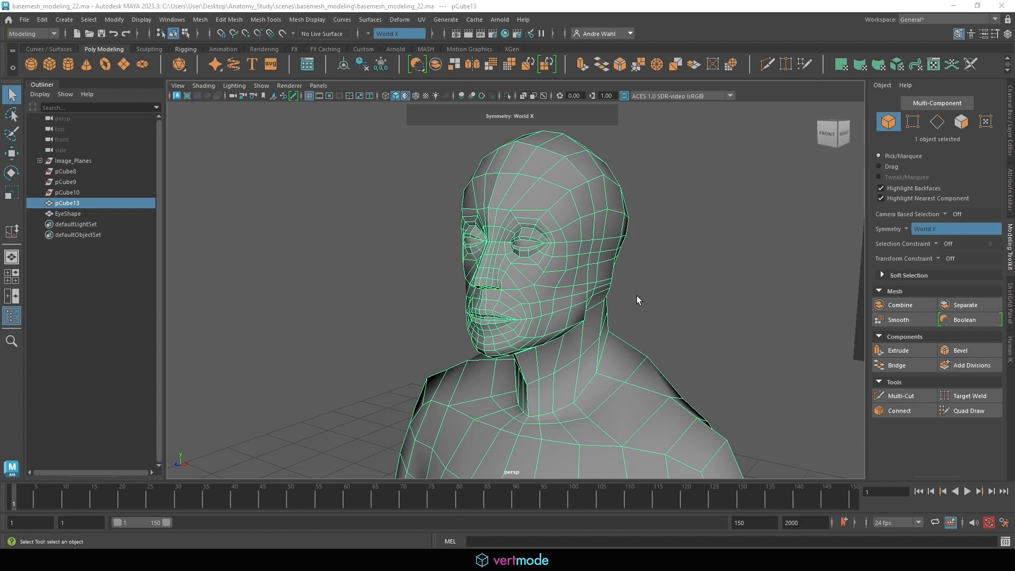
mouse_move(643, 306)
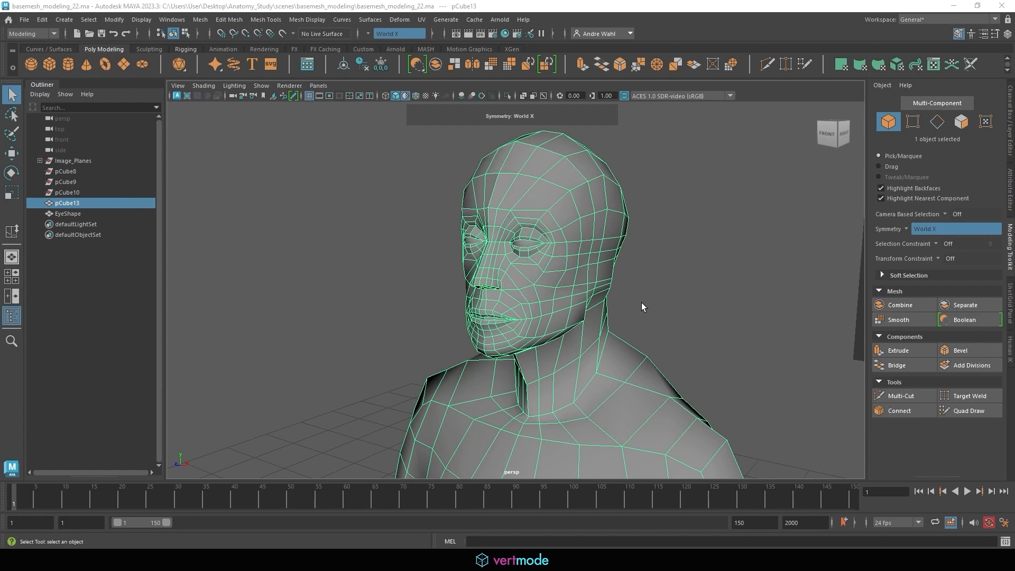
mouse_move(649, 304)
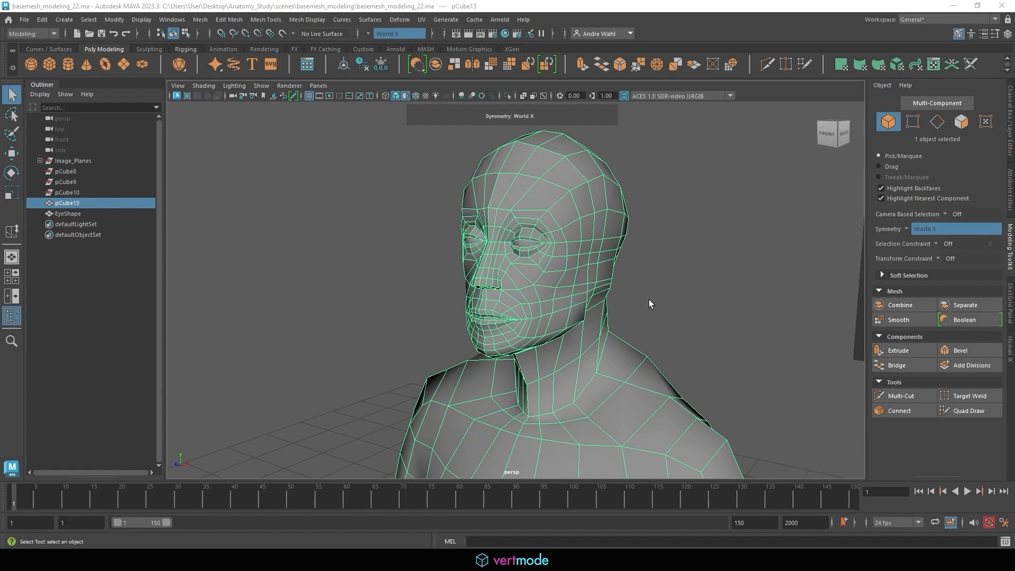
mouse_move(633, 294)
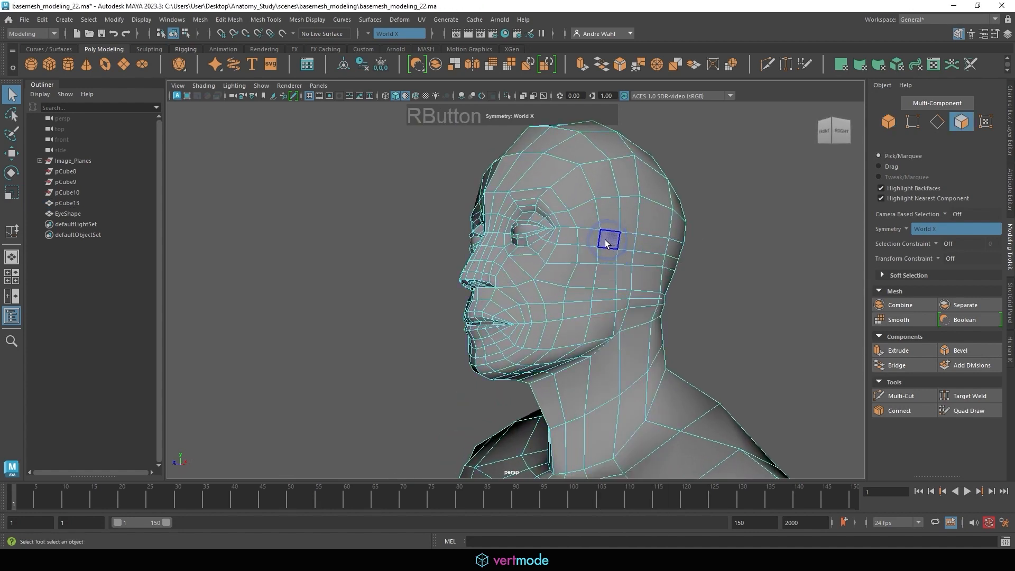
- Select the block of faces on the head's side where the ear goes, deselecting one extra face
left_click(607, 237)
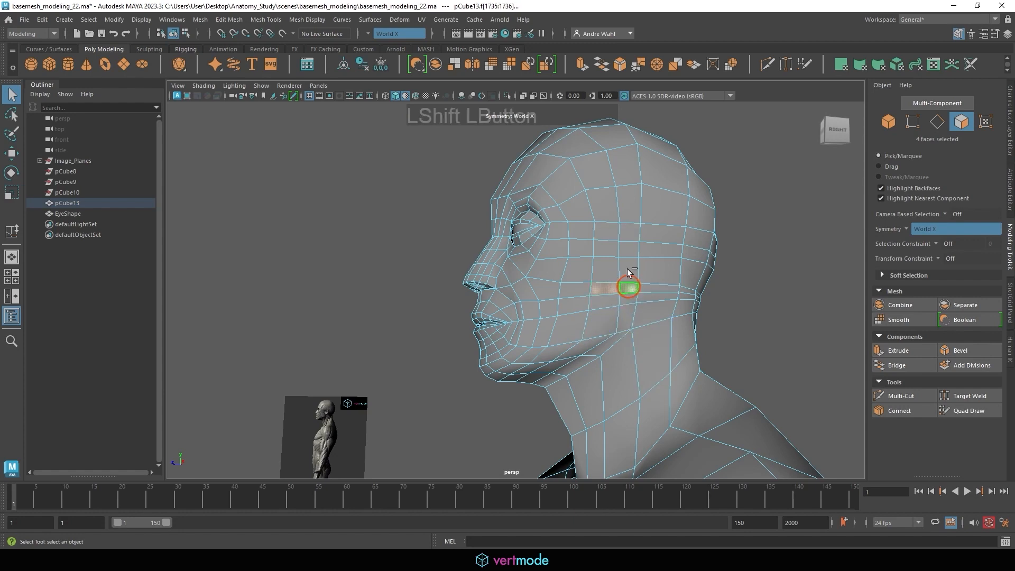
left_click(659, 271)
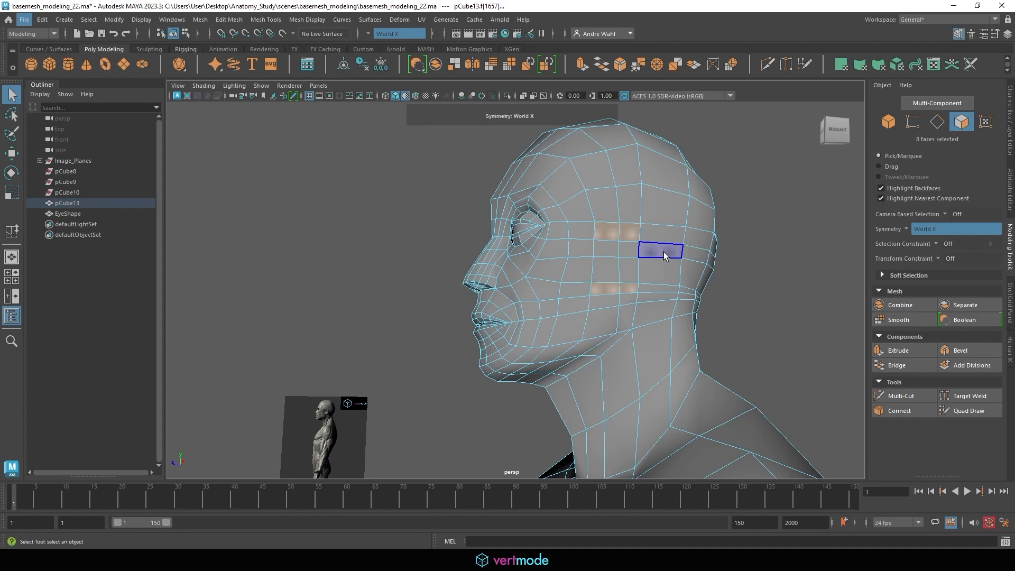
left_click_drag(663, 253, 583, 305)
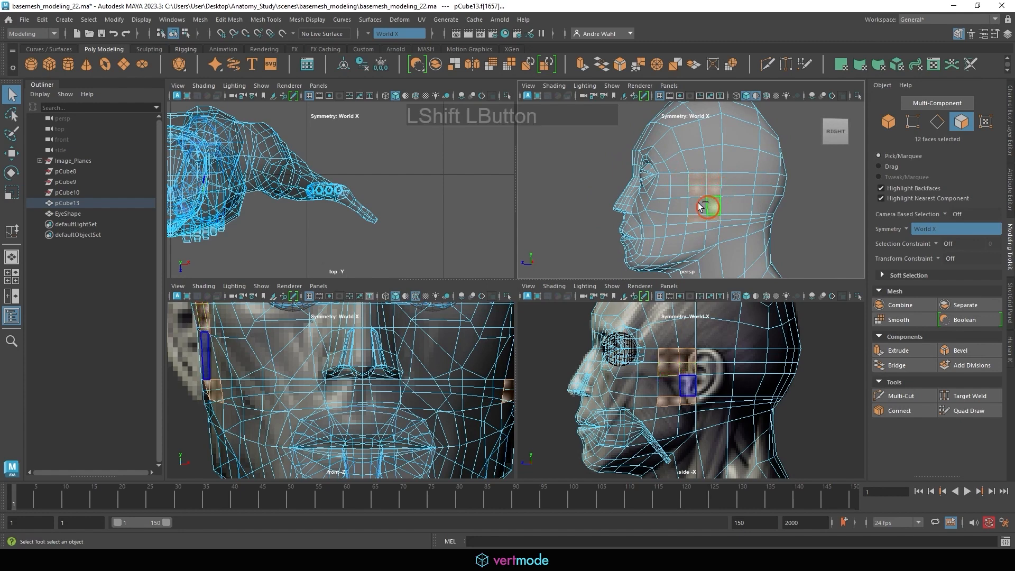
left_click(698, 206)
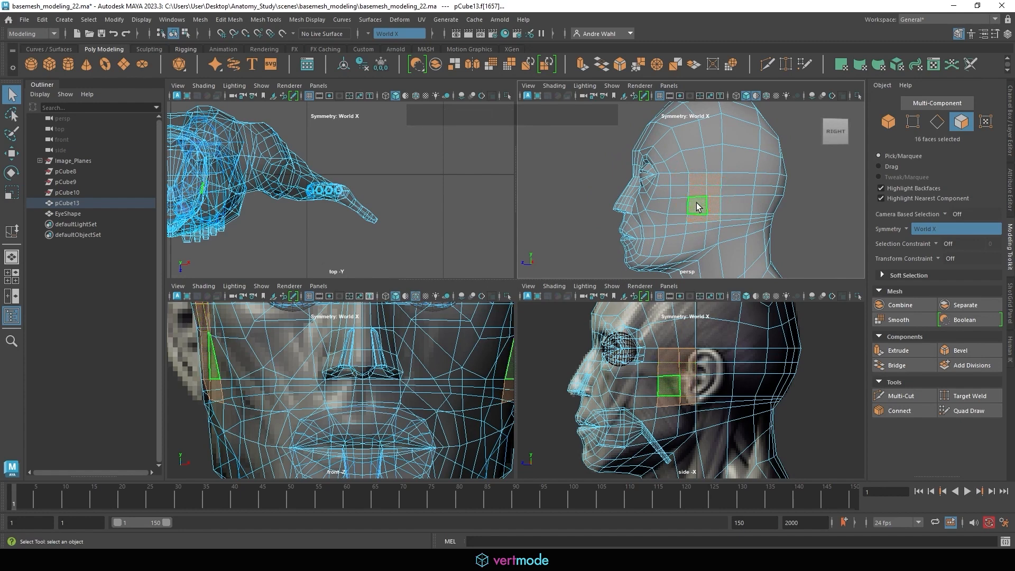
left_click(715, 191)
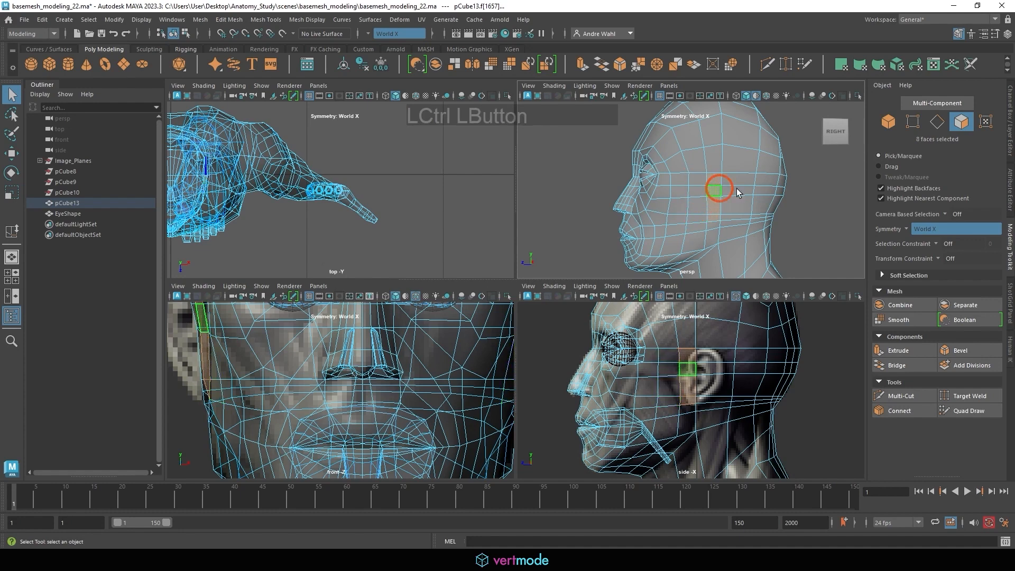
left_click(735, 217)
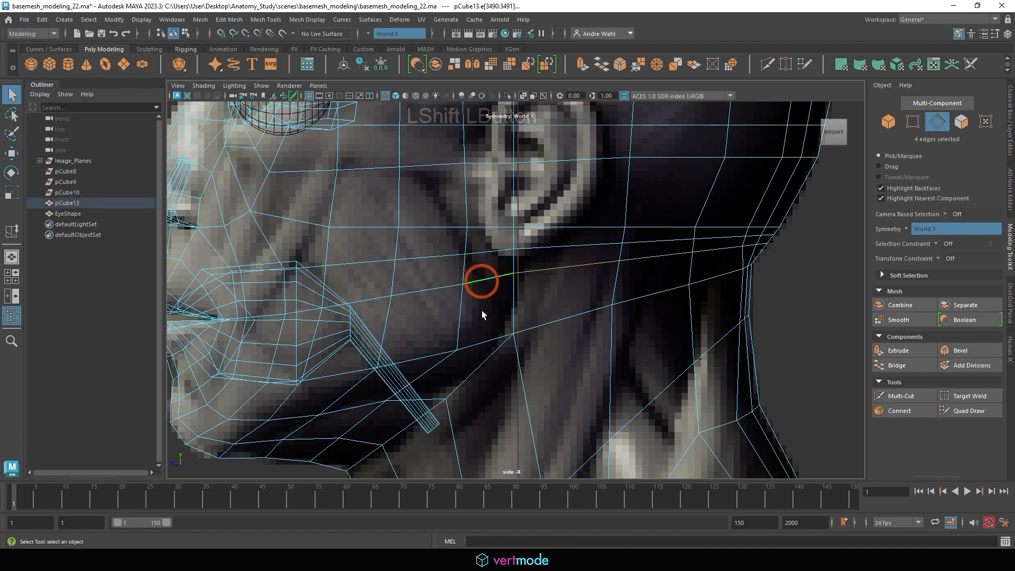
- Refine the selection to the sixteen faces over the reference ear
left_click(265, 19)
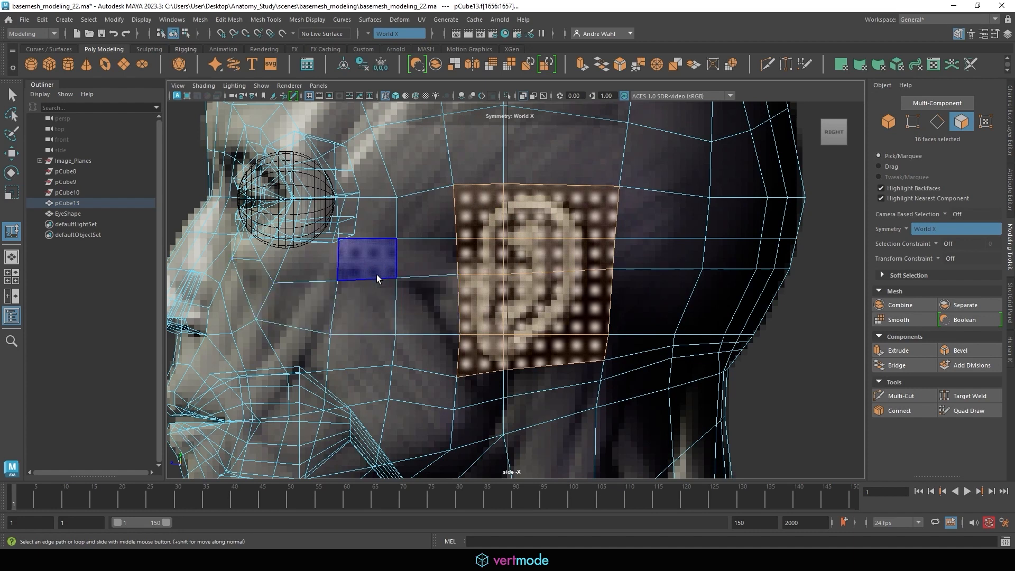
- Extrude the ear faces with an inset offset of about 0.32
left_click(897, 351)
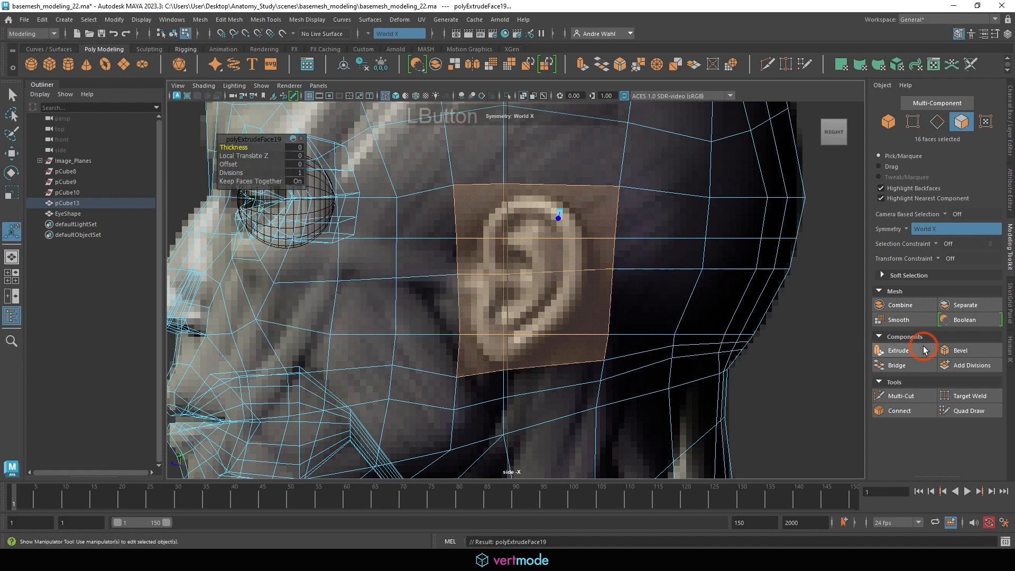
left_click_drag(252, 164, 272, 164)
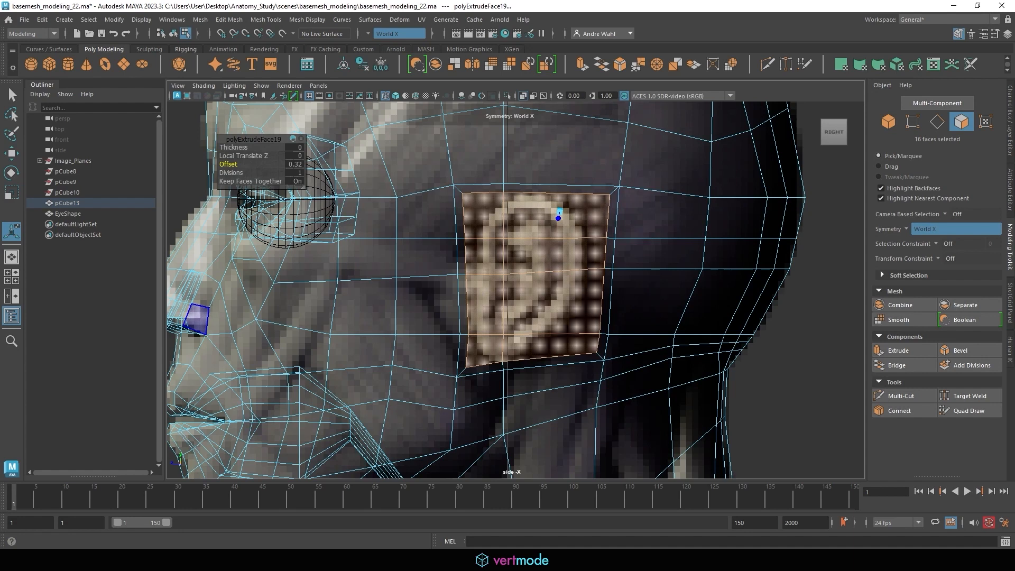
right_click(696, 201)
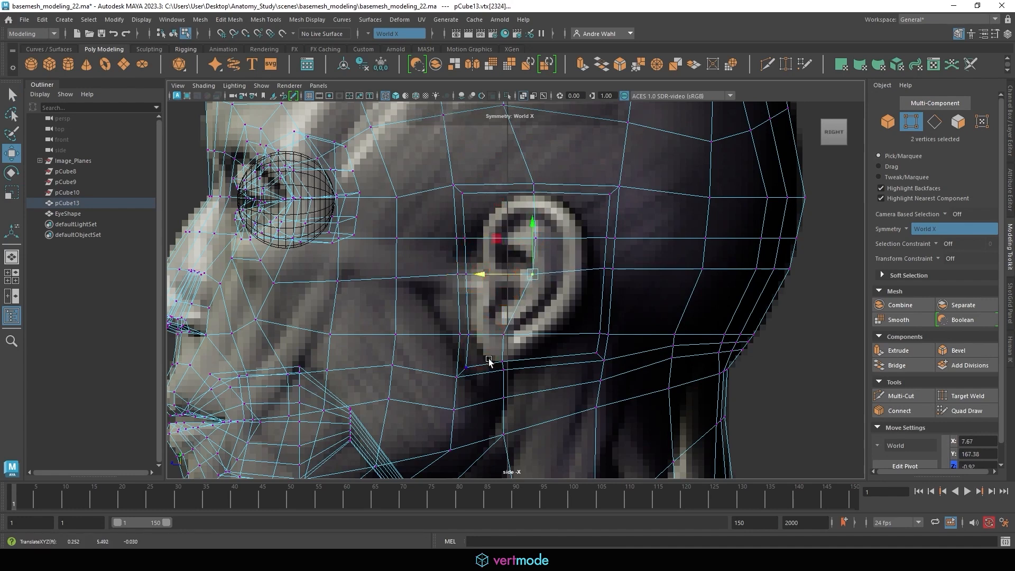
- Move the lower ear-loop vertices onto the reference earlobe outline
left_click_drag(489, 363, 489, 327)
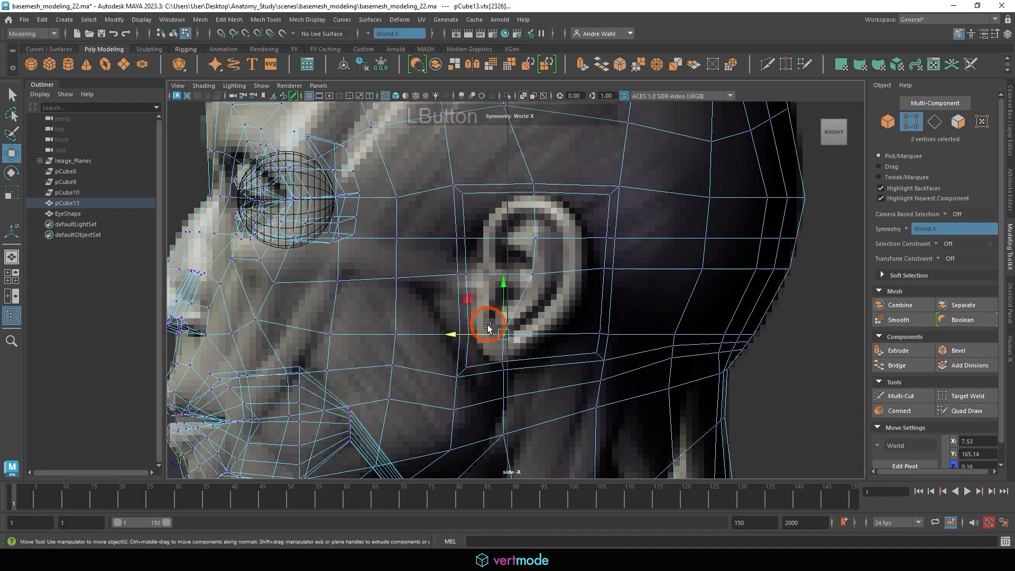
left_click_drag(488, 327, 502, 350)
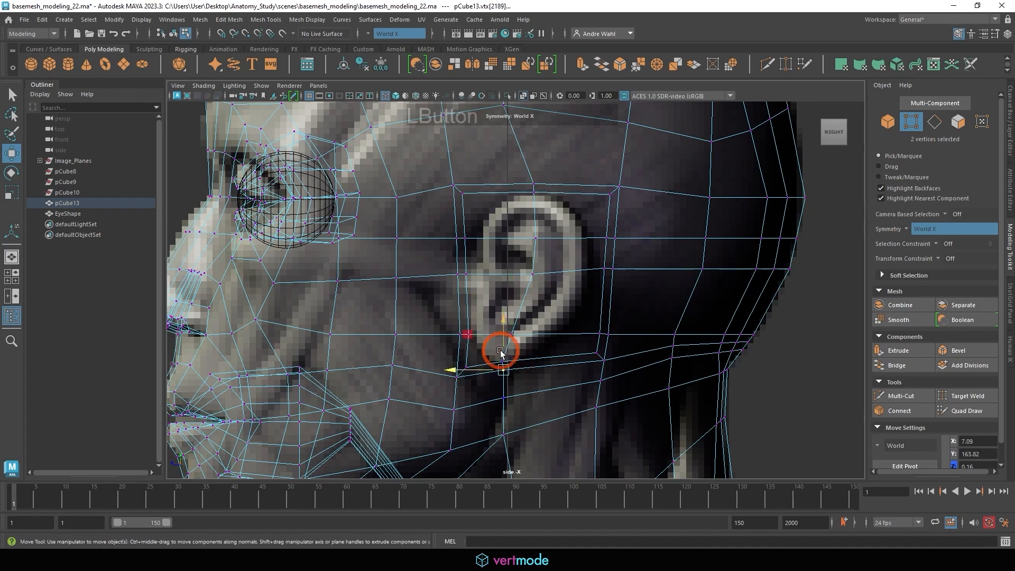
left_click_drag(502, 350, 502, 369)
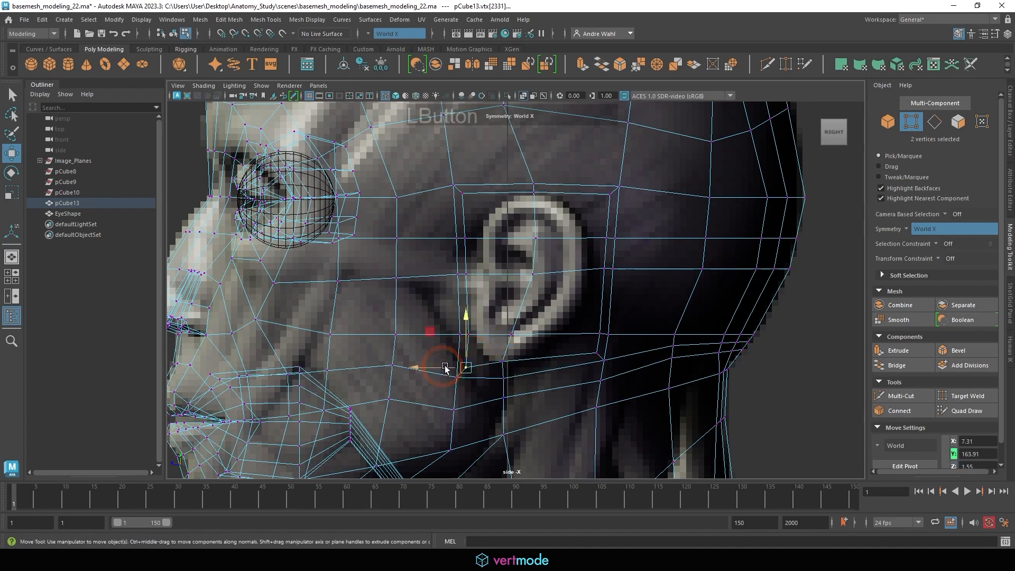
left_click_drag(443, 366, 473, 333)
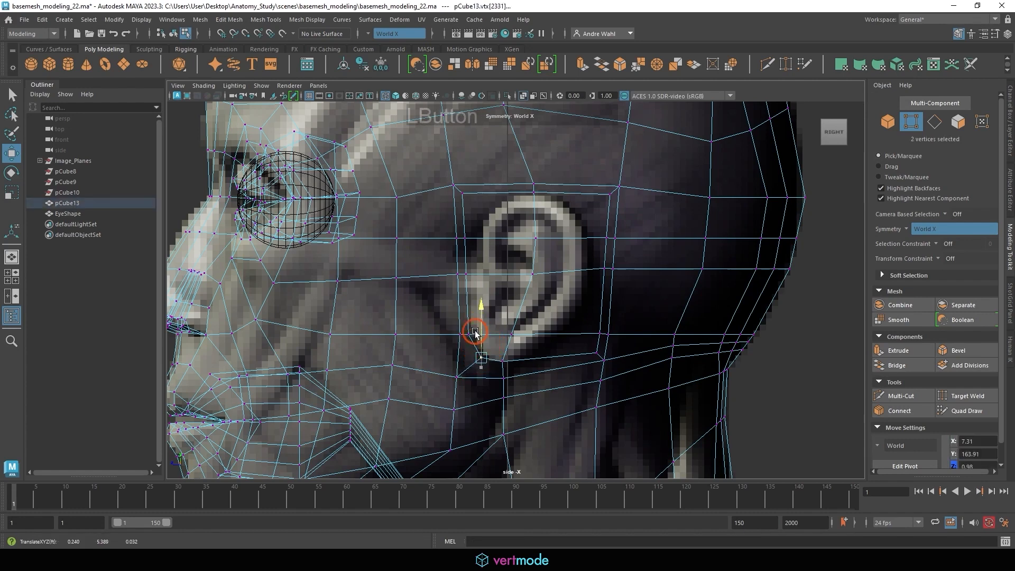
left_click_drag(475, 332, 512, 343)
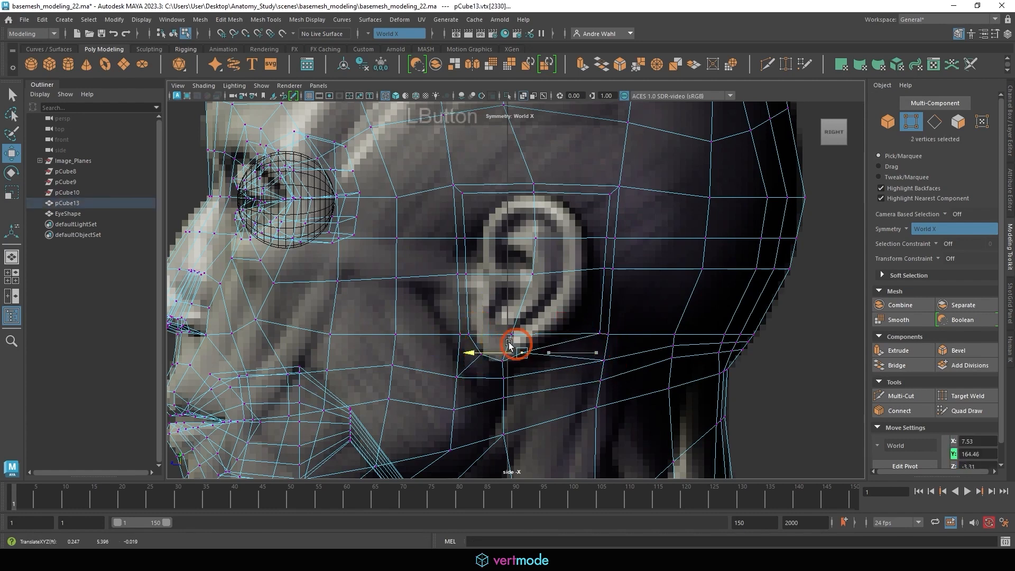
left_click_drag(515, 344, 600, 323)
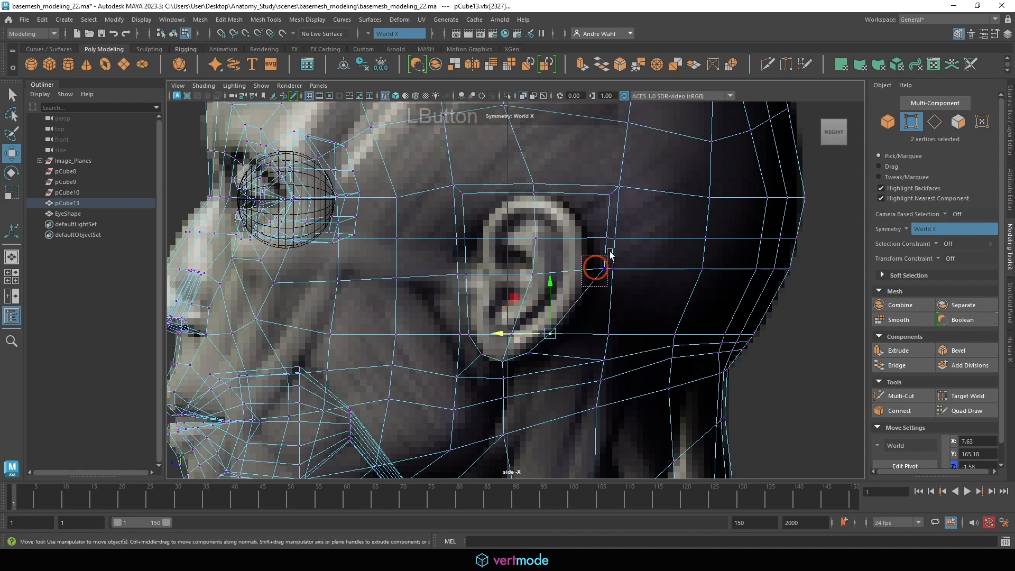
- Place the rear, top, front and inner ear-loop vertices along the reference ear rim
left_click_drag(608, 252, 590, 269)
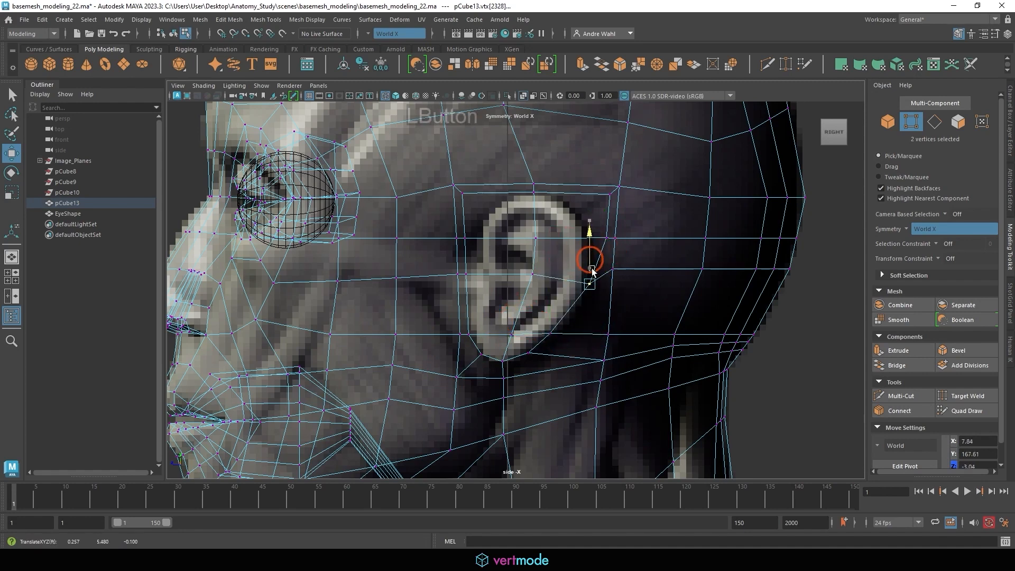
left_click_drag(589, 263, 563, 288)
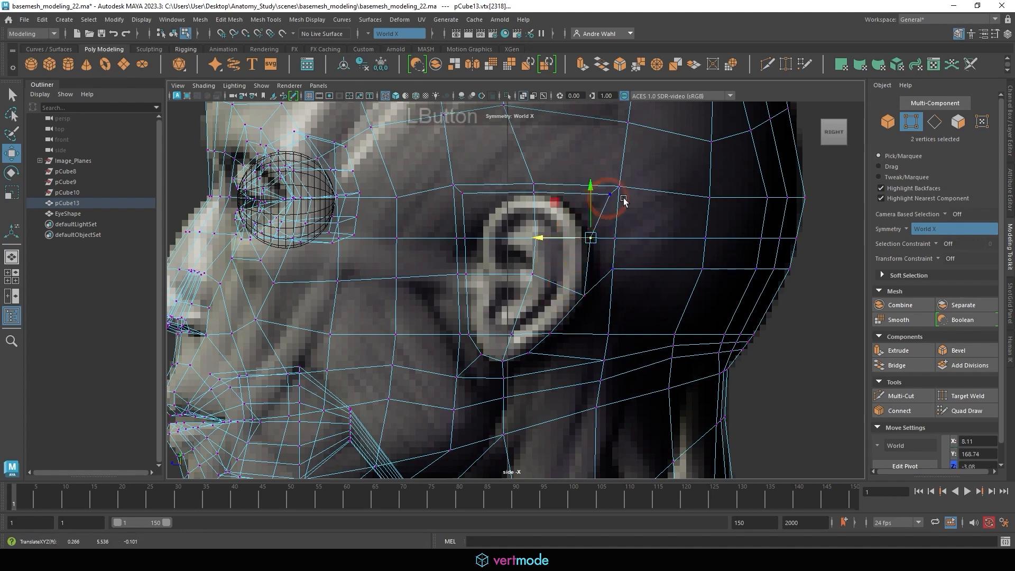
left_click_drag(622, 197, 551, 196)
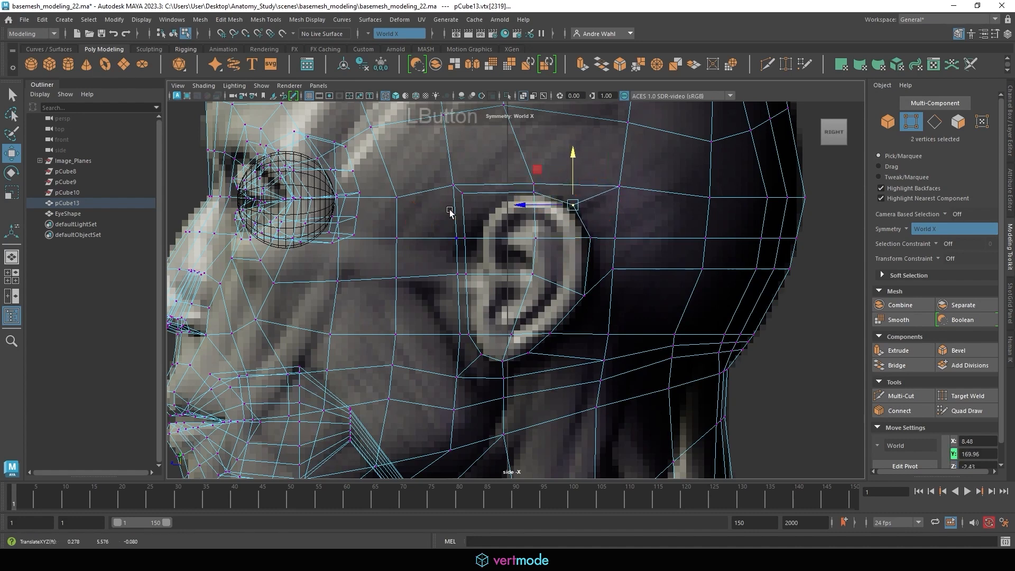
left_click_drag(574, 204, 482, 194)
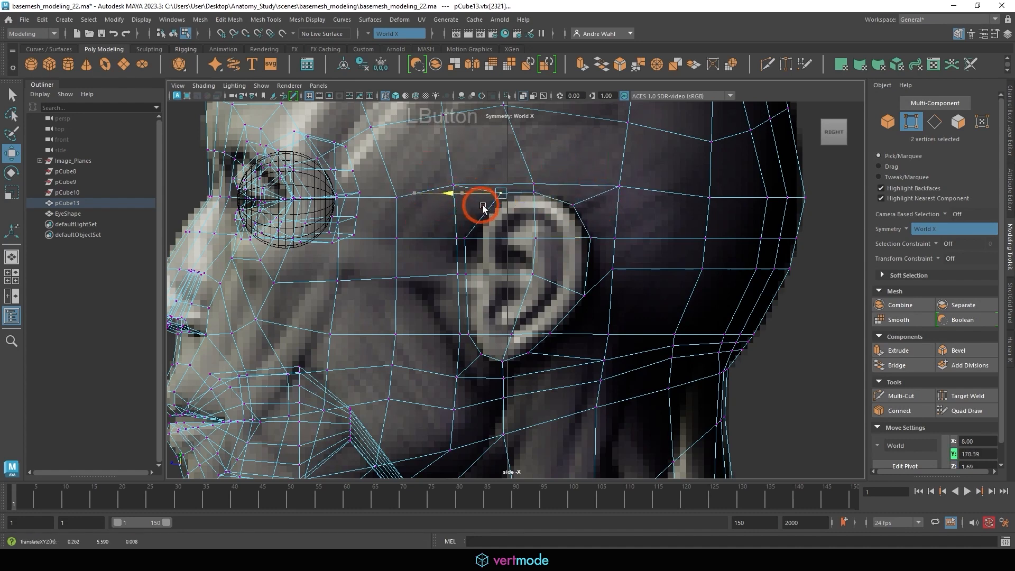
left_click_drag(482, 204, 456, 236)
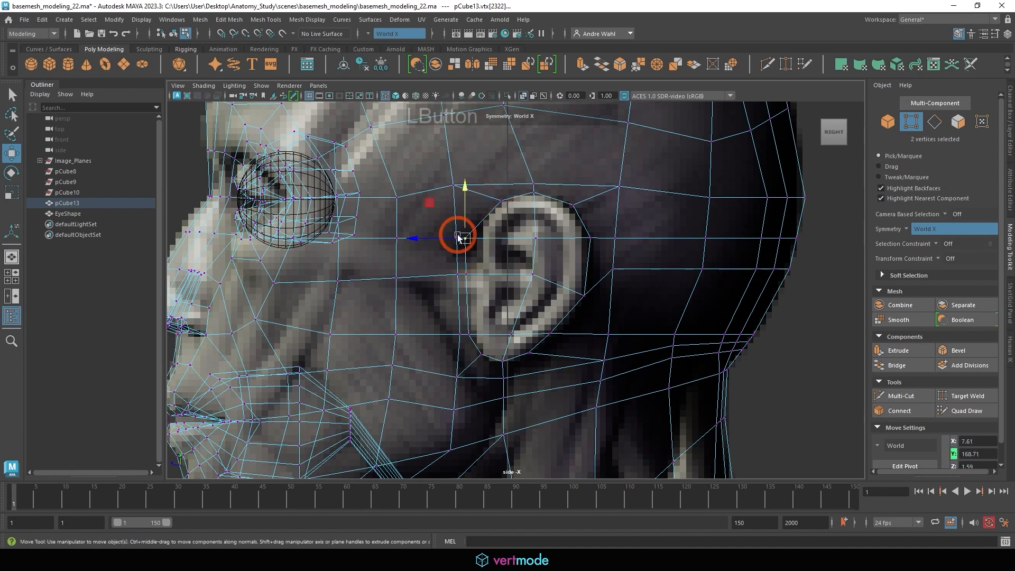
left_click_drag(457, 235, 444, 279)
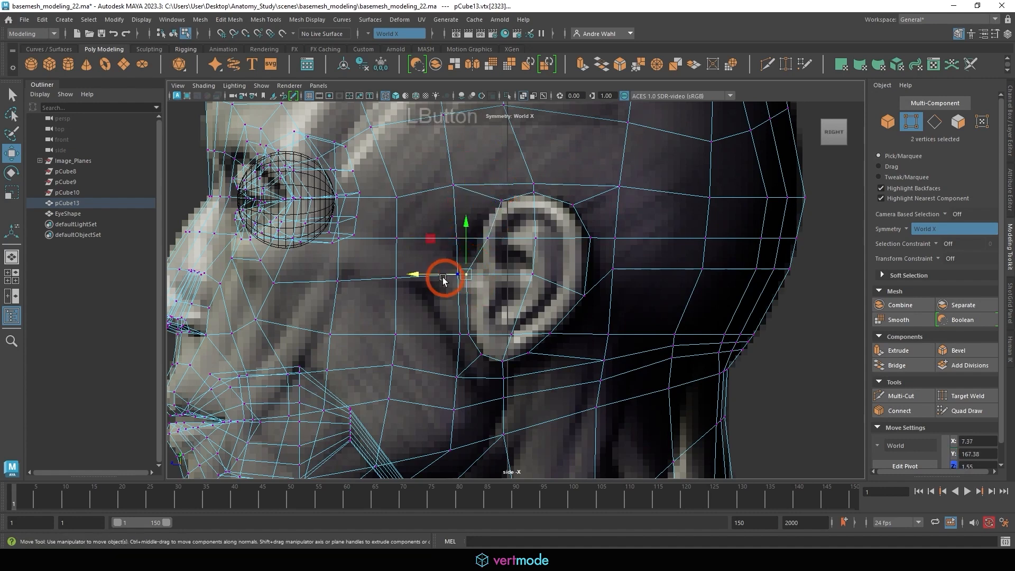
left_click_drag(444, 280, 460, 279)
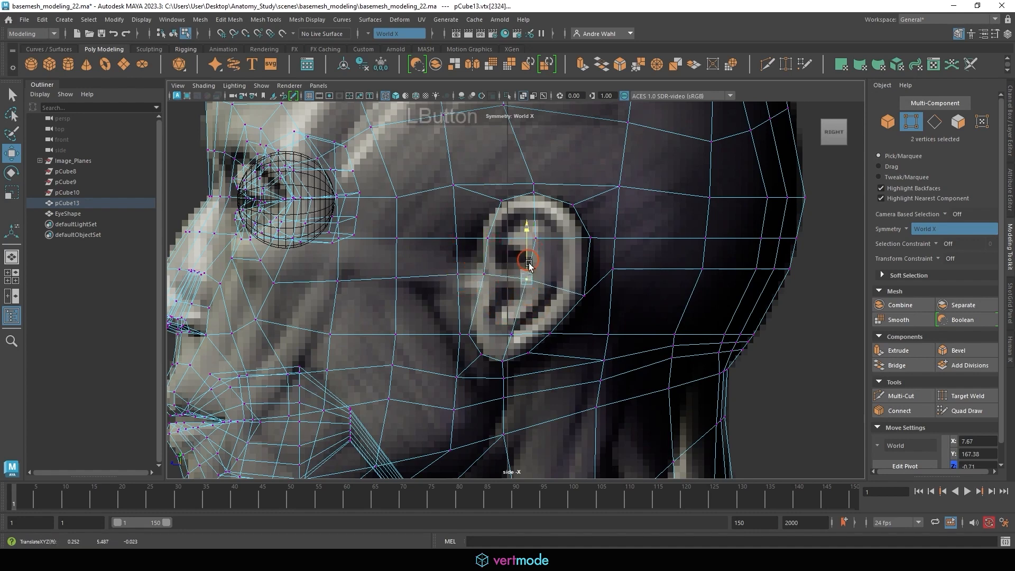
left_click_drag(528, 262, 463, 334)
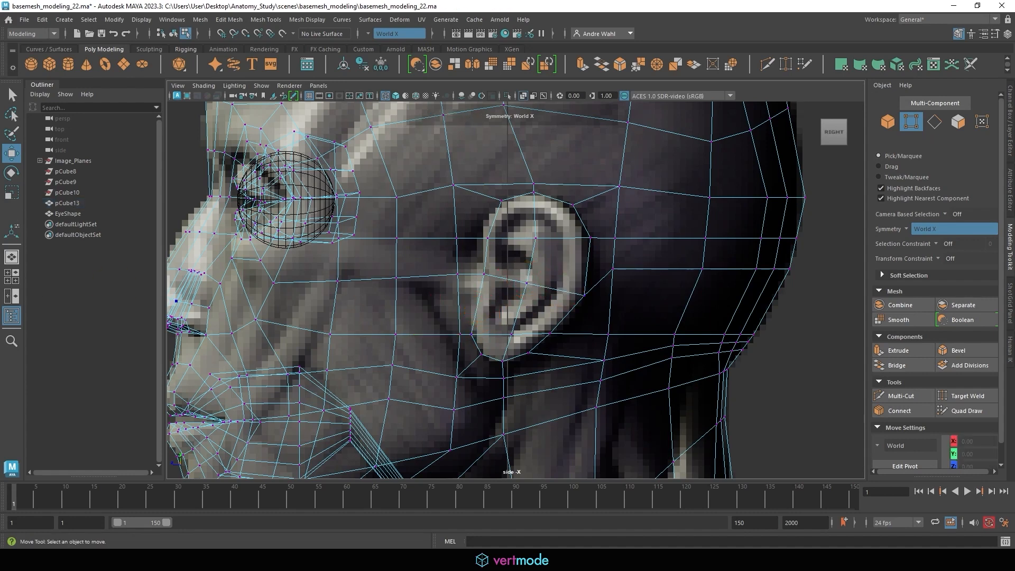
- Rotate and shift the sixteen ear faces so the patch tilts away from the head
key("space")
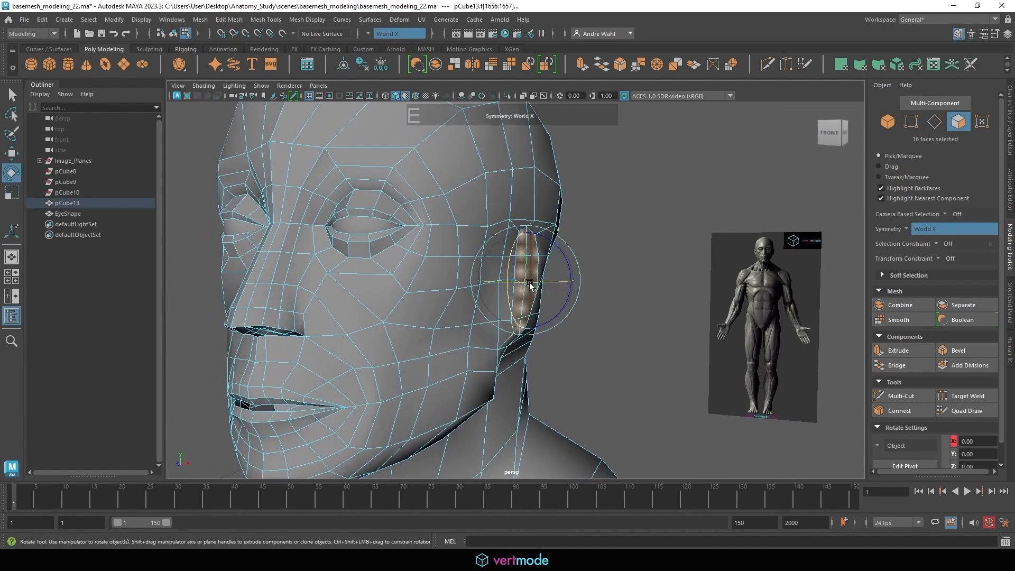
left_click_drag(531, 285, 511, 291)
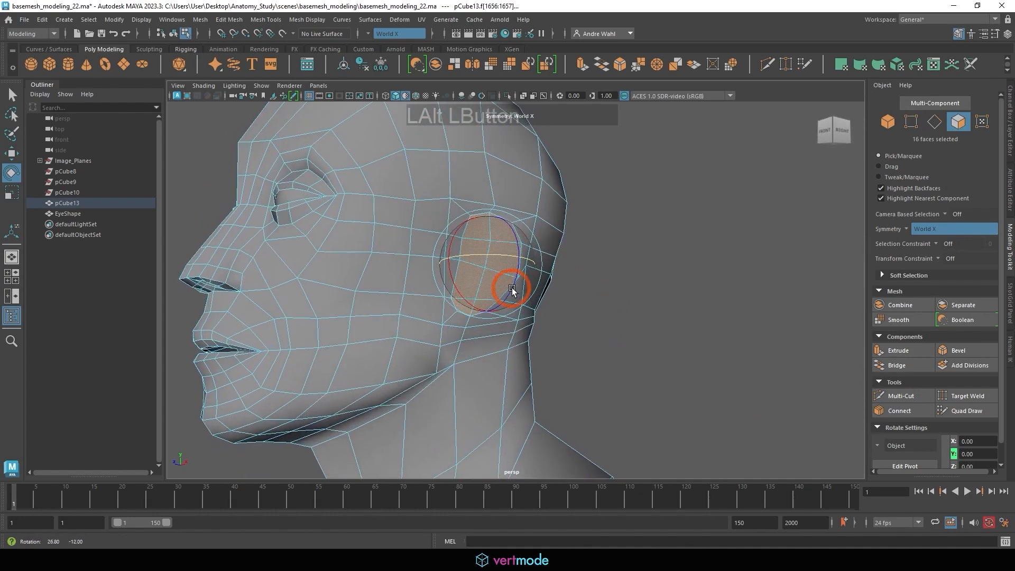
left_click_drag(512, 291, 622, 294)
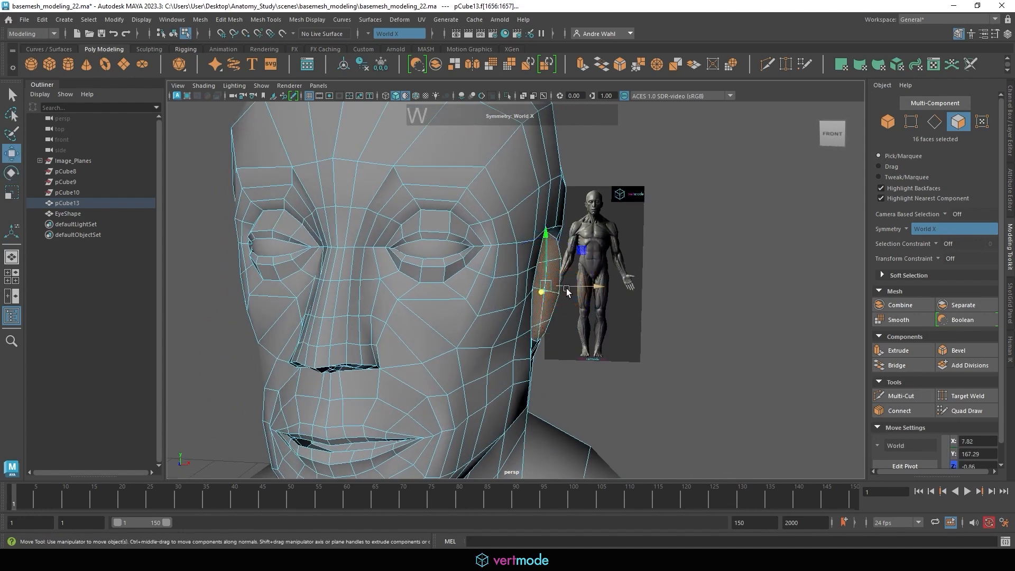
left_click_drag(567, 291, 464, 282)
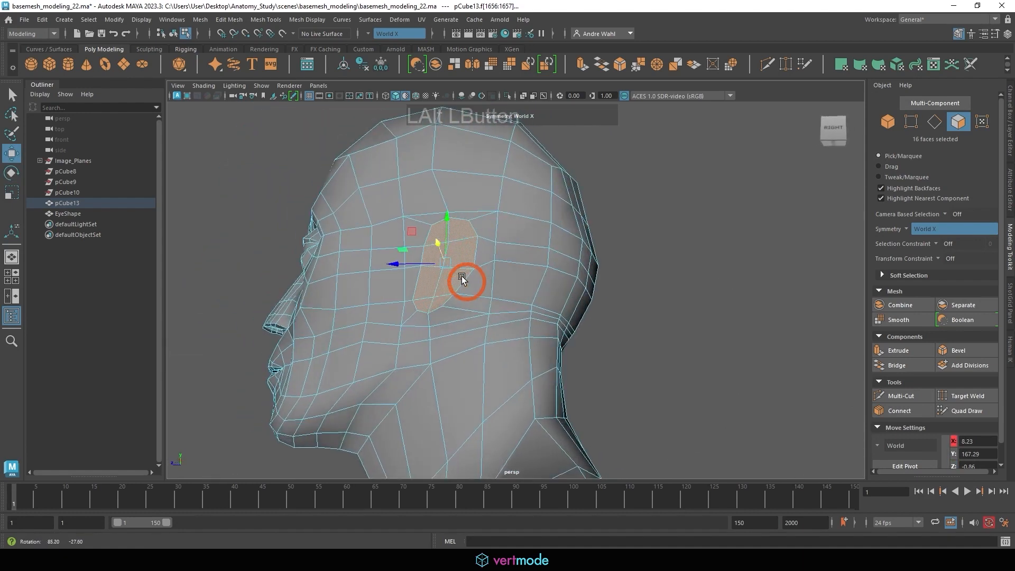
left_click_drag(467, 282, 444, 324)
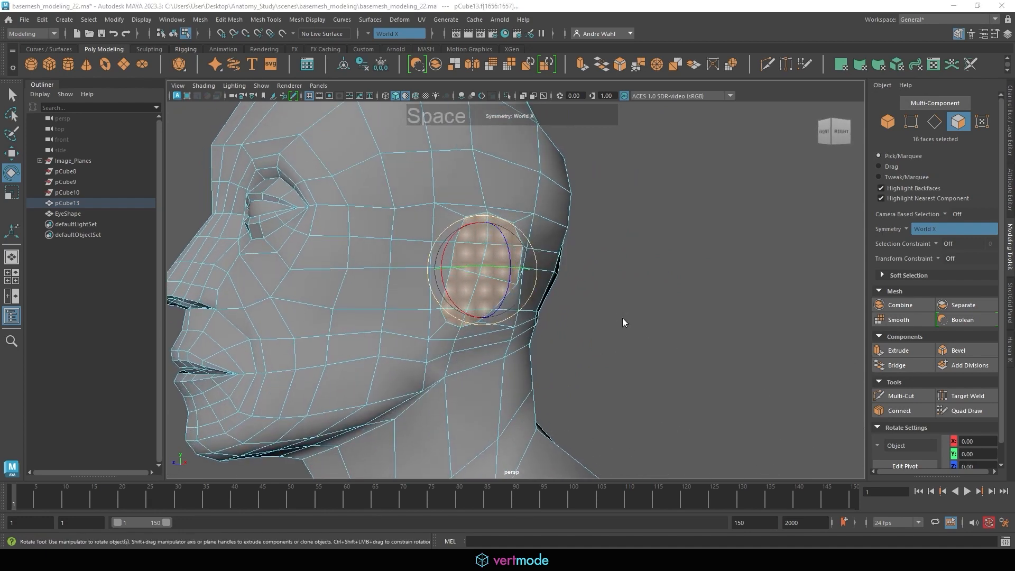
key("space")
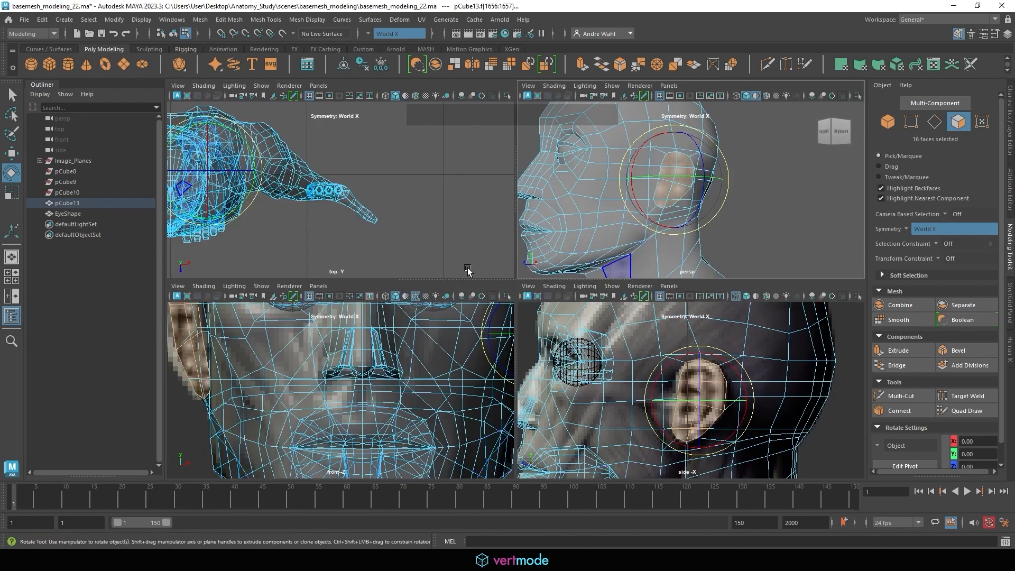
key("alt")
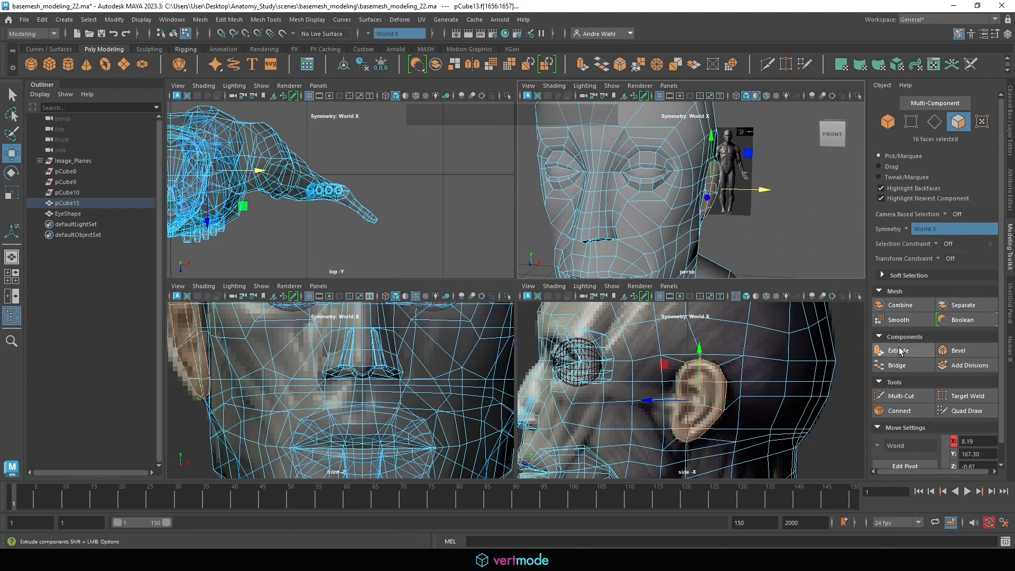
- Extrude the ear faces outward and inset them by about 0.51 for thickness
left_click(898, 350)
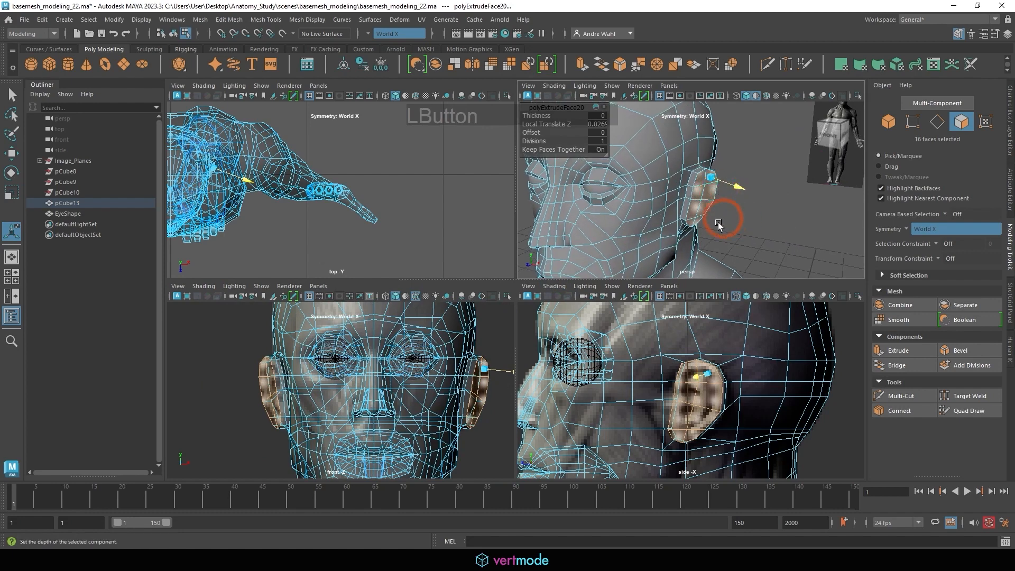
mouse_move(897, 350)
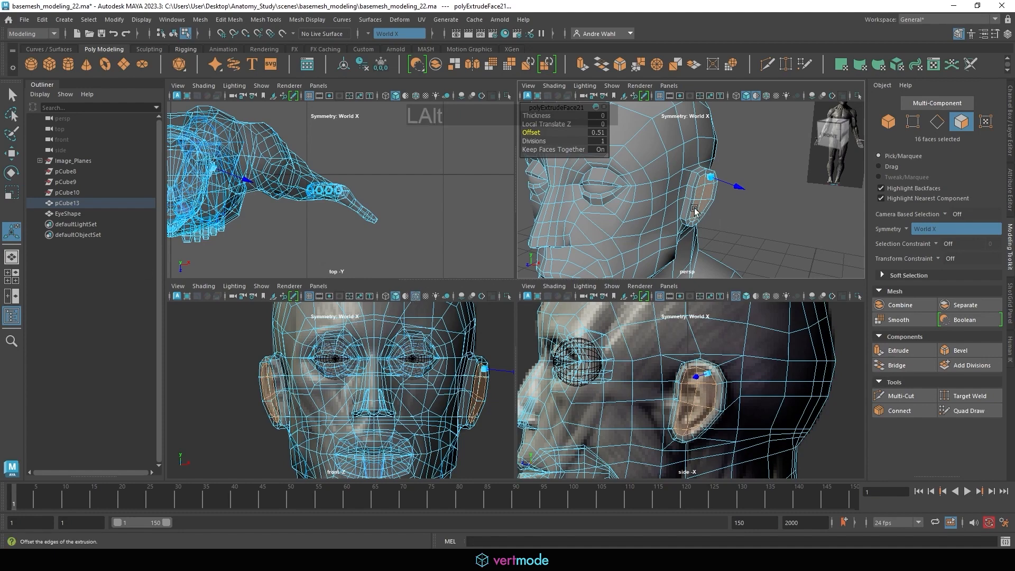
key("space")
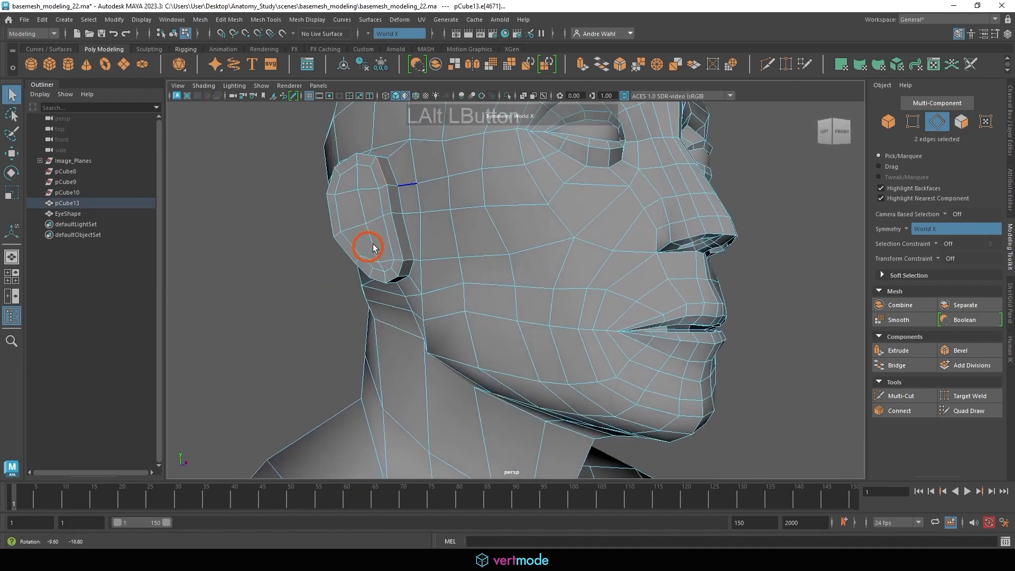
- Reposition the vertices around the ear's base so the ear blends into the head
left_click_drag(372, 247, 398, 258)
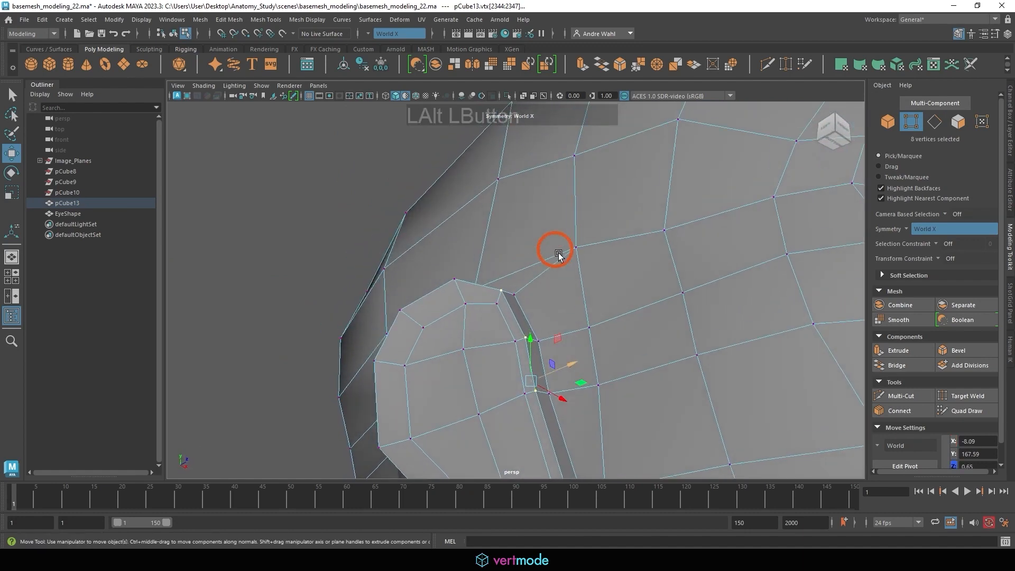
left_click_drag(557, 249, 496, 266)
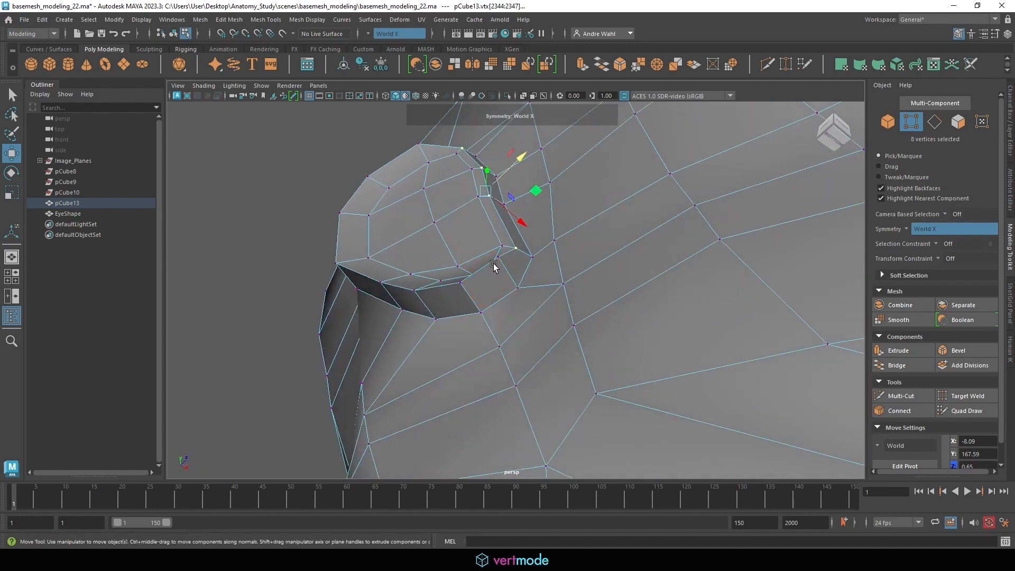
left_click(466, 287)
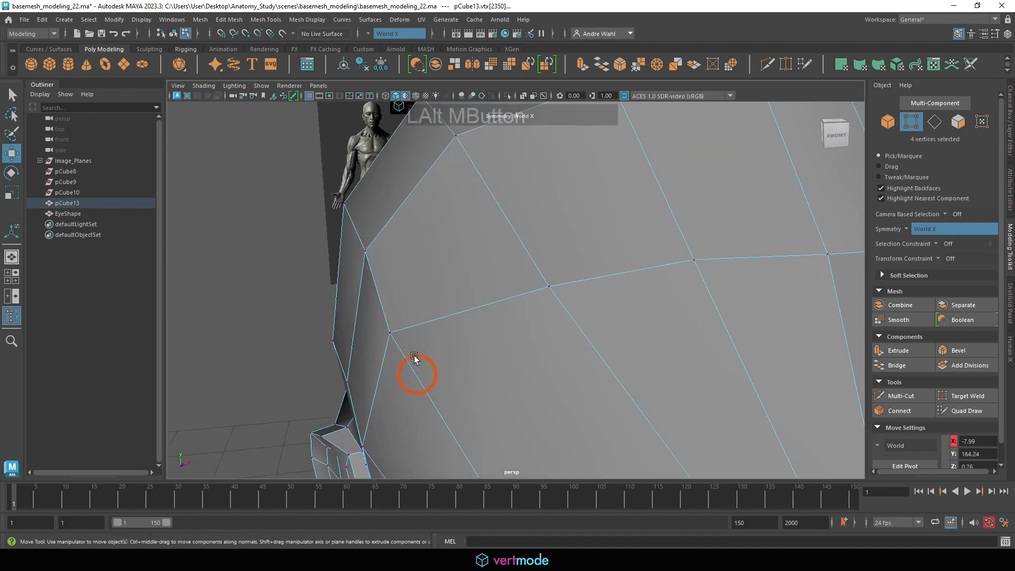
left_click_drag(415, 362, 586, 259)
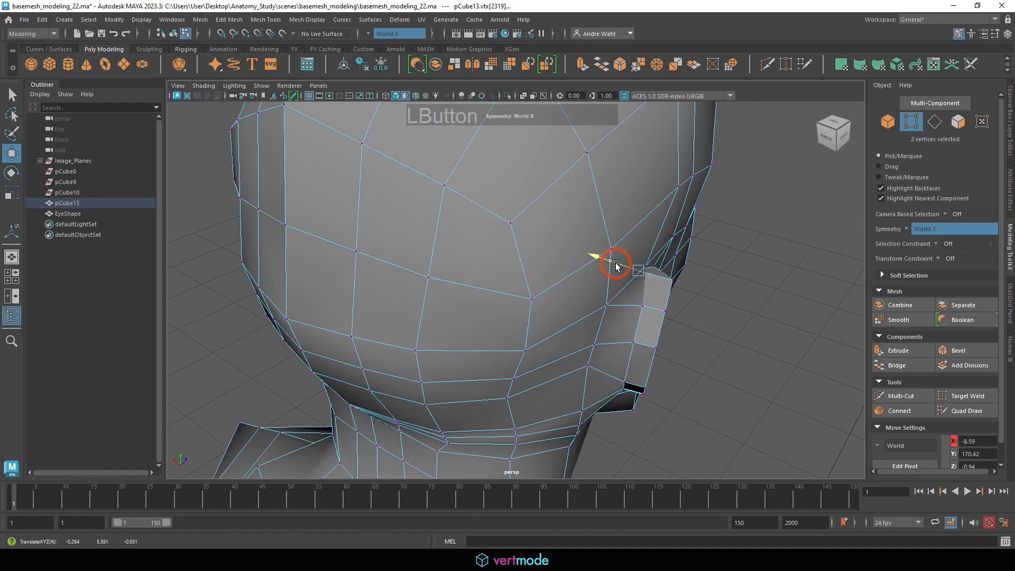
left_click_drag(615, 266, 599, 295)
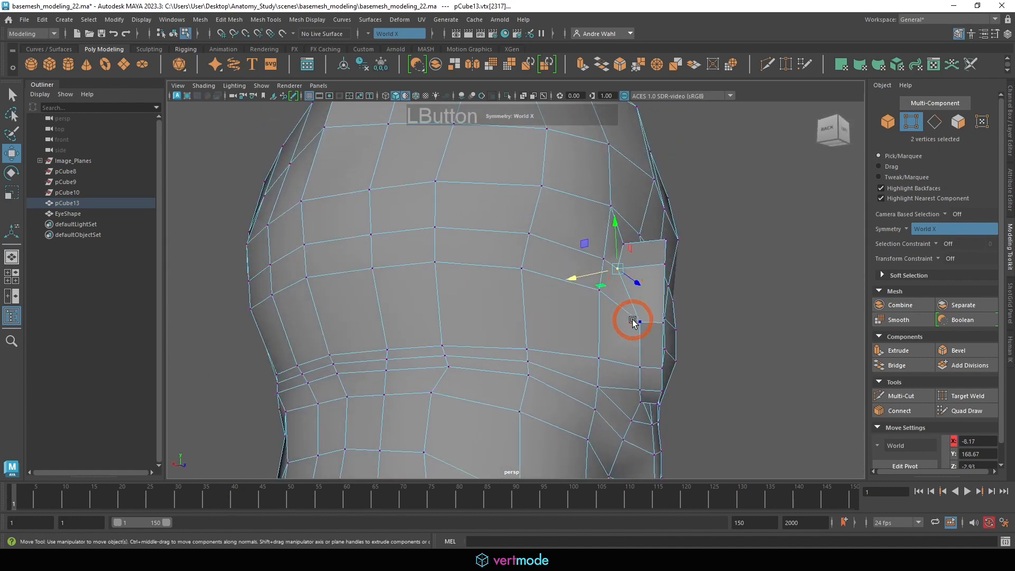
left_click_drag(632, 320, 605, 382)
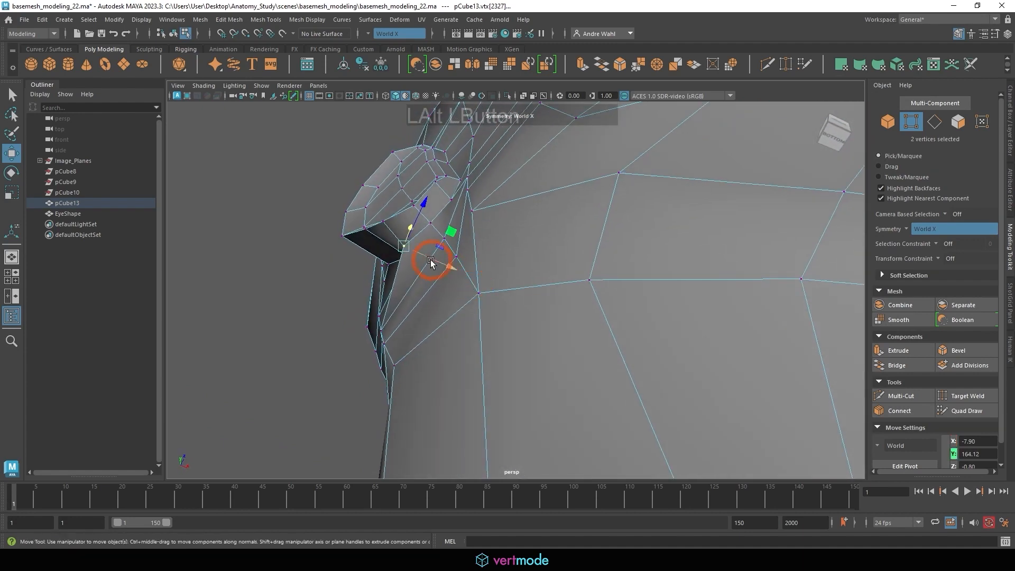
left_click_drag(430, 262, 426, 228)
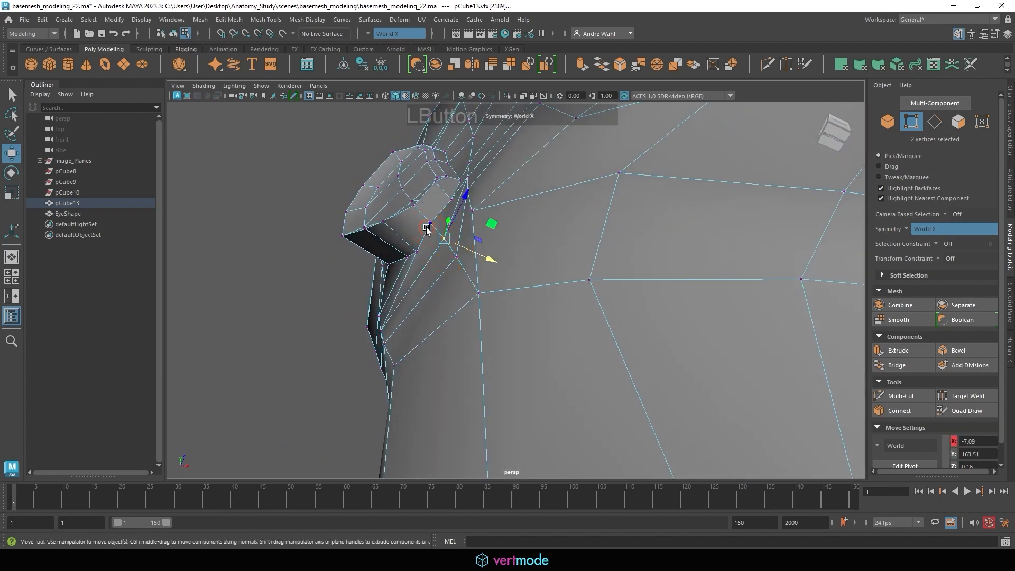
left_click_drag(427, 227, 472, 349)
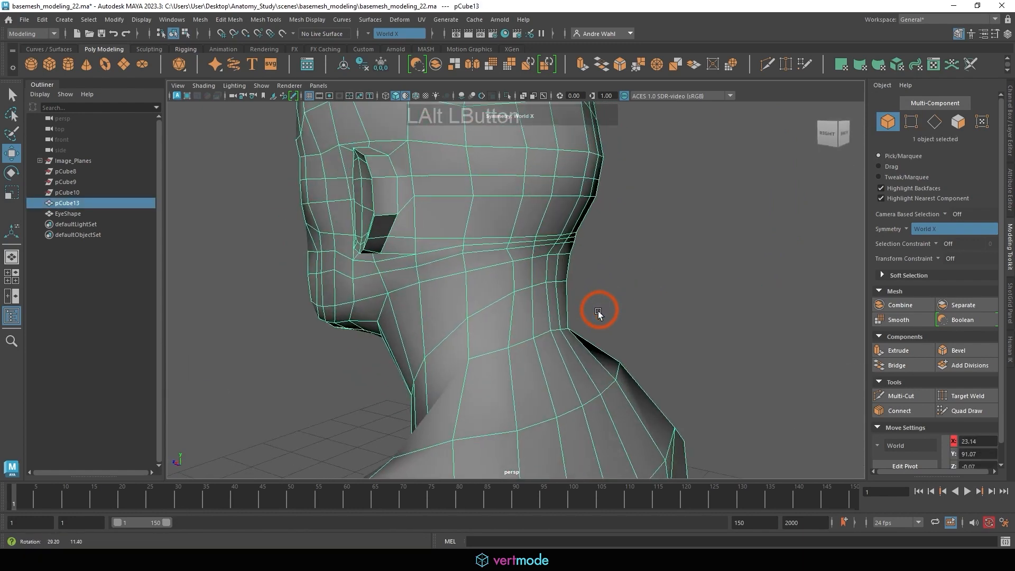
- Move the jawline vertices to match the side reference image
left_click_drag(599, 309, 562, 336)
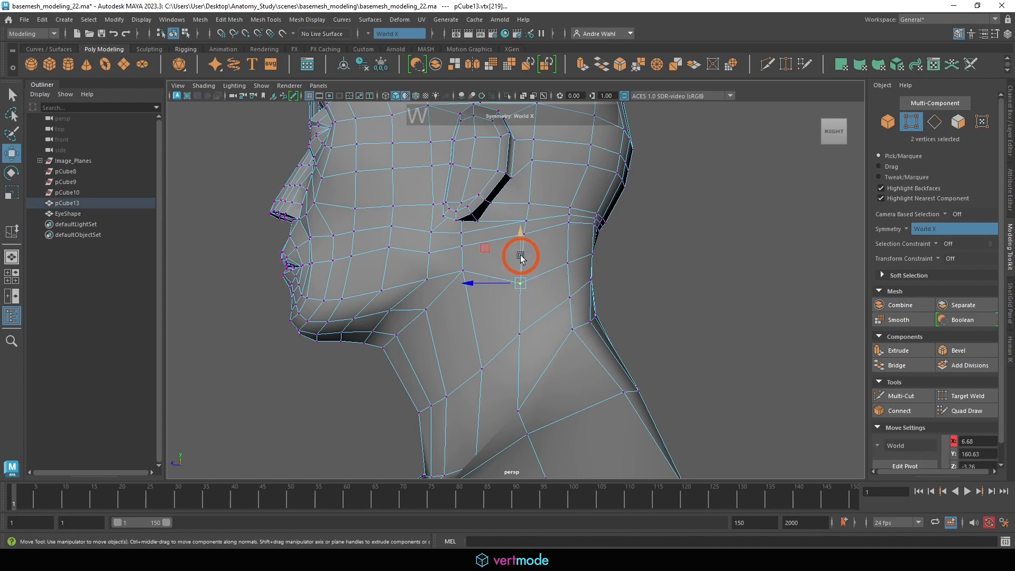
left_click_drag(519, 256, 520, 307)
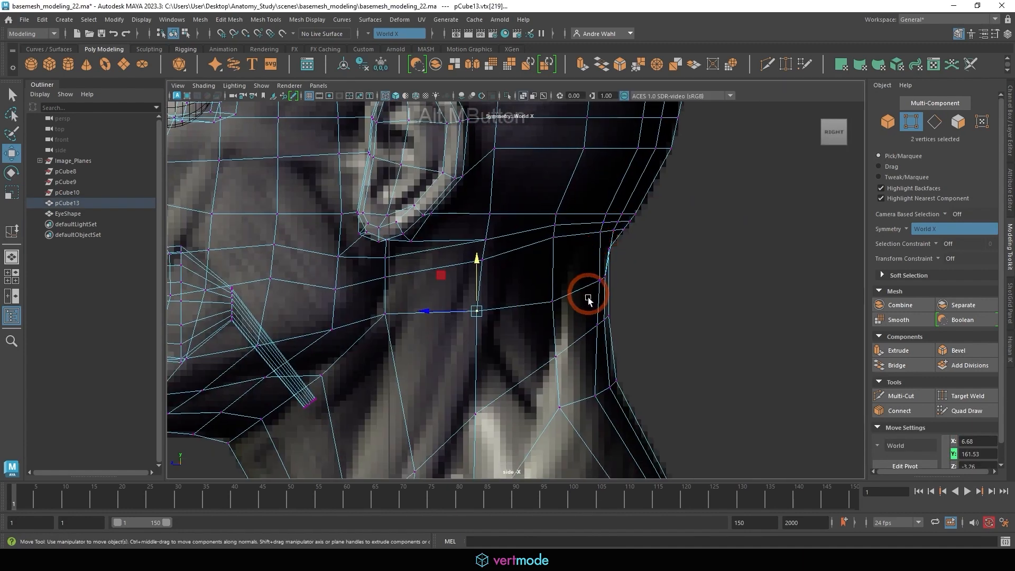
left_click_drag(588, 300, 605, 317)
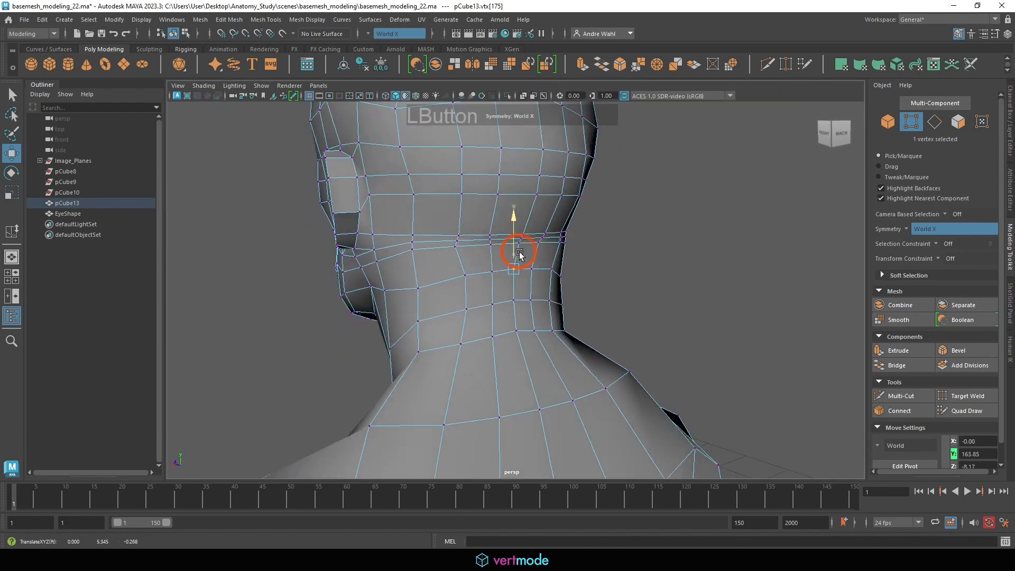
key("space")
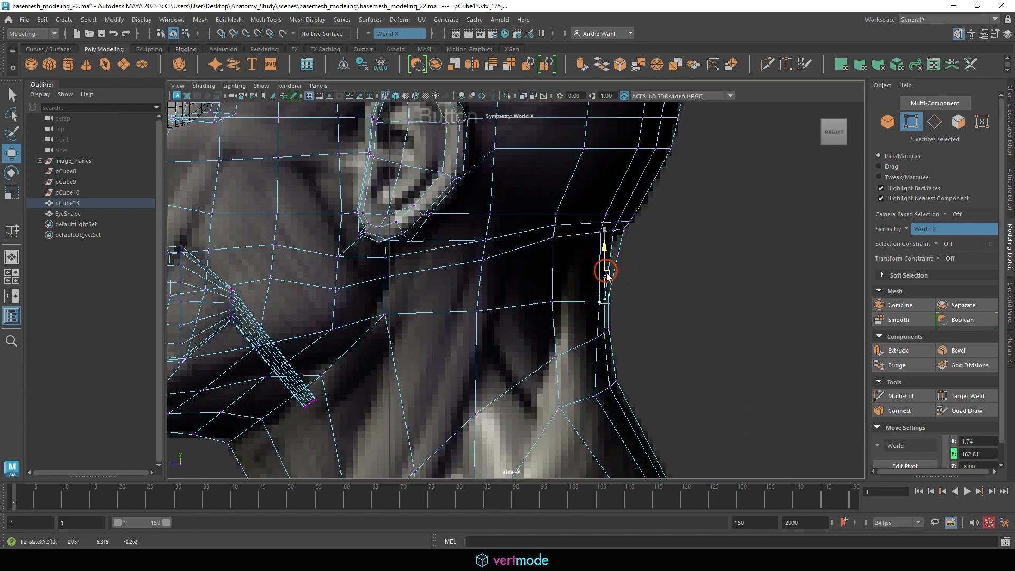
- Pull nape and back-of-neck vertices onto the reference outline and widen the neck base
left_click_drag(607, 271, 634, 288)
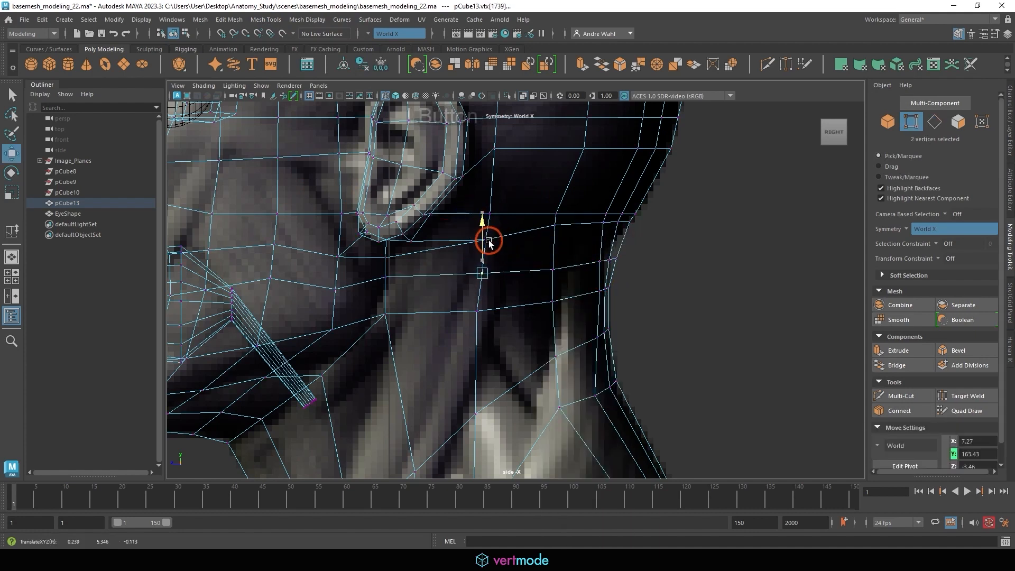
left_click_drag(489, 245, 628, 253)
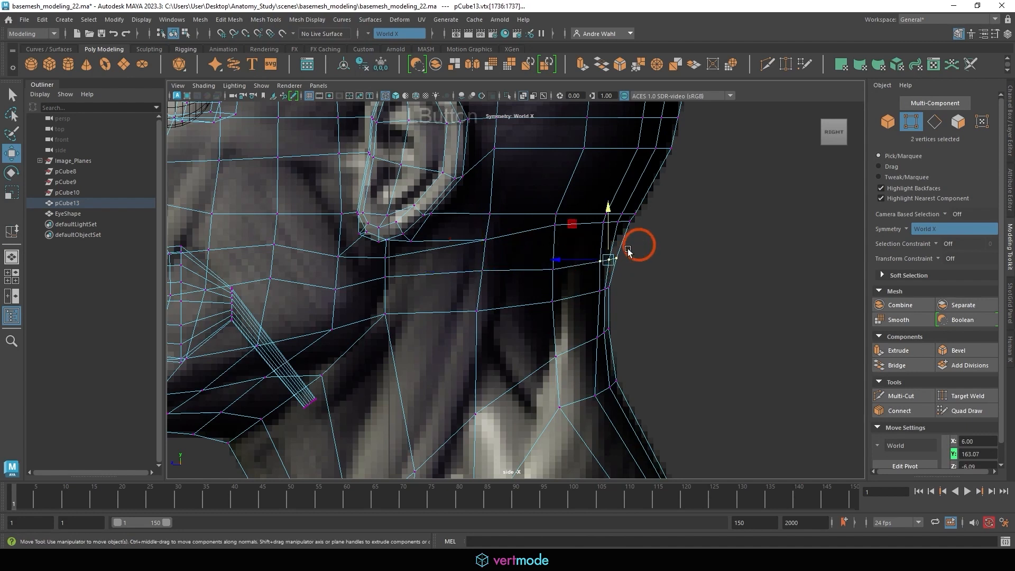
left_click_drag(628, 253, 573, 304)
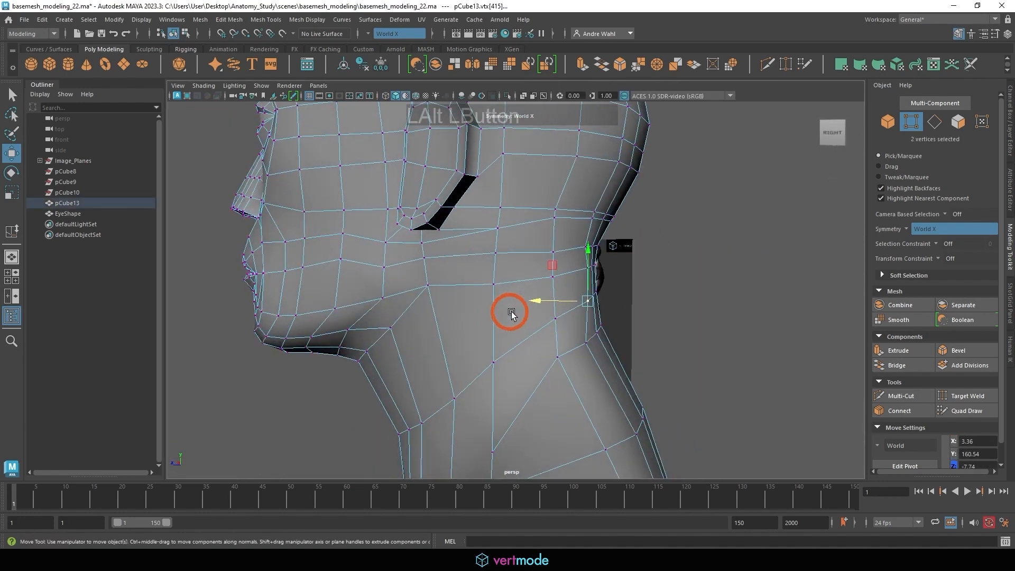
left_click_drag(508, 314, 588, 286)
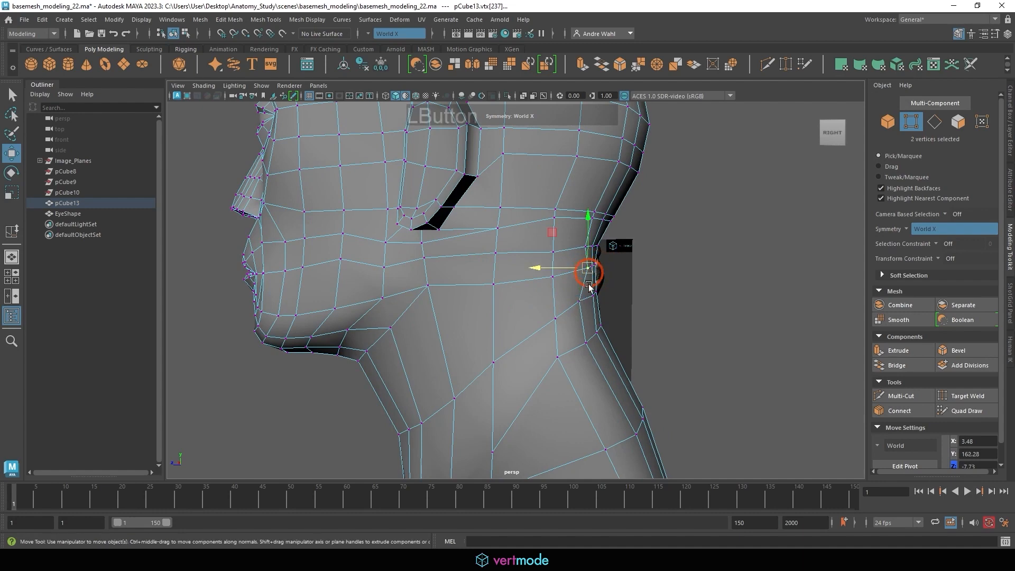
left_click_drag(590, 278, 466, 279)
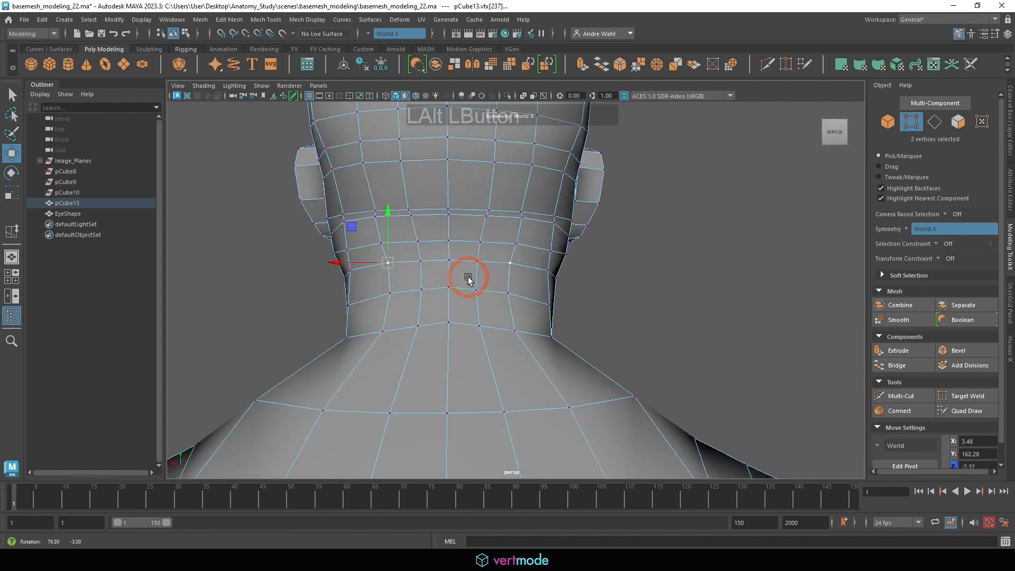
left_click_drag(469, 278, 340, 311)
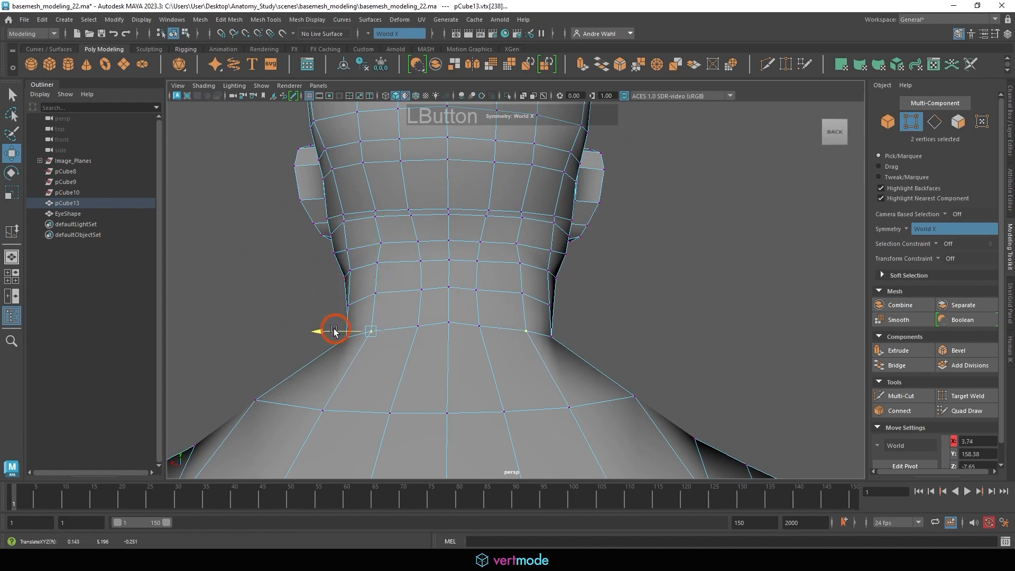
left_click_drag(334, 329, 337, 249)
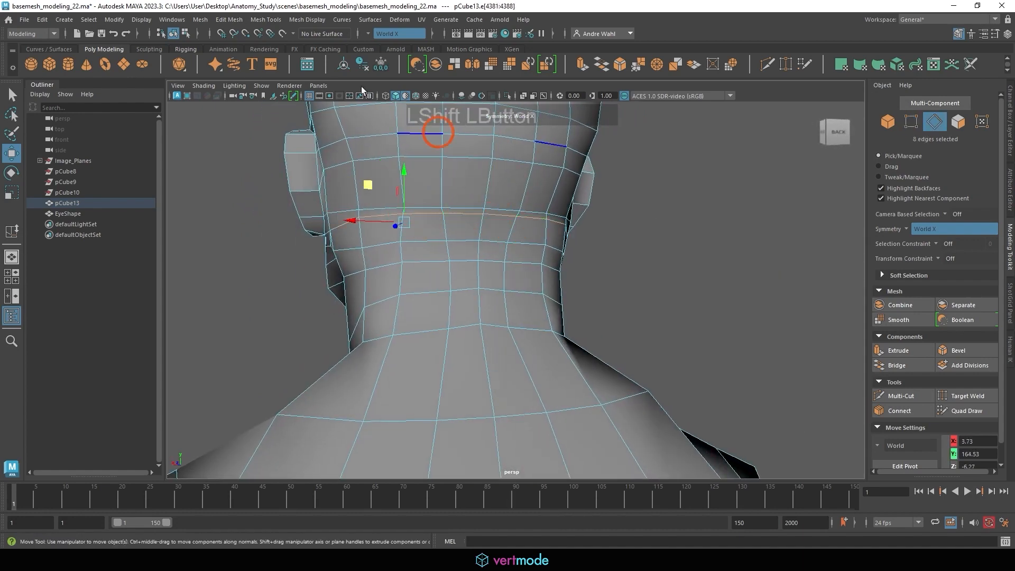
- Slide the back-of-neck edge loop along the surface with Slide Edge
left_click(265, 20)
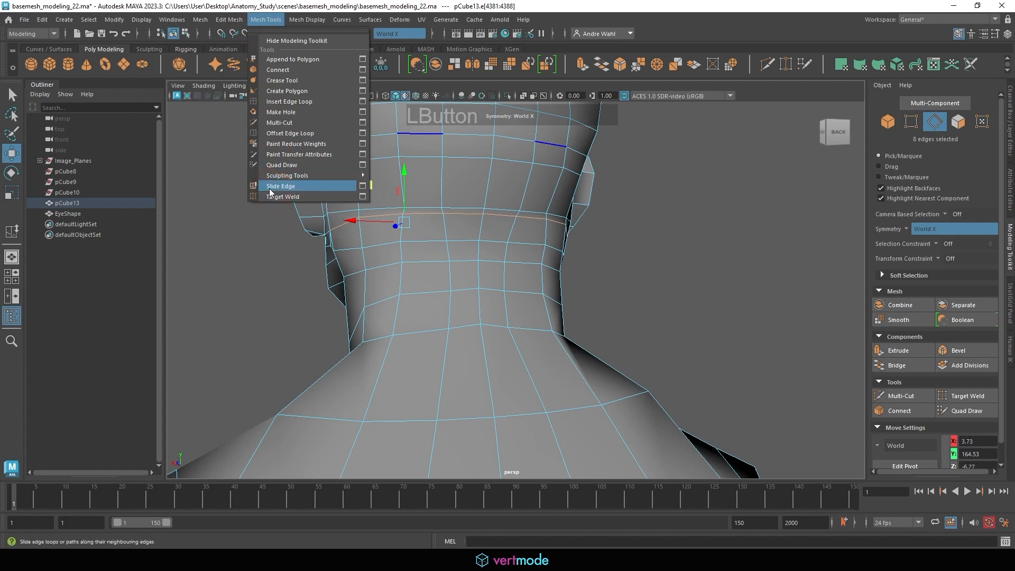
left_click(281, 186)
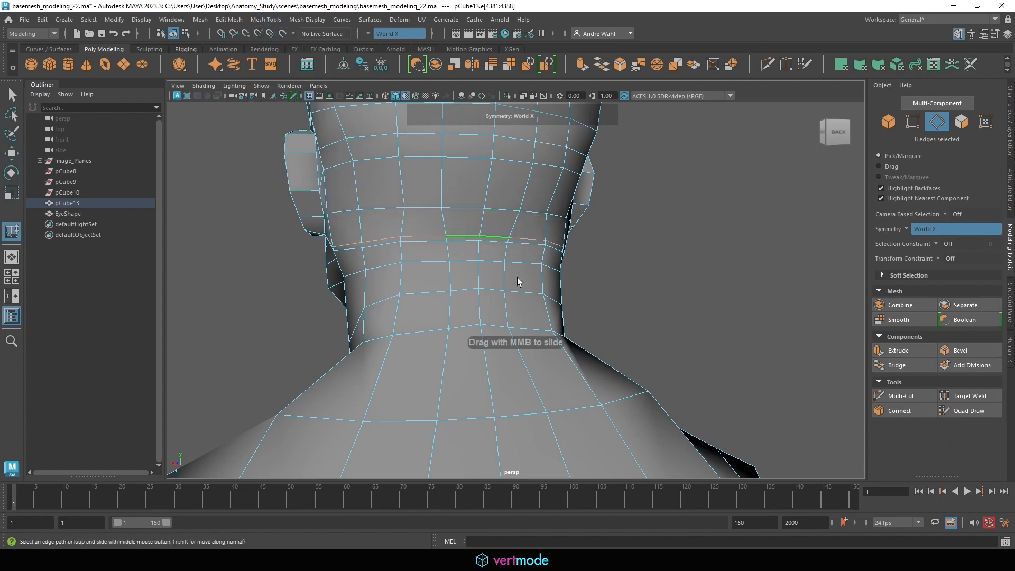
left_click_drag(518, 282, 479, 231)
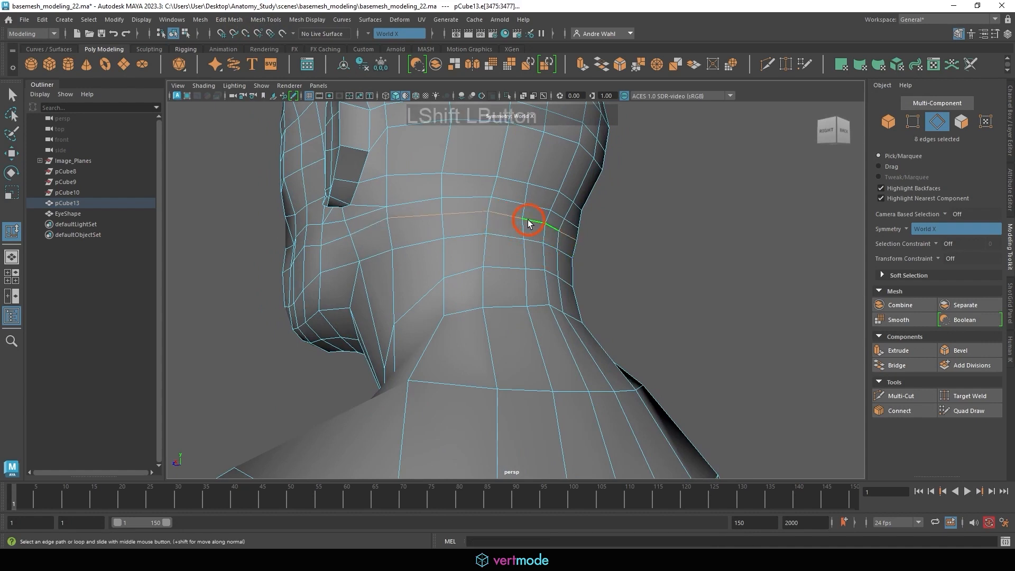
left_click_drag(528, 223, 547, 233)
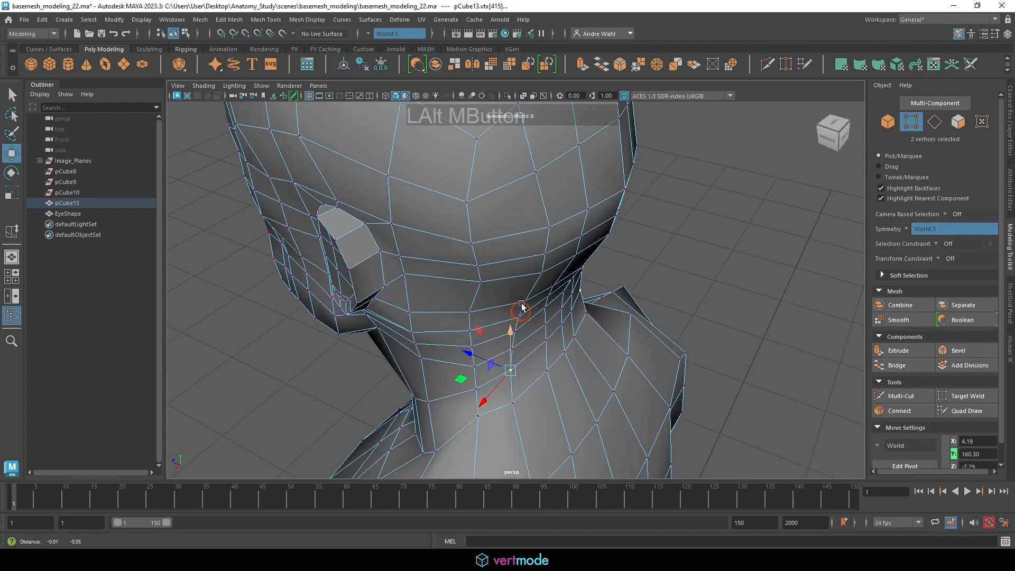
- Tweak throat, side and back-of-neck vertices to smooth the neck shape
left_click_drag(522, 308, 476, 267)
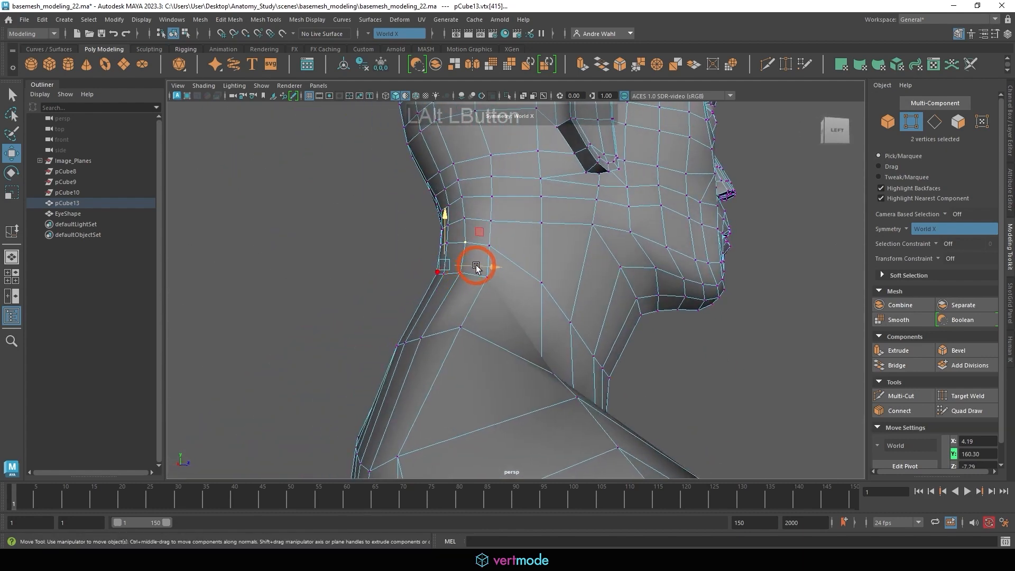
left_click_drag(476, 267, 505, 288)
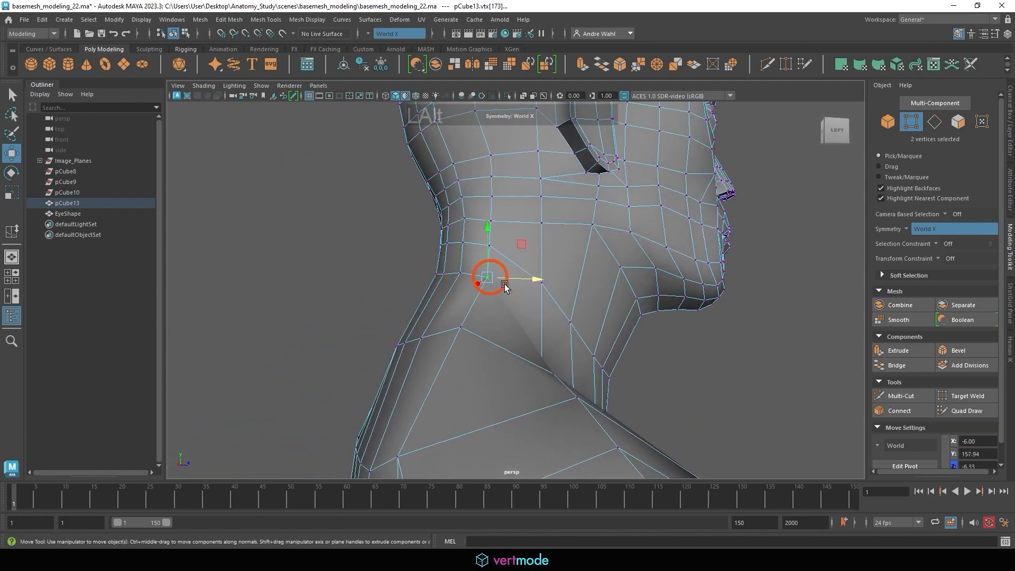
left_click_drag(505, 285, 502, 251)
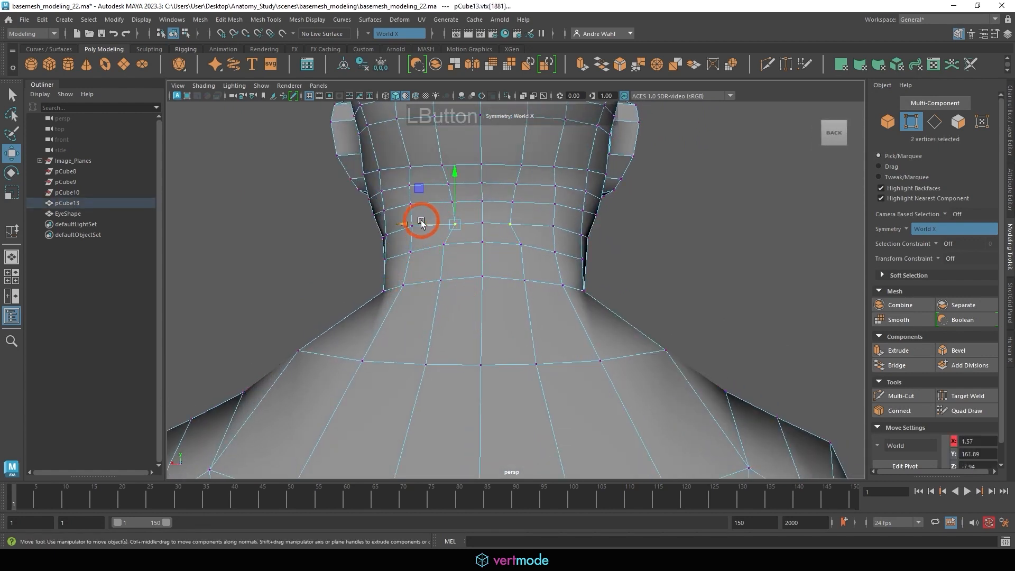
left_click_drag(420, 223, 422, 197)
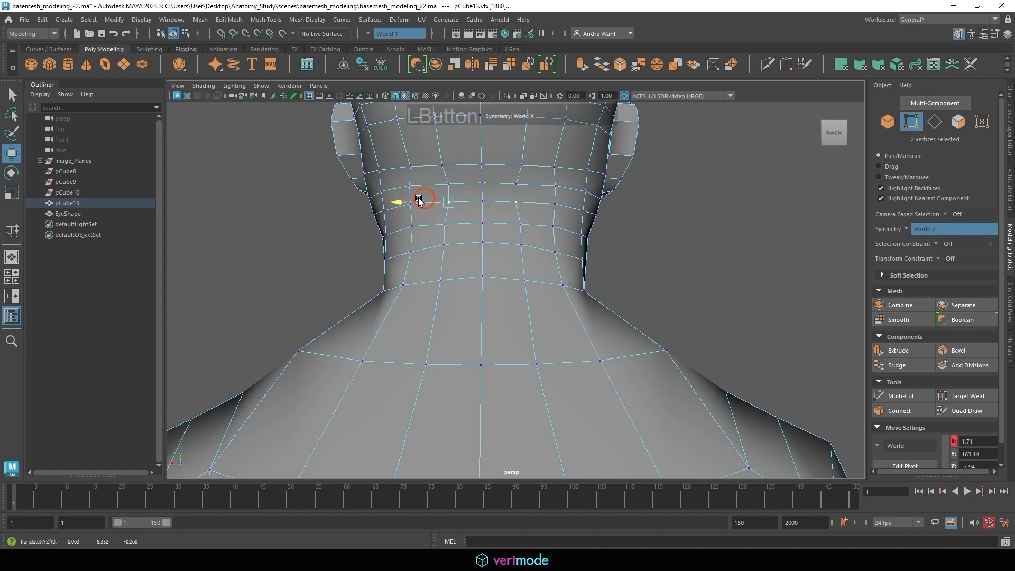
left_click_drag(421, 199, 412, 186)
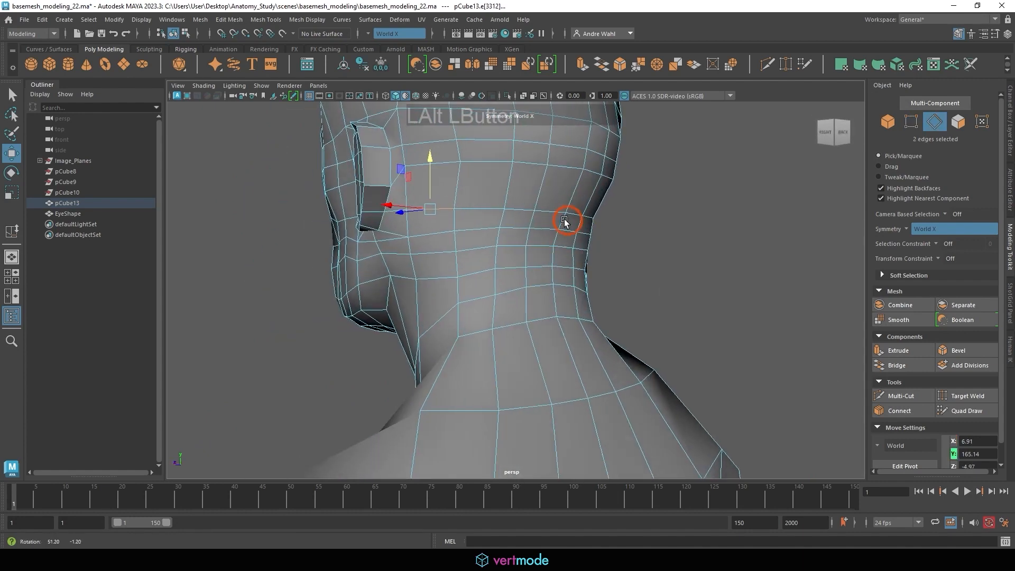
- Slide another back-of-neck edge loop and adjust the vertices behind the ear
left_click(265, 19)
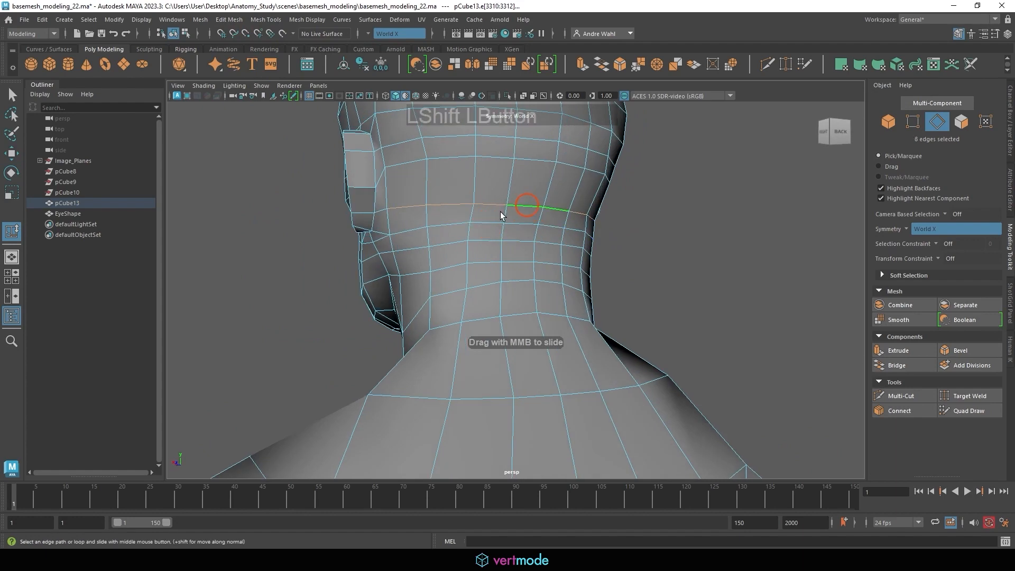
left_click_drag(525, 220, 589, 223)
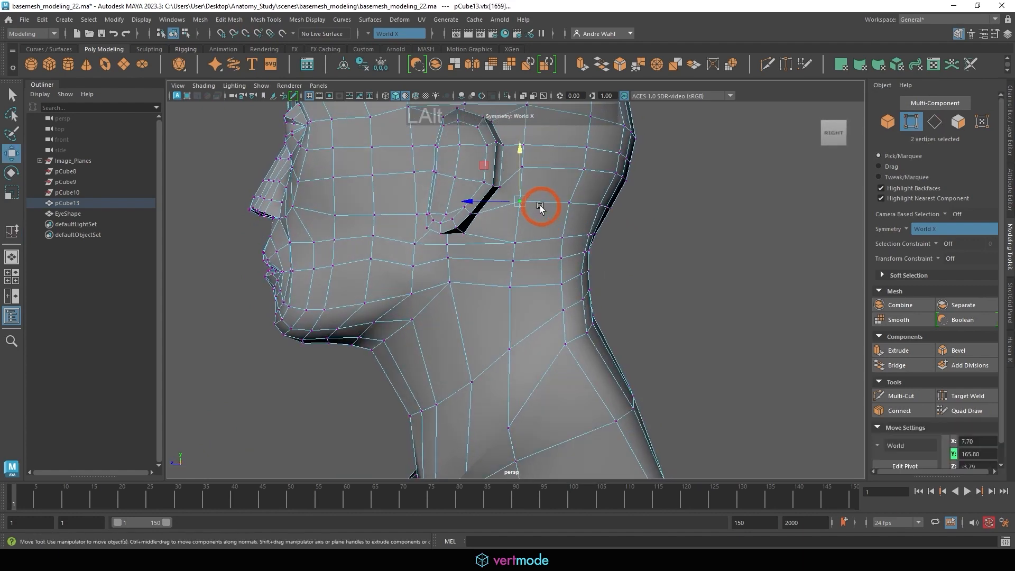
left_click_drag(540, 207, 542, 169)
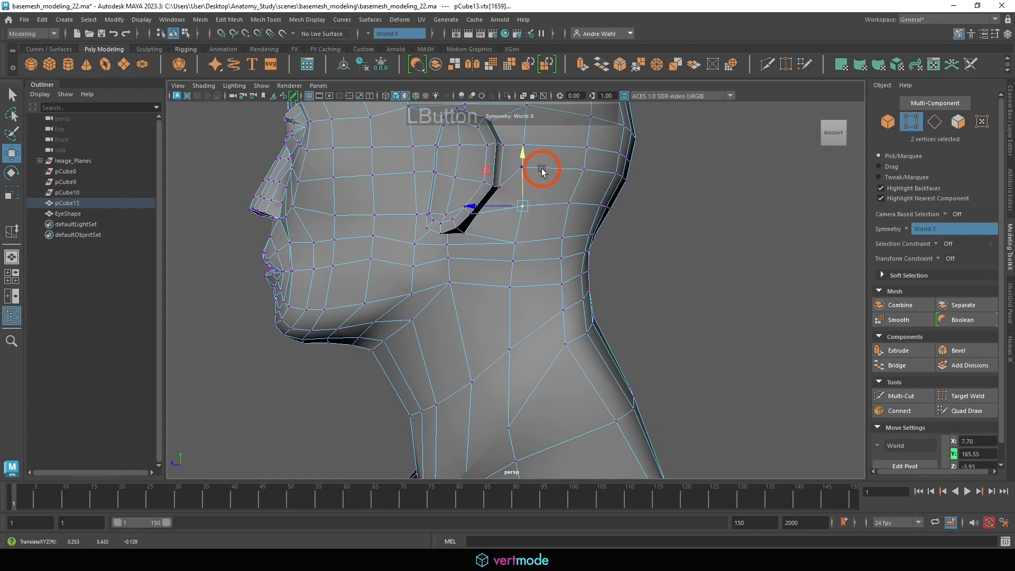
left_click_drag(523, 159, 522, 153)
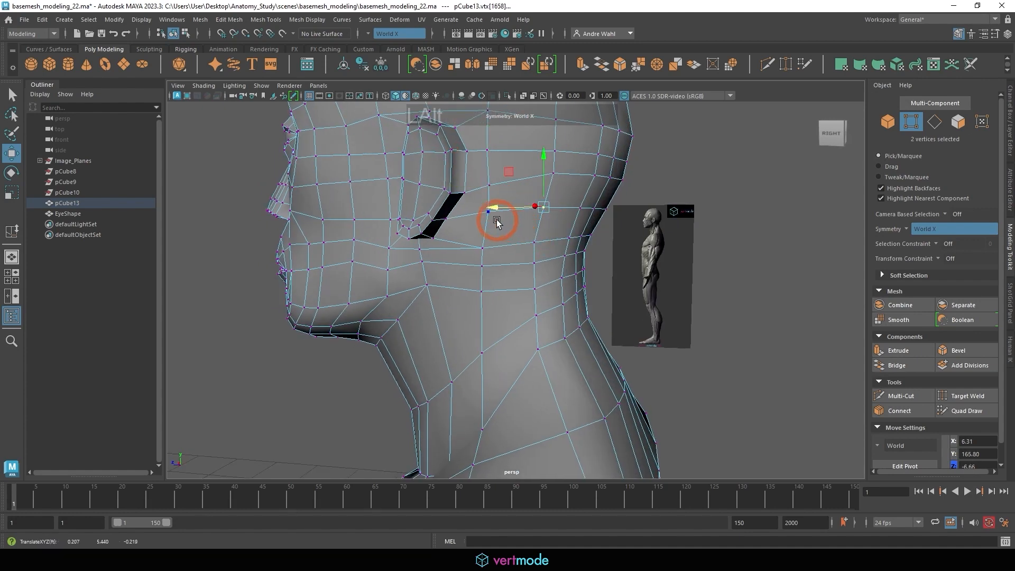
left_click_drag(496, 220, 573, 265)
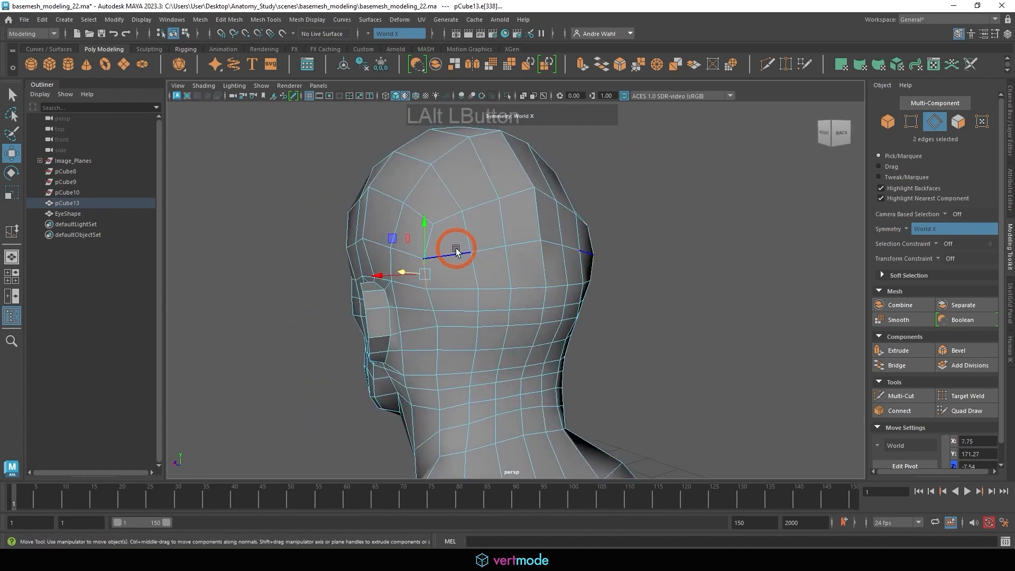
- Slide the head's edge loops evenly across the back of the skull, crown and top of the head
left_click(265, 20)
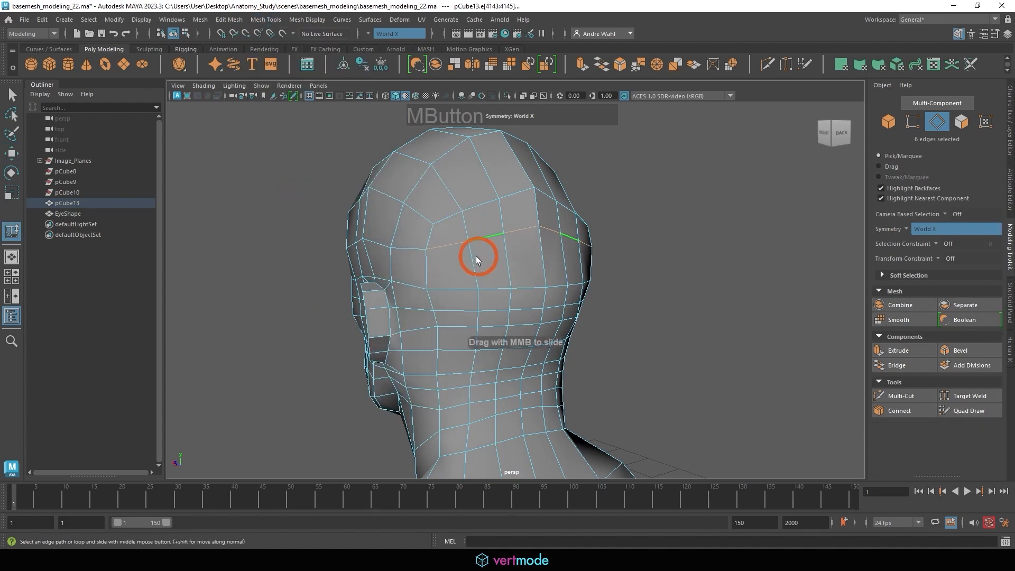
left_click_drag(478, 259, 499, 272)
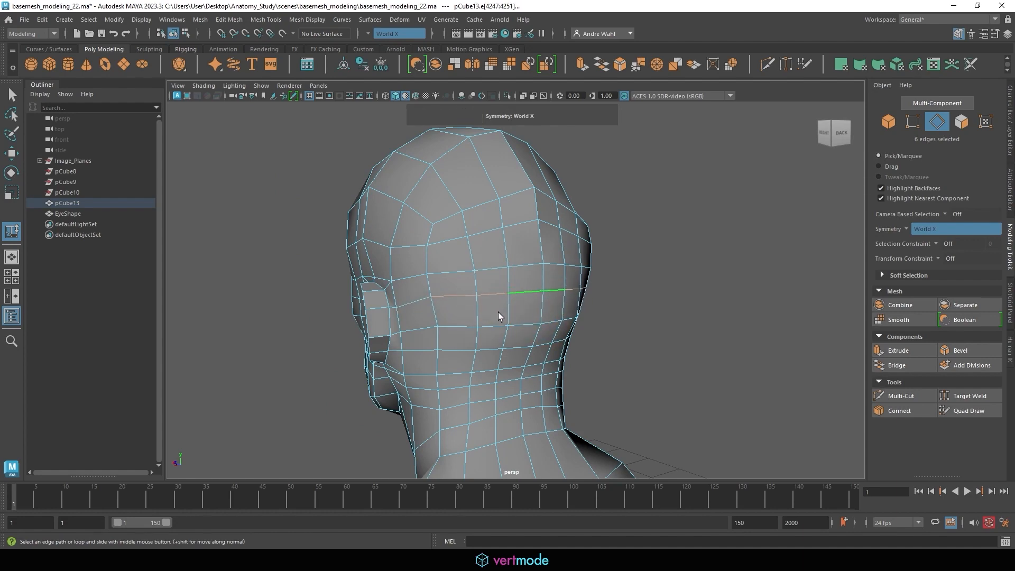
left_click_drag(499, 316, 600, 269)
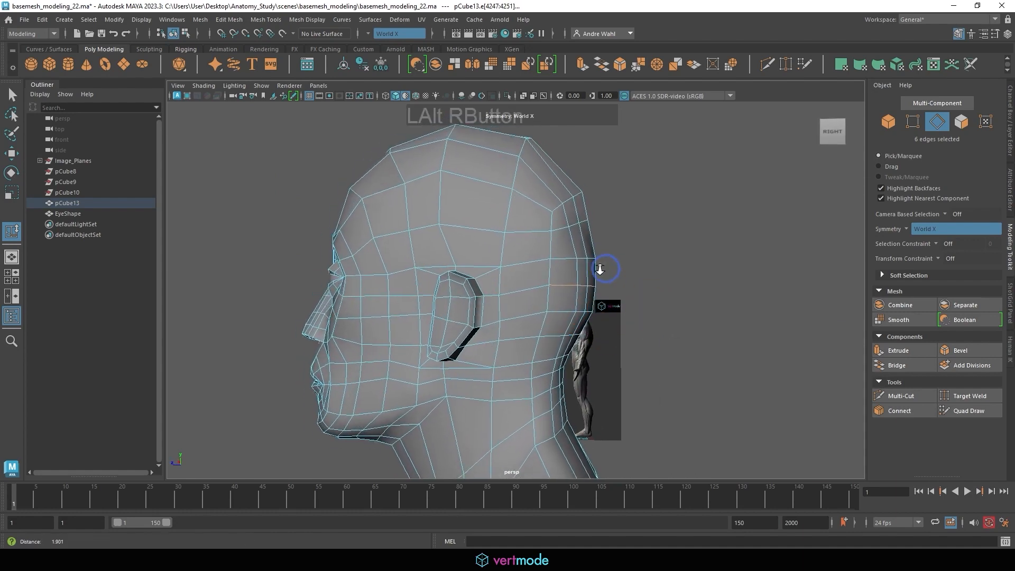
left_click_drag(599, 268, 514, 257)
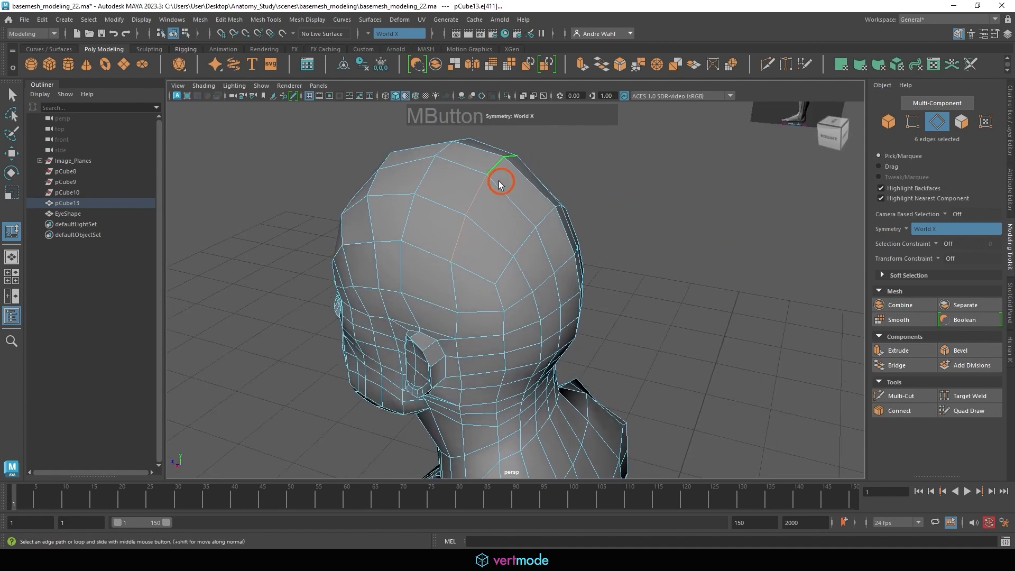
left_click_drag(499, 185, 428, 188)
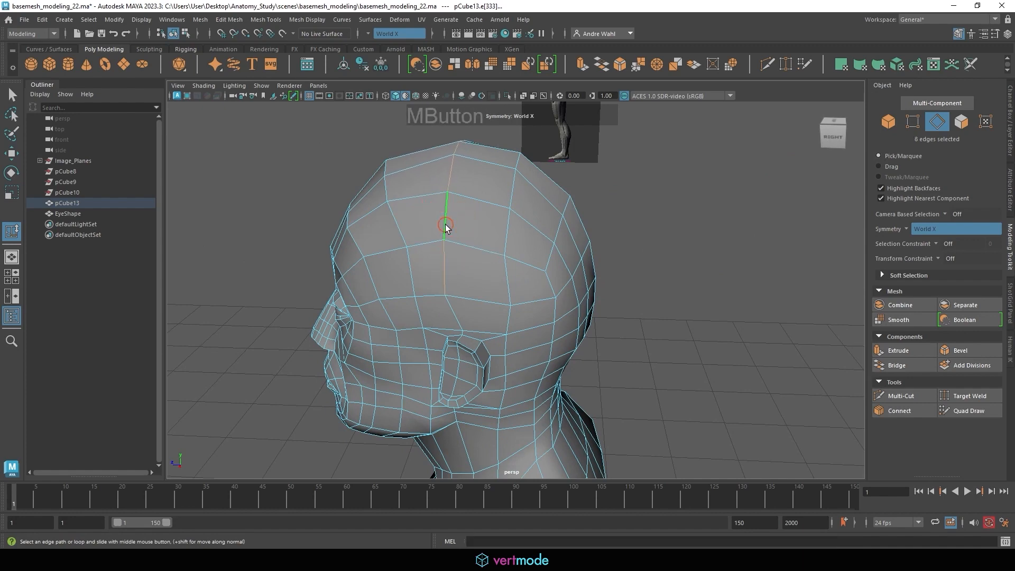
left_click_drag(447, 227, 460, 218)
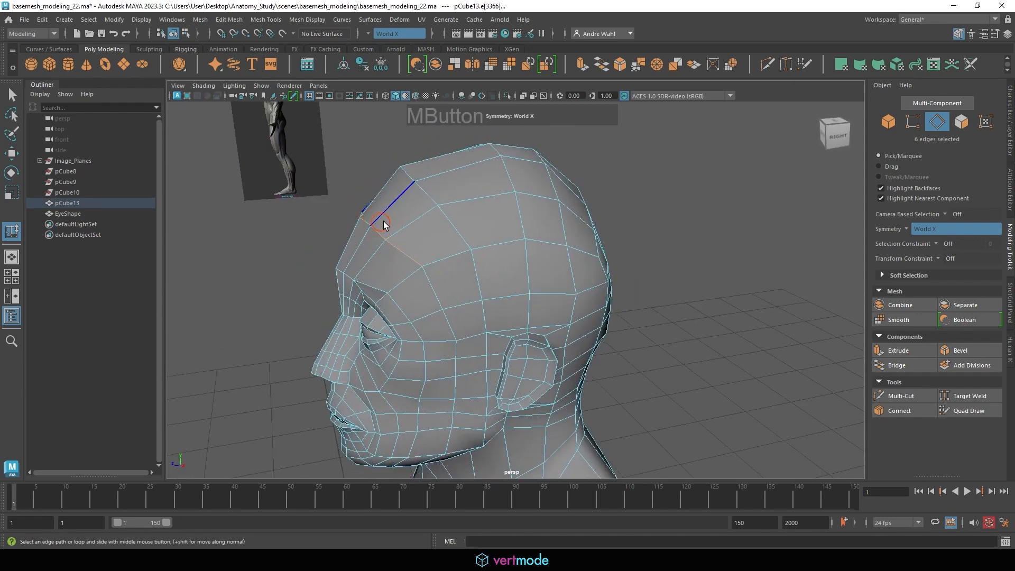
key("space")
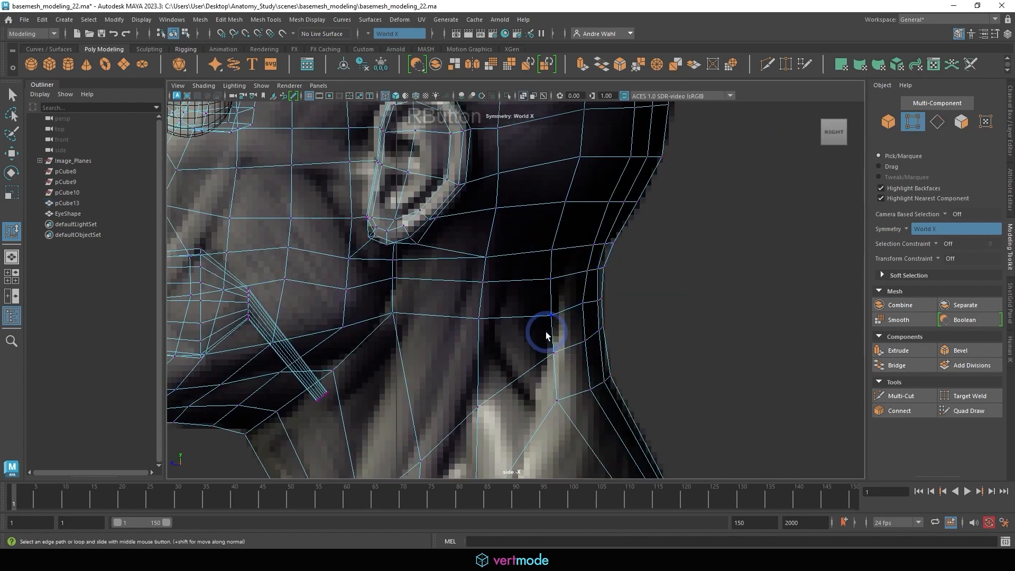
- Move the skull vertices above and behind the ear onto the side reference outline
left_click(546, 334)
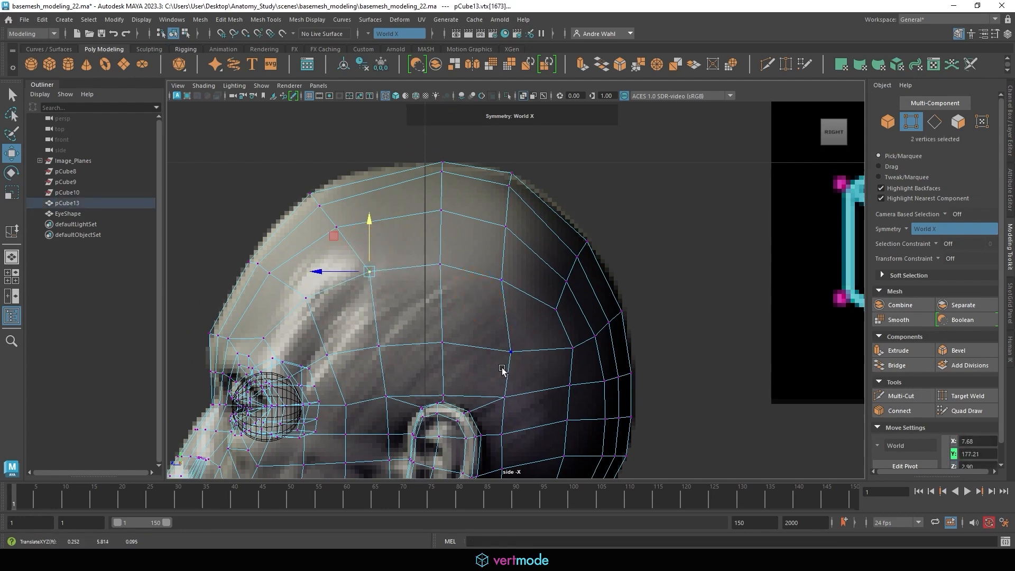
left_click_drag(502, 371, 476, 273)
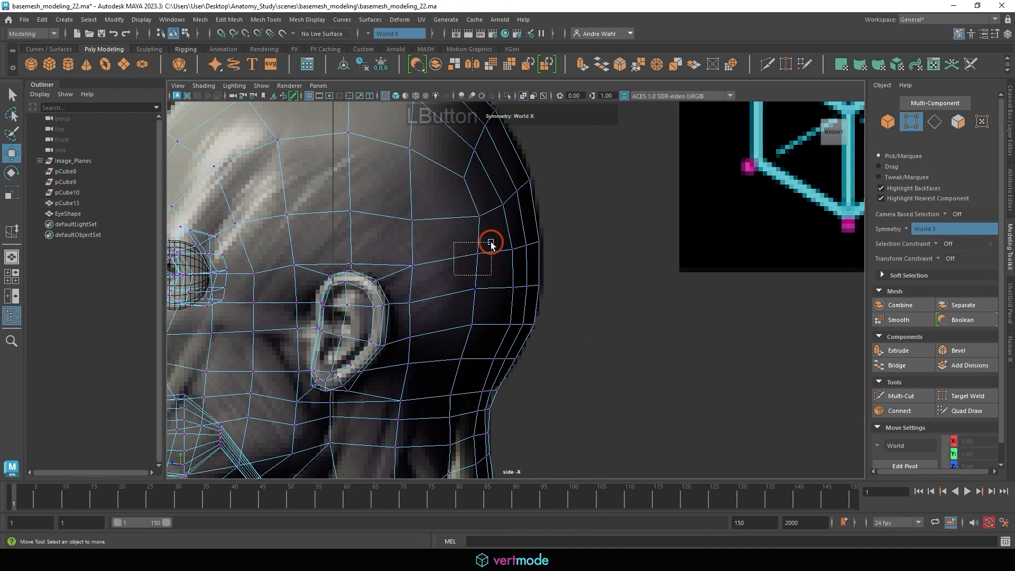
left_click_drag(491, 244, 453, 289)
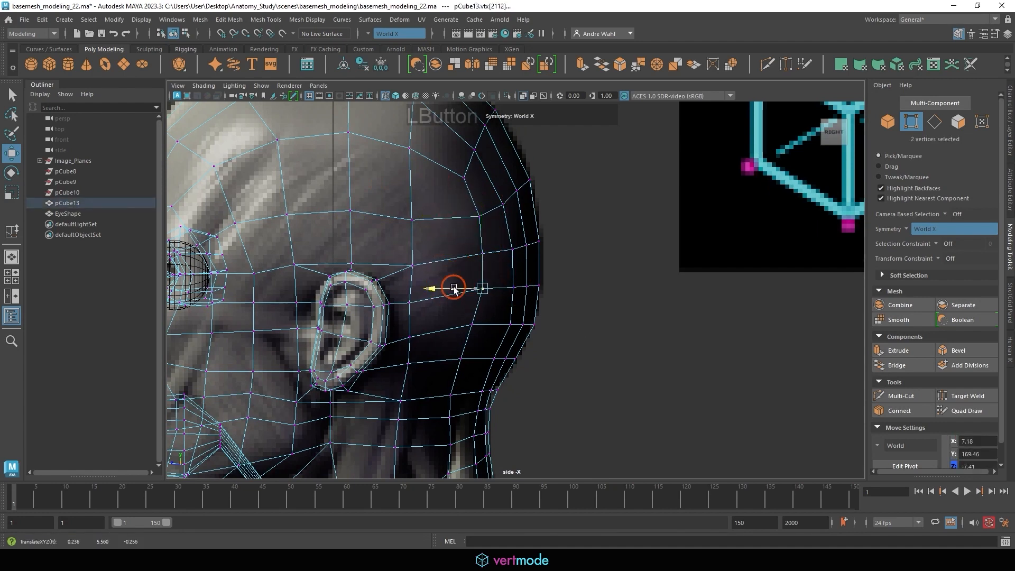
key("space")
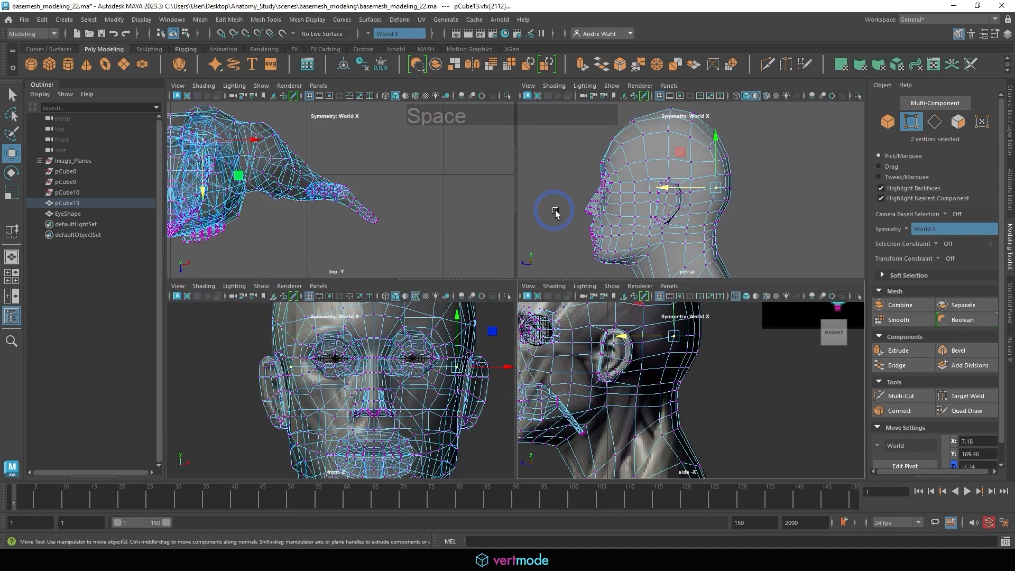
key("space")
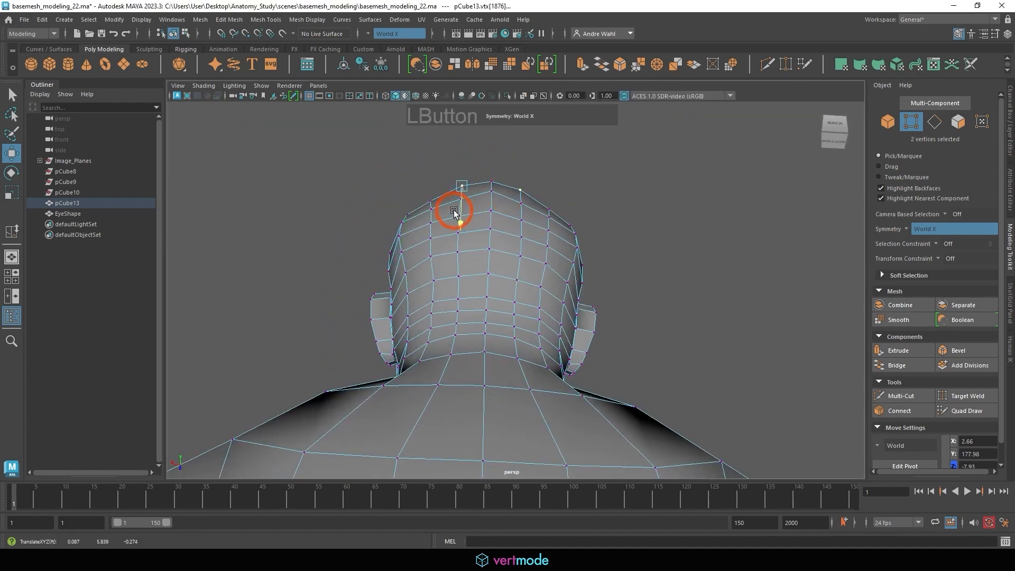
- Pull the crown and upper back-of-skull vertices into a rounder outline
left_click_drag(453, 211, 544, 220)
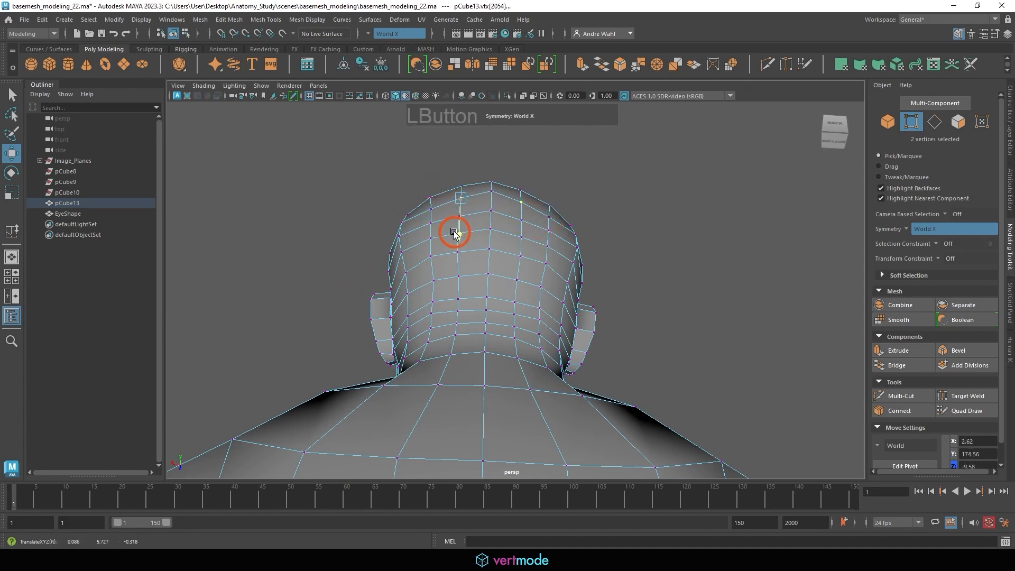
left_click_drag(453, 233, 537, 240)
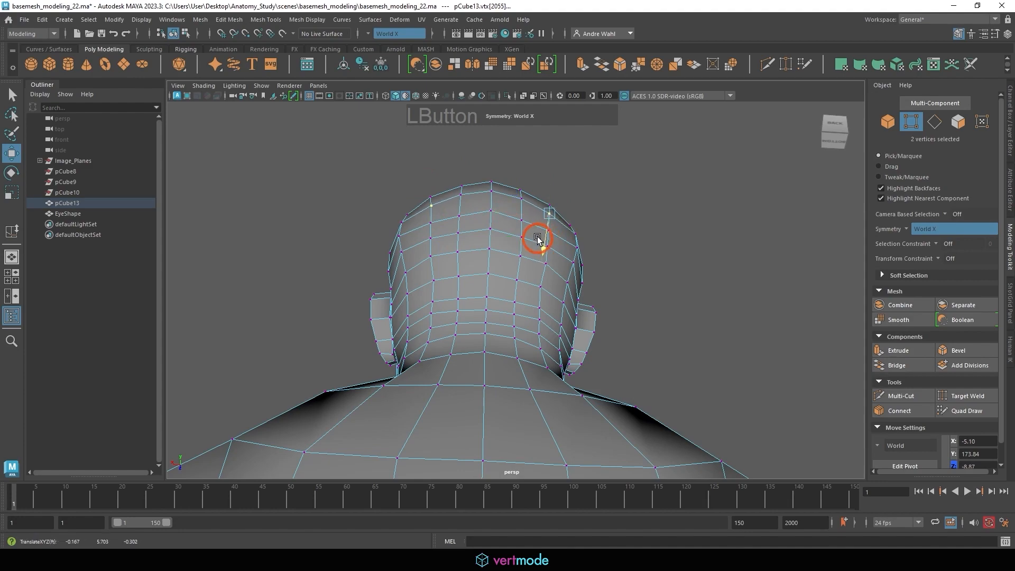
left_click_drag(537, 237, 570, 378)
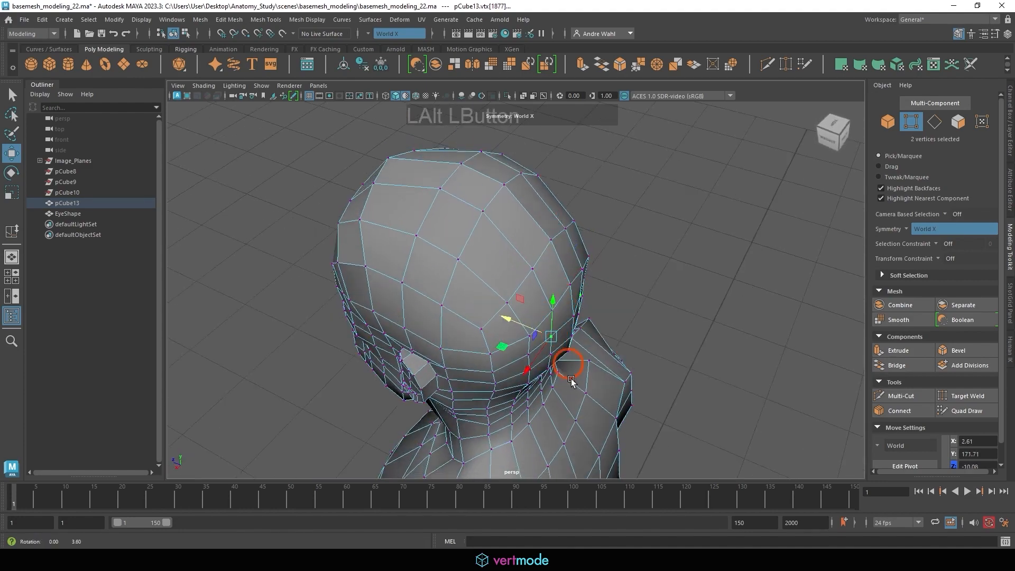
left_click_drag(570, 366, 473, 245)
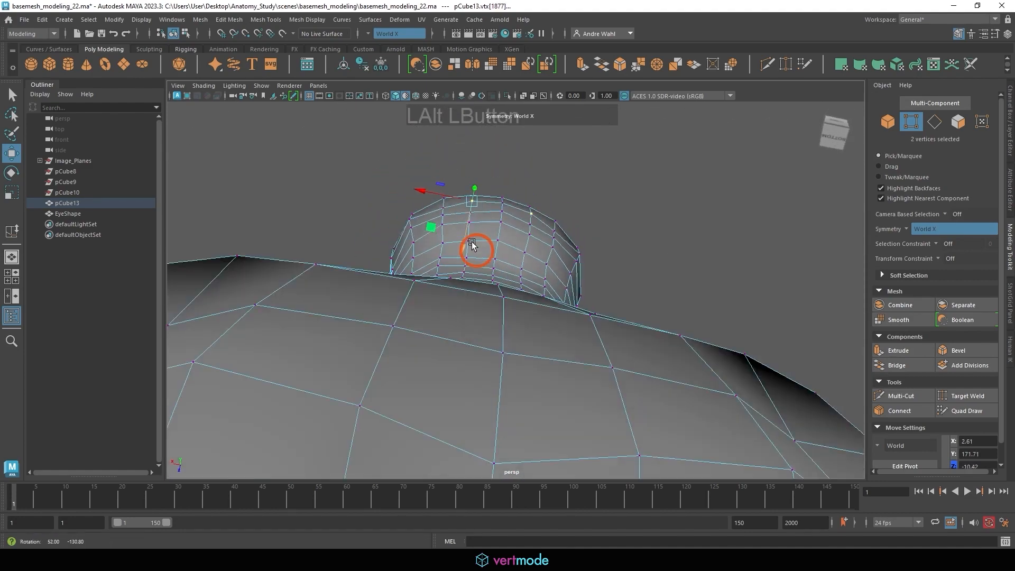
left_click_drag(476, 245, 437, 232)
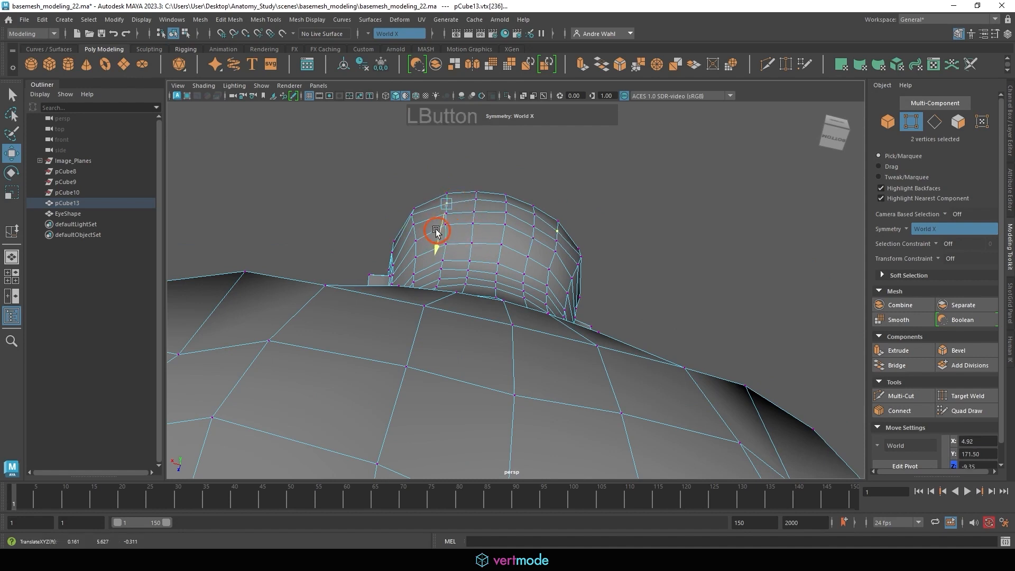
left_click_drag(435, 232, 537, 264)
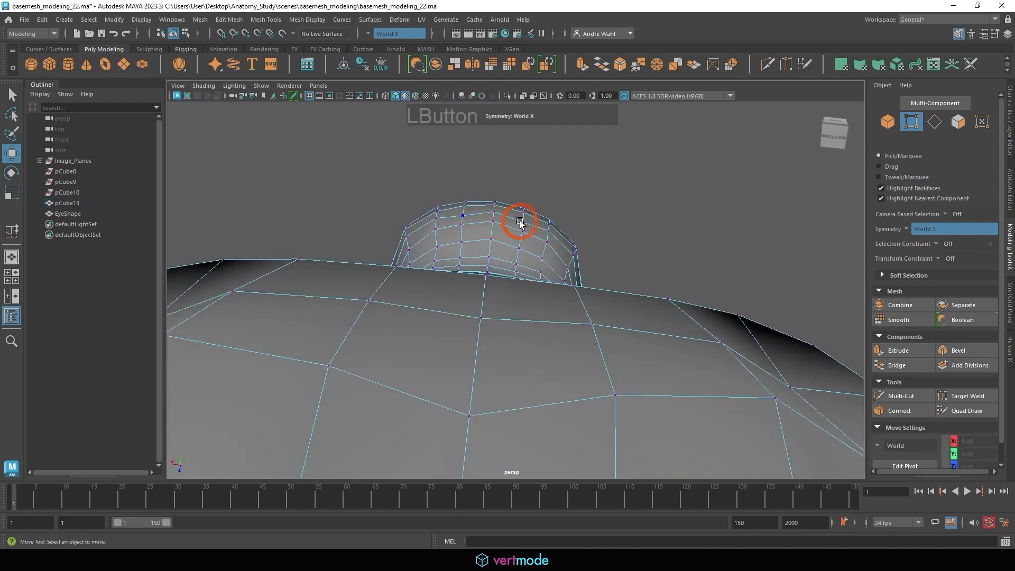
- Shift the vertices near the base of the skull so it curves into the neck
left_click(521, 223)
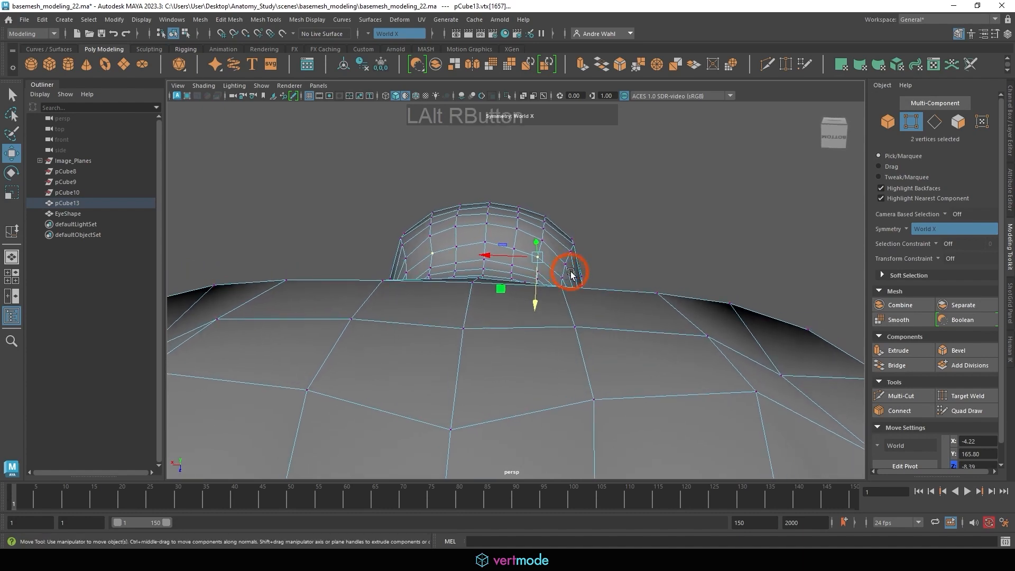
left_click_drag(570, 271, 586, 304)
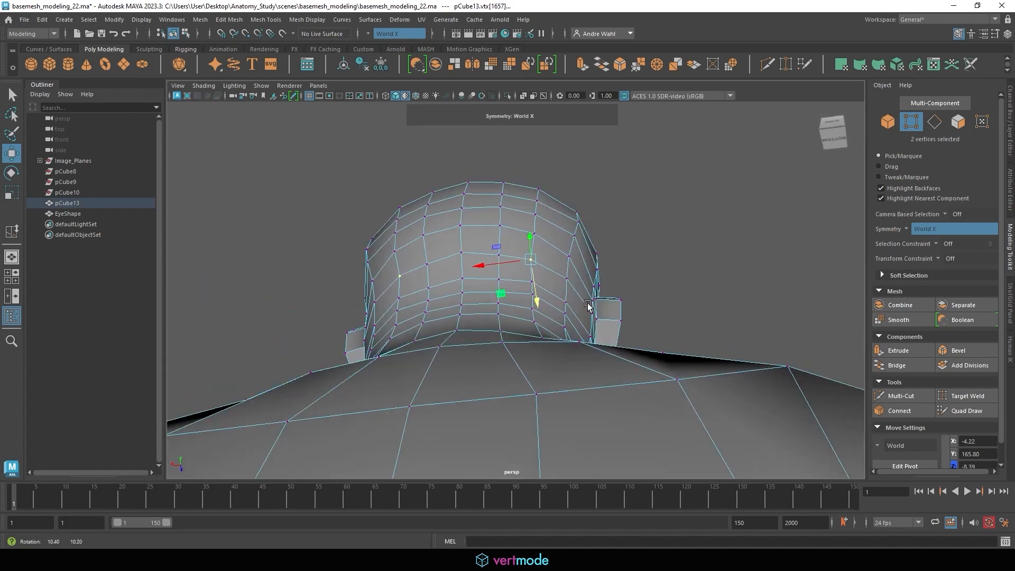
left_click_drag(588, 307, 537, 290)
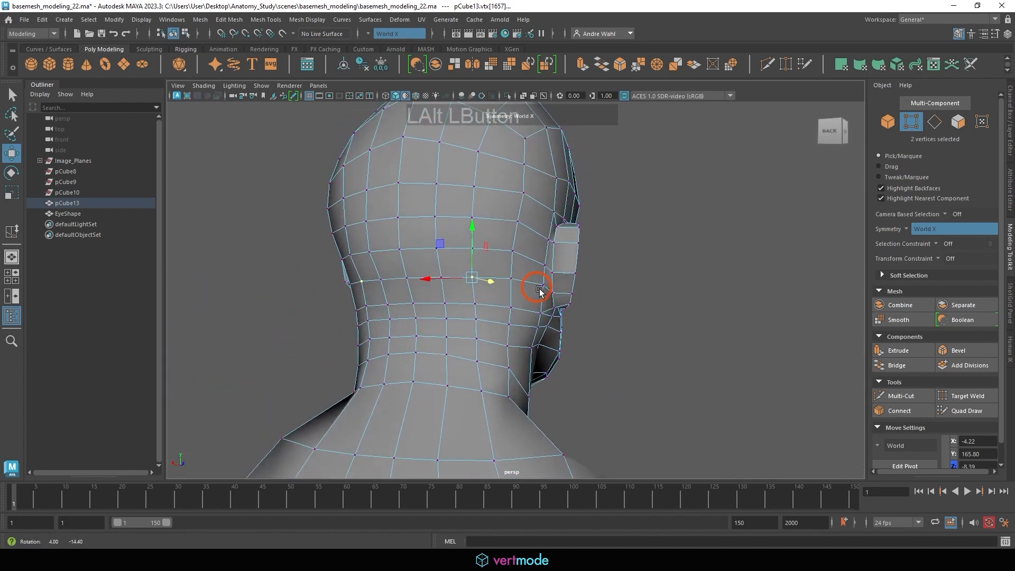
left_click_drag(537, 289, 504, 318)
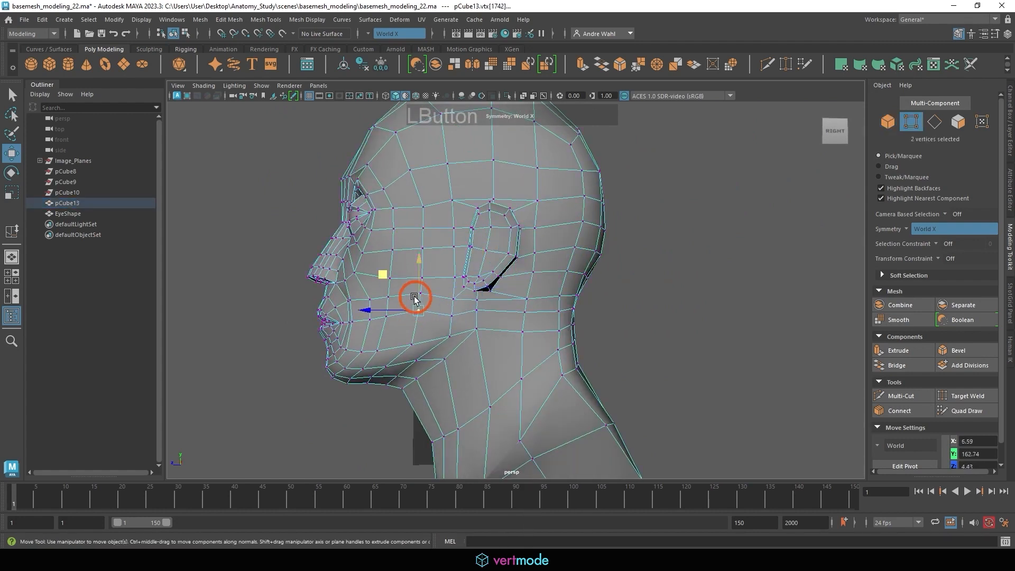
- Nudge the cheek and jaw vertices below the ear and the side-of-neck vertex into place
left_click_drag(414, 300, 476, 310)
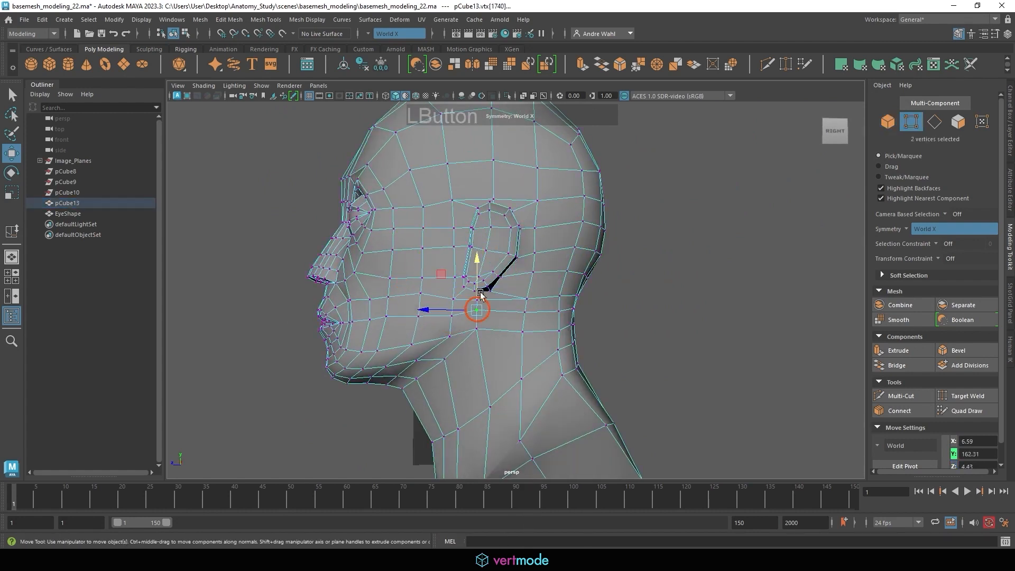
left_click_drag(477, 310, 453, 336)
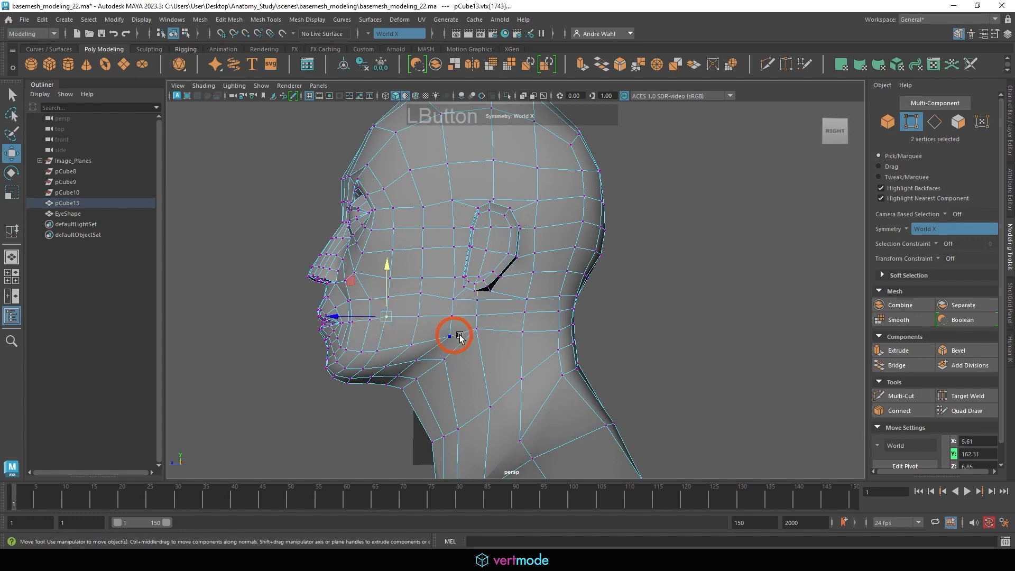
left_click_drag(460, 336, 476, 303)
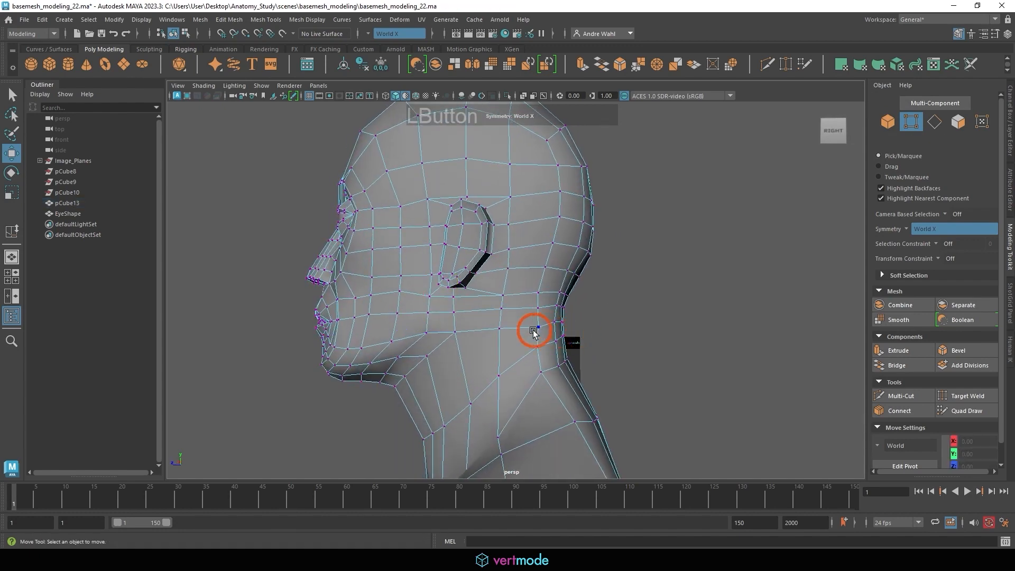
left_click(533, 327)
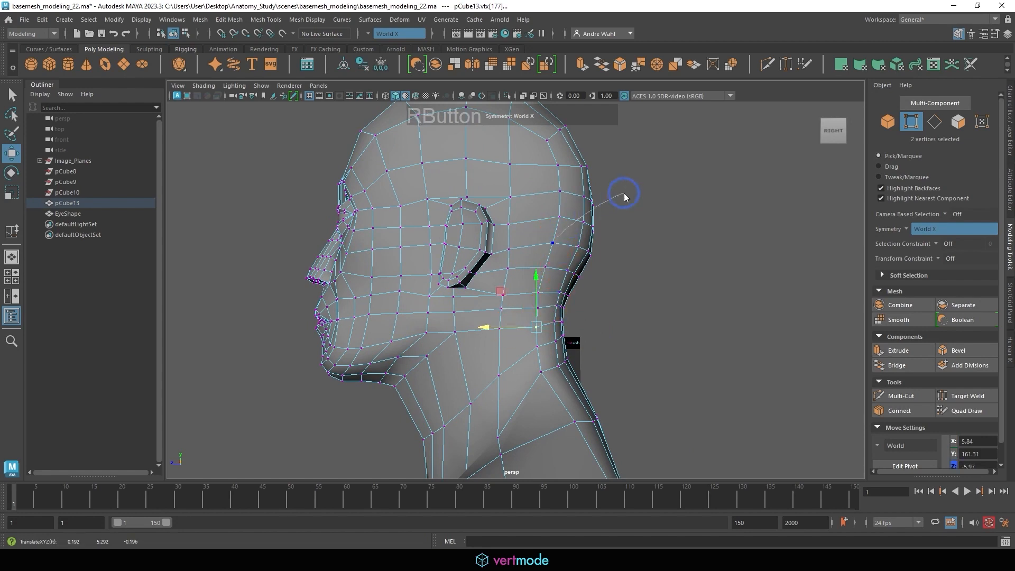
left_click_drag(624, 196, 638, 257)
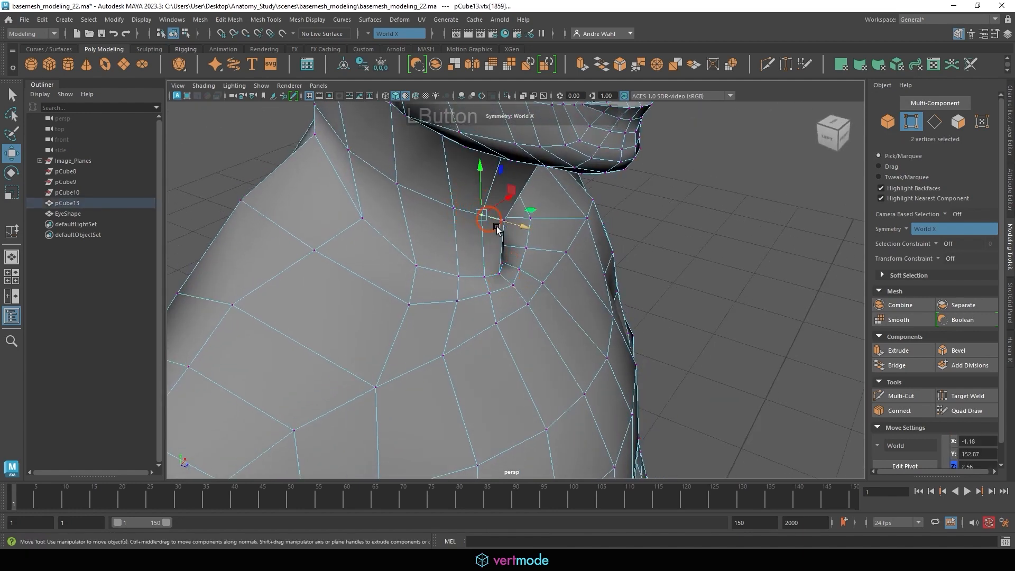
- Adjust the neck-base and throat vertices where the neck meets the shoulder
left_click_drag(493, 220, 255, 220)
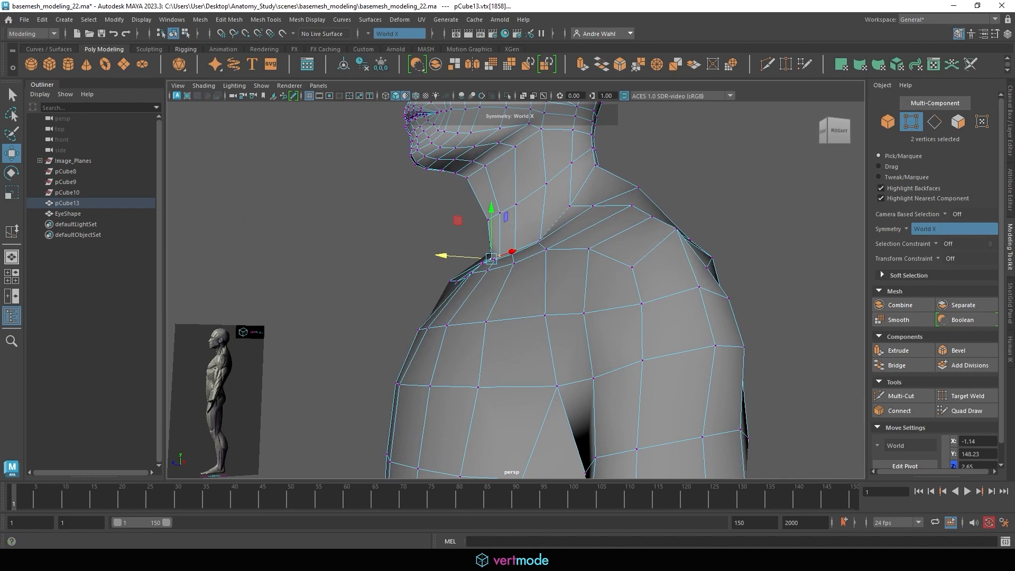
left_click_drag(511, 259, 524, 233)
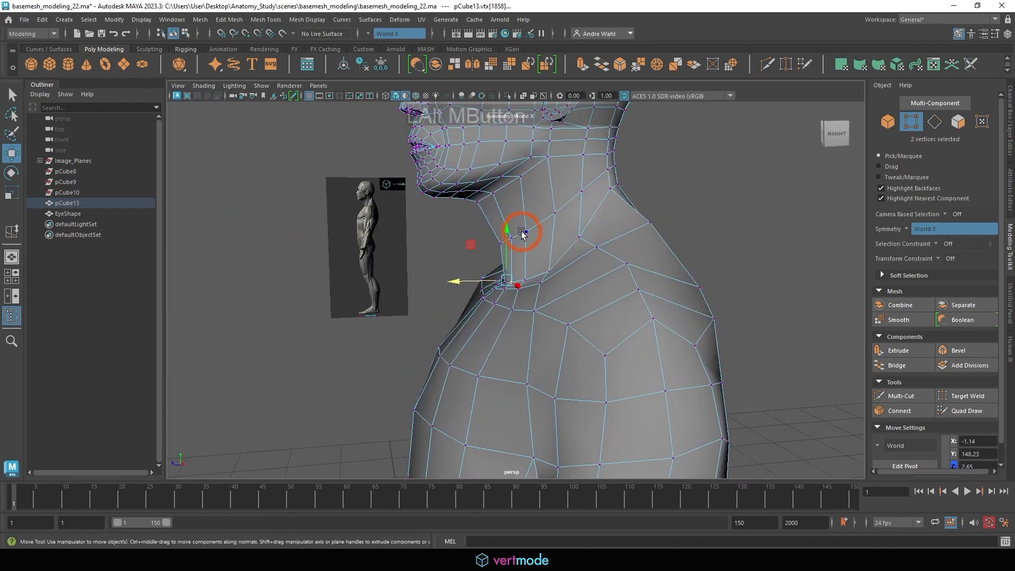
left_click_drag(521, 233, 540, 223)
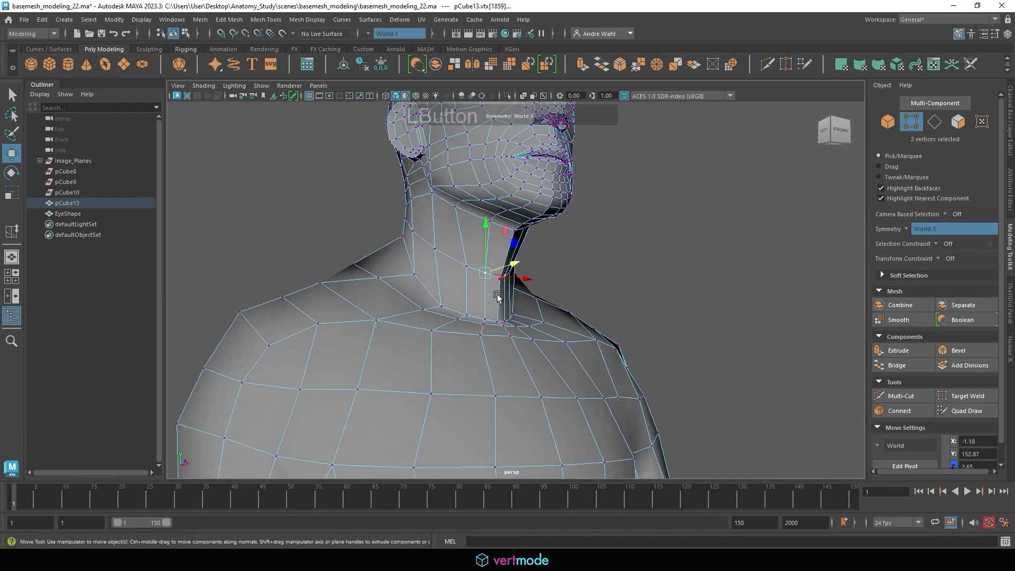
left_click_drag(498, 298, 534, 309)
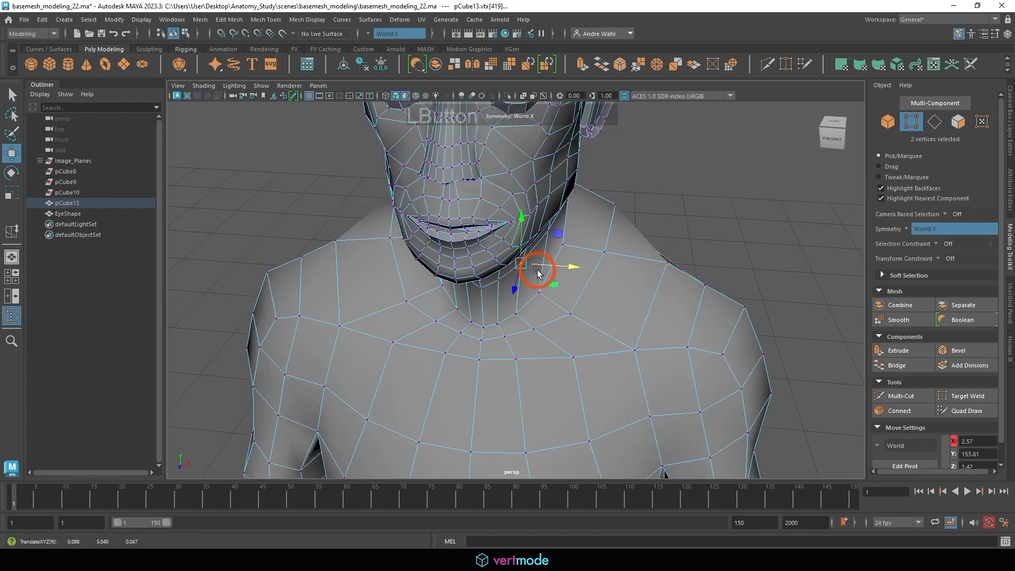
left_click_drag(537, 269, 512, 322)
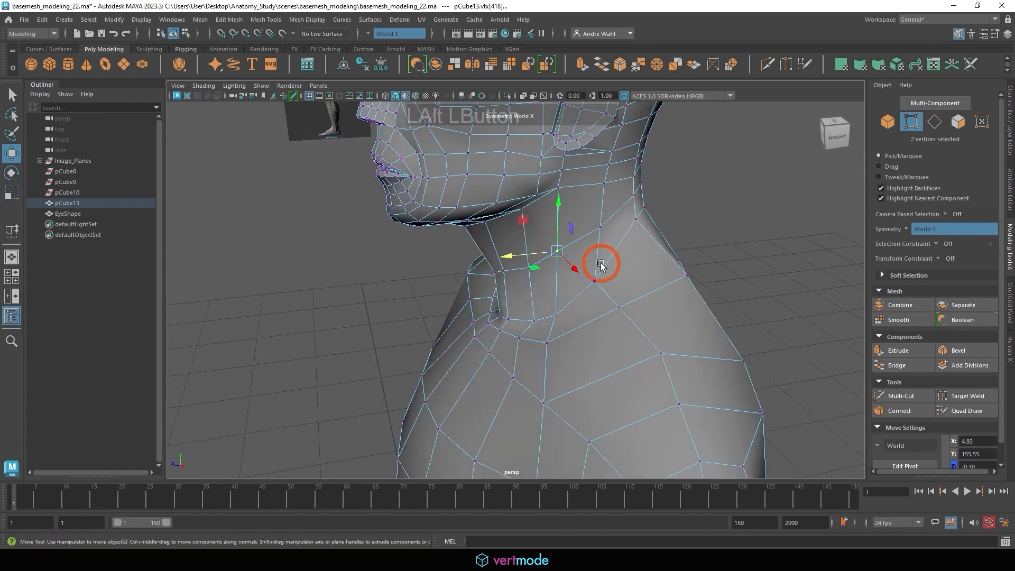
- Inspect the collarbone area from side and back, then move the shoulder vertex behind the neck
left_click_drag(600, 265, 482, 298)
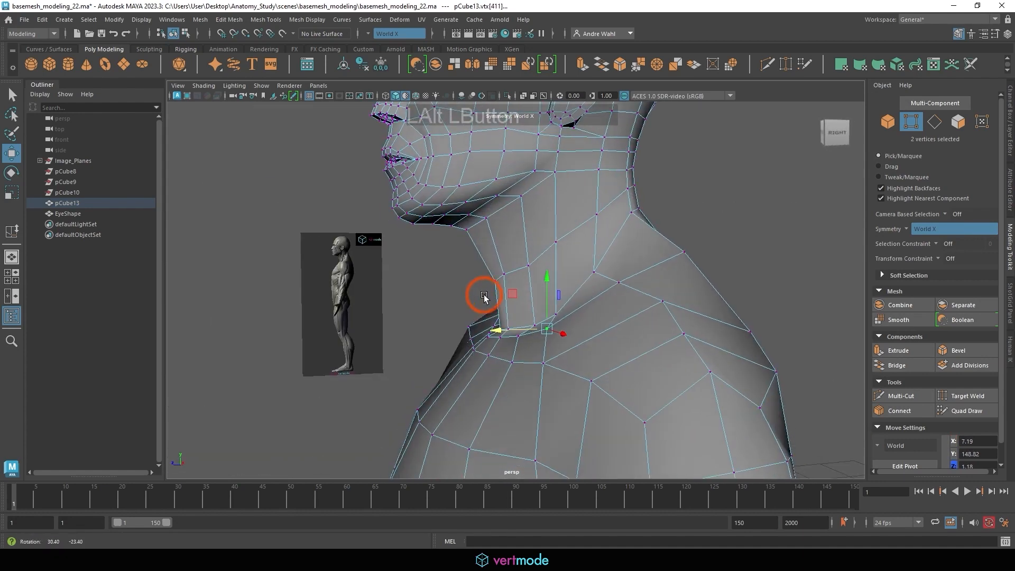
left_click_drag(482, 298, 427, 340)
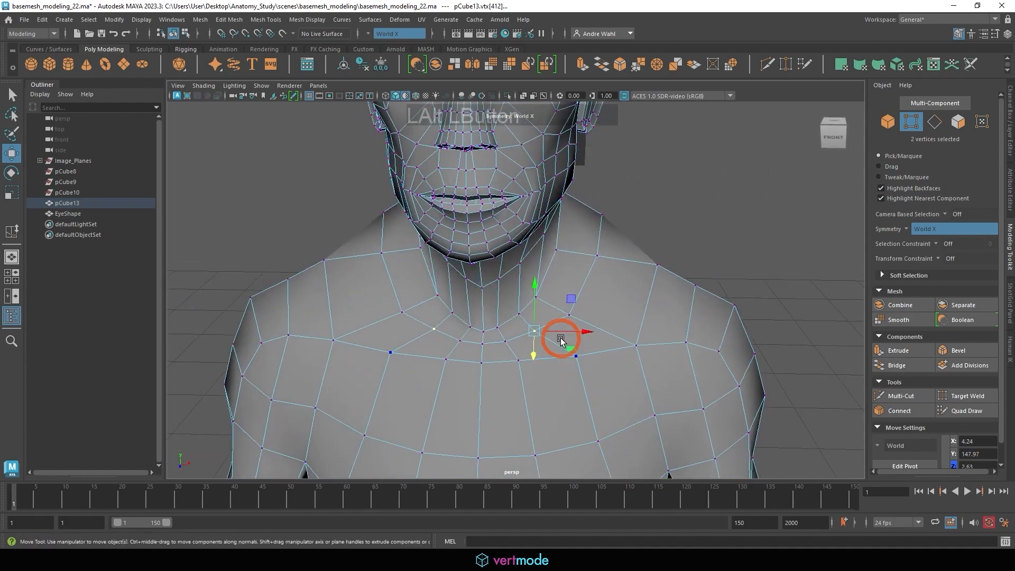
left_click_drag(560, 340, 647, 327)
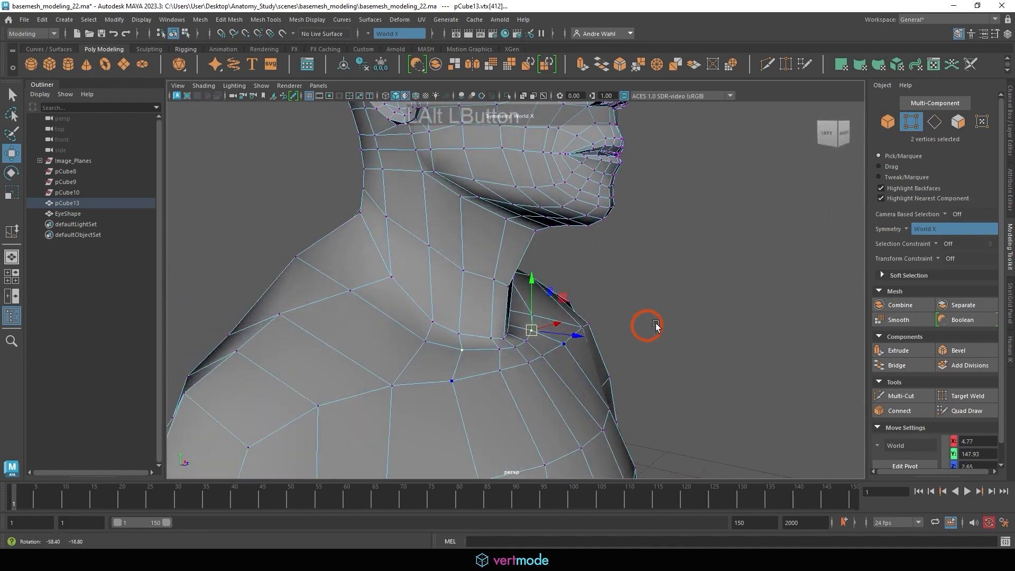
left_click_drag(647, 325, 563, 370)
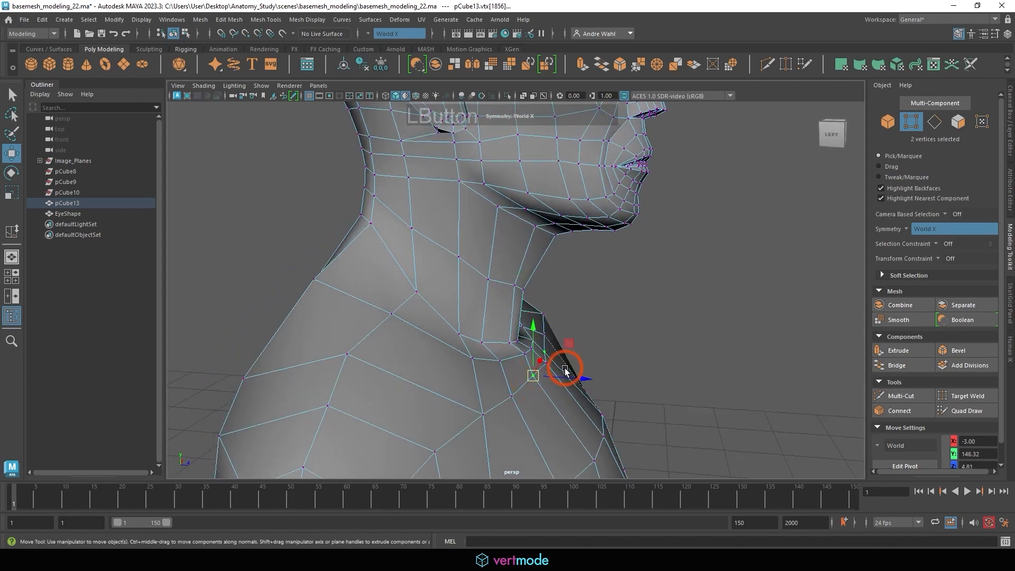
left_click_drag(566, 369, 515, 398)
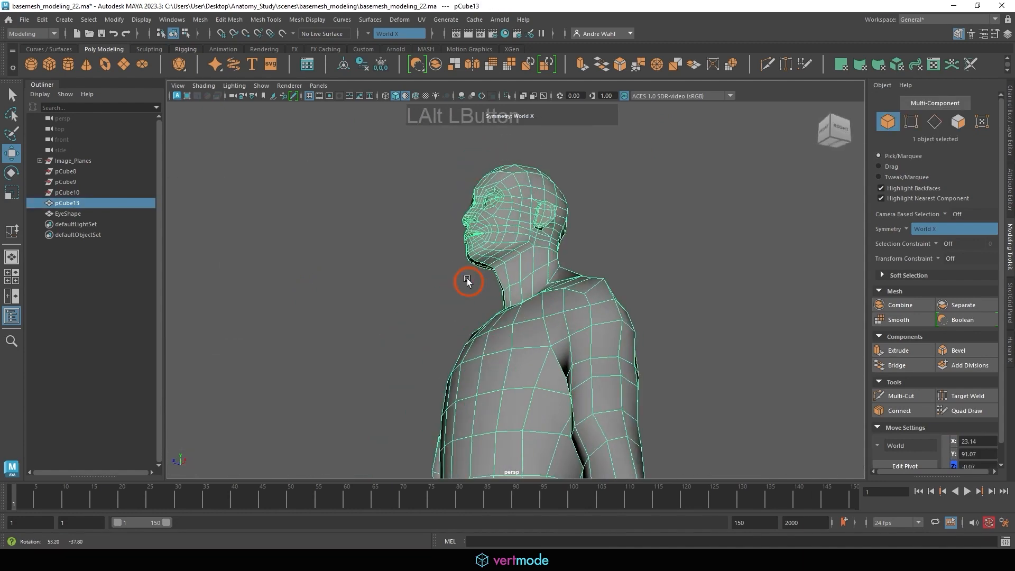
- Soften all edges of the body mesh and turn on wireframe on shaded
left_click_drag(468, 282, 451, 326)
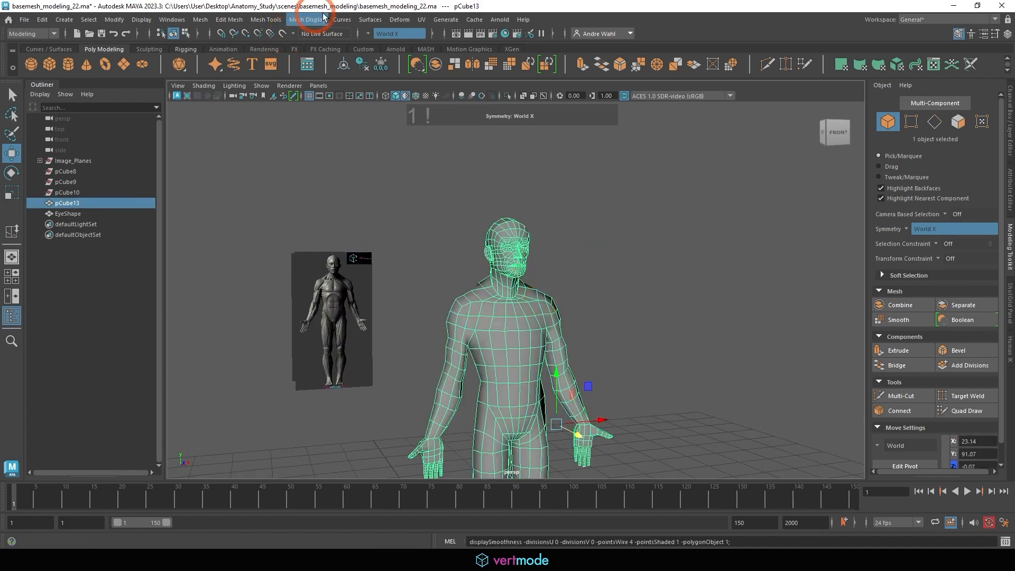
left_click(307, 19)
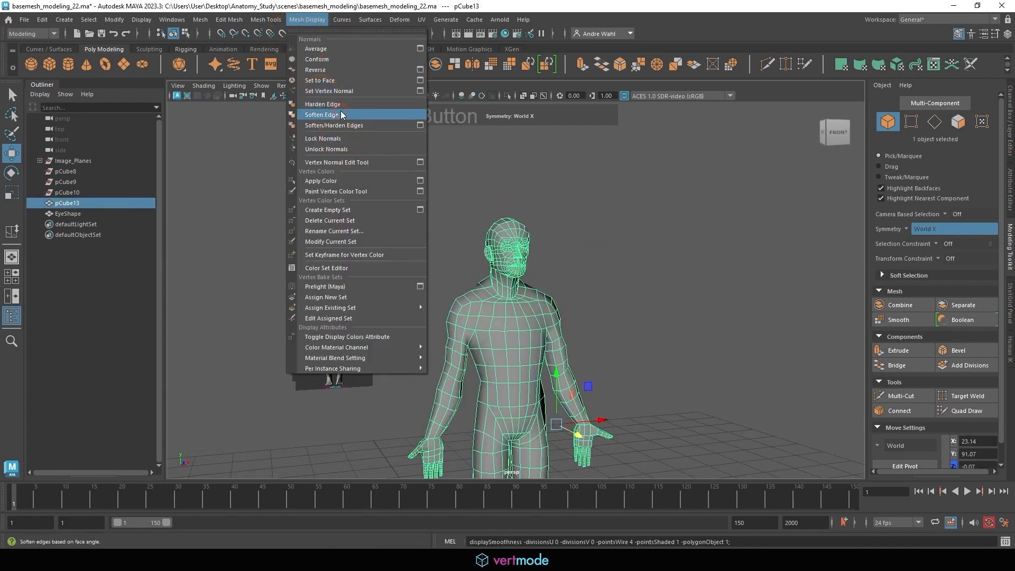
left_click(322, 115)
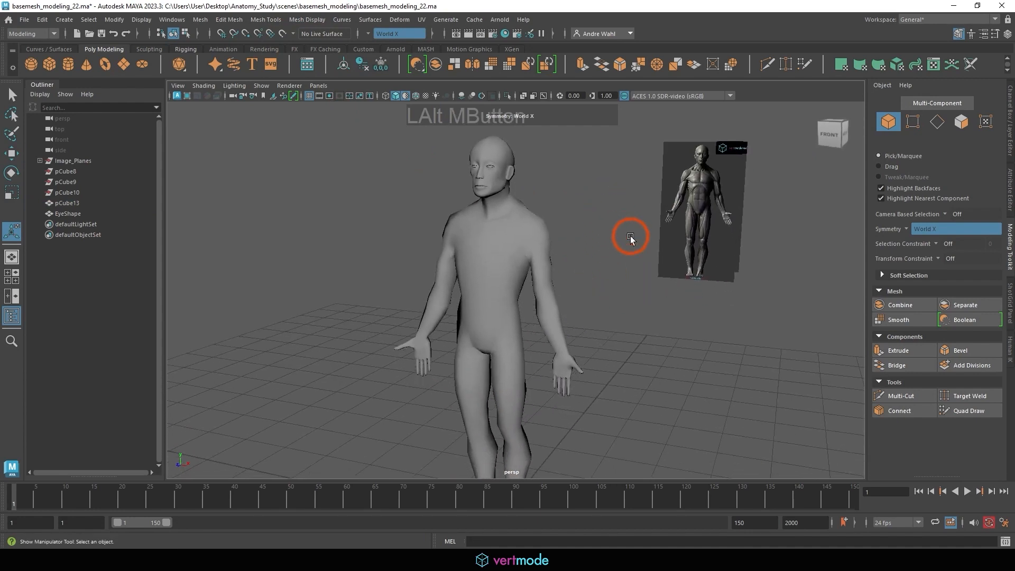
left_click_drag(631, 236, 579, 220)
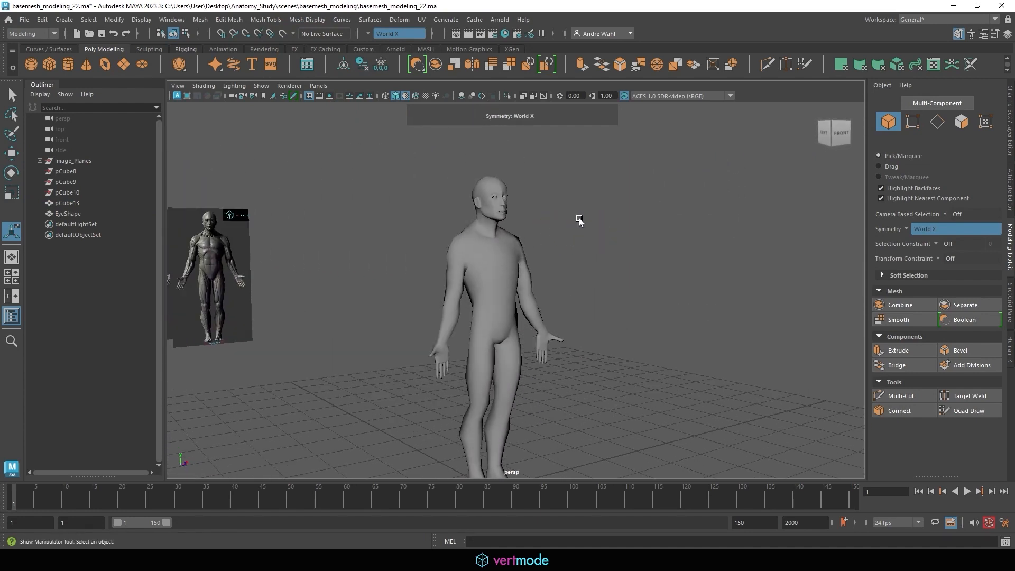
left_click_drag(580, 218, 558, 213)
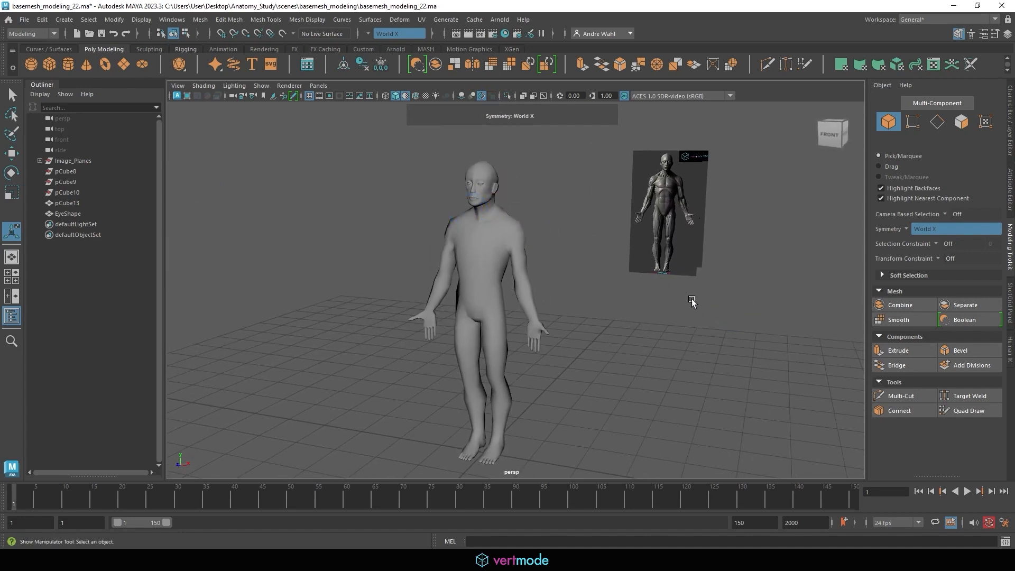
left_click(416, 96)
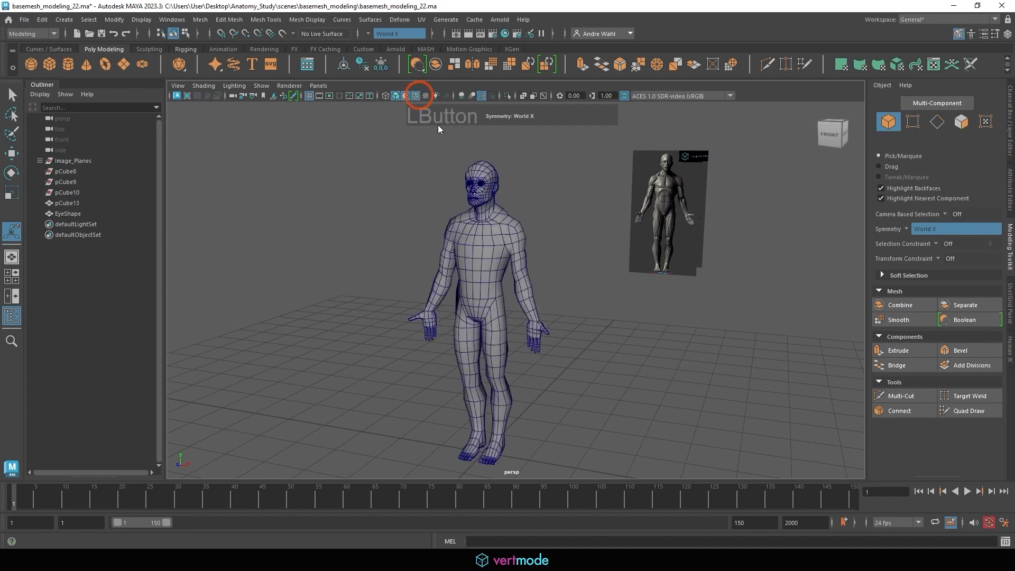
- Save the scene as the new iteration basemesh_modeling_23
left_click(23, 19)
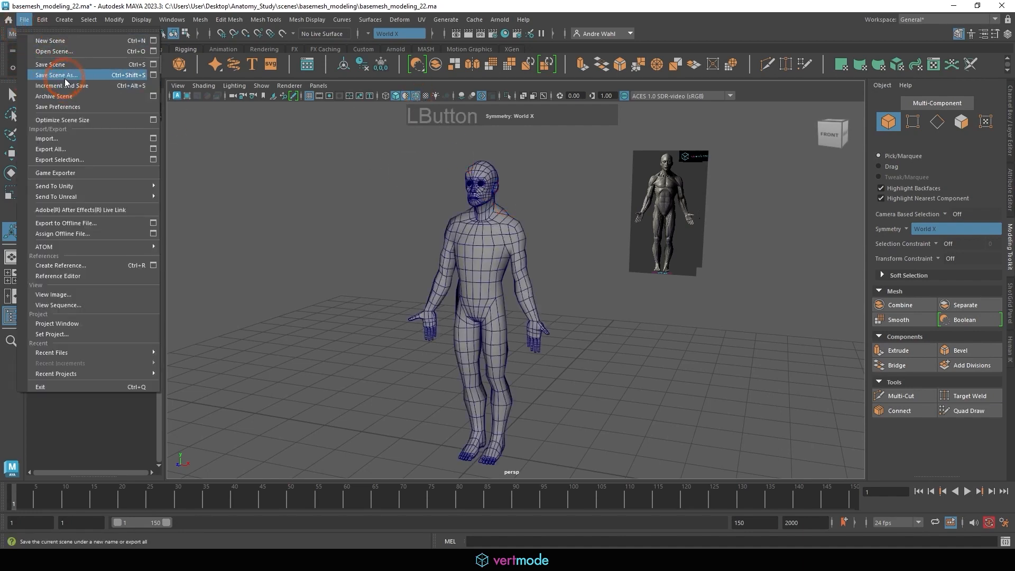
left_click(55, 74)
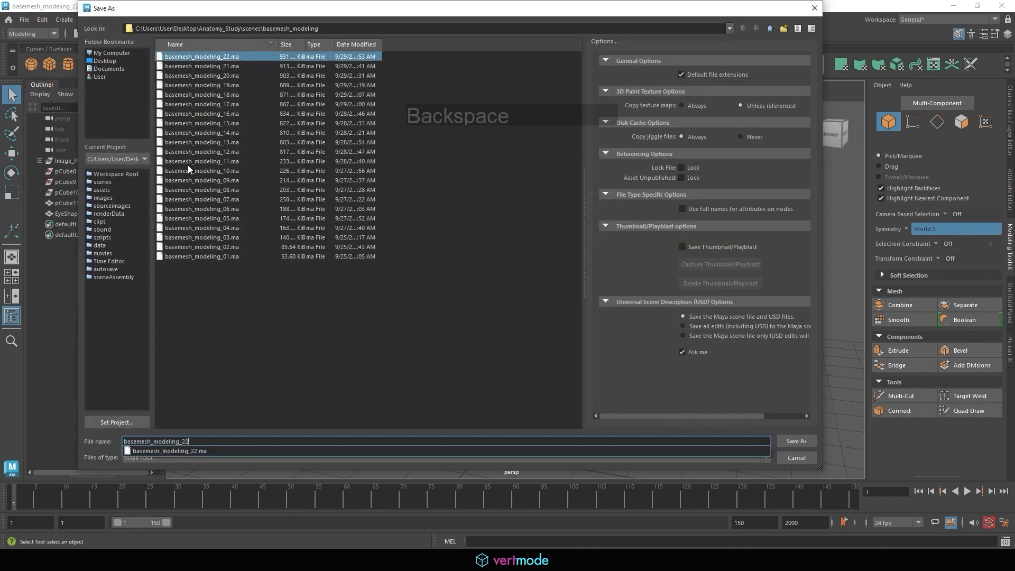
left_click(796, 441)
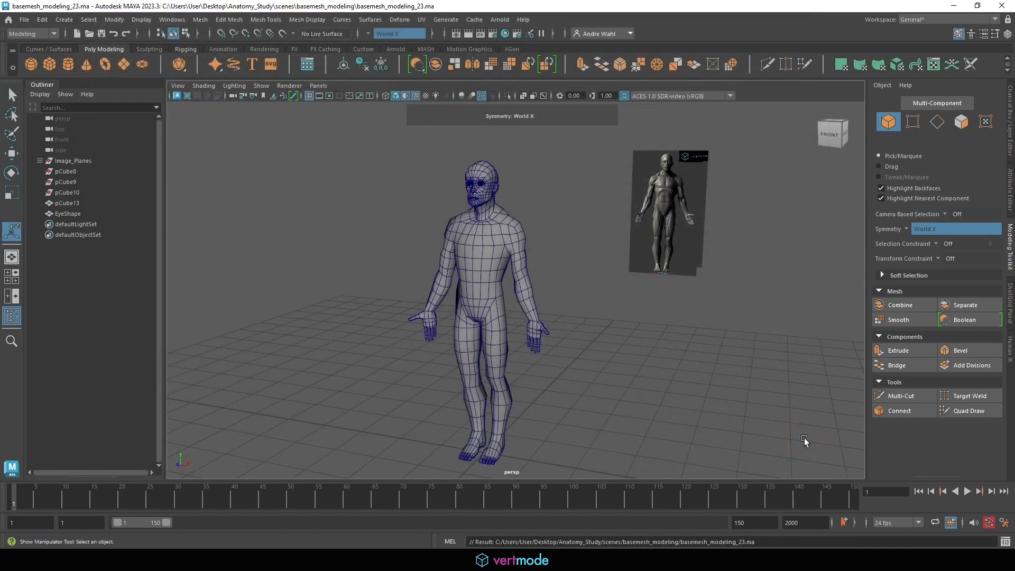
- Toggle between the single side view and the four-viewport layout with the spacebar
key("space")
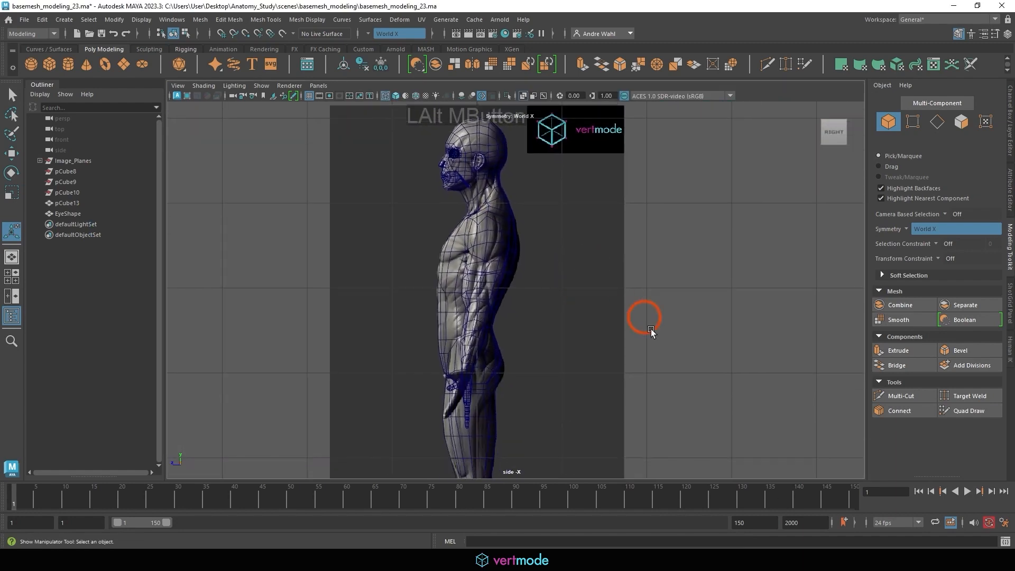
key("space")
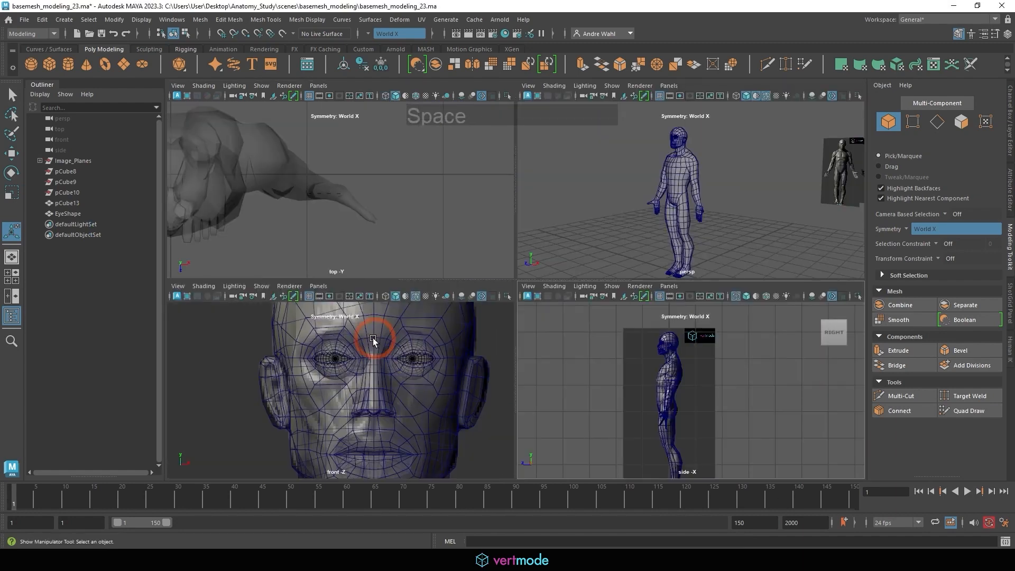
key("space")
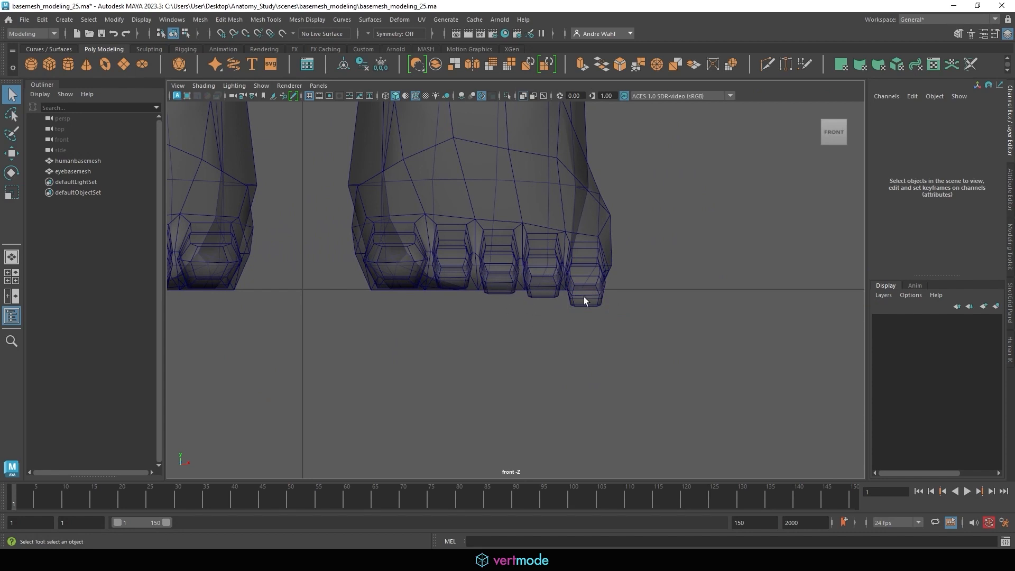
- Select each toe via a face plus Grow Selection and shift it so the toe undersides align
left_click(583, 298)
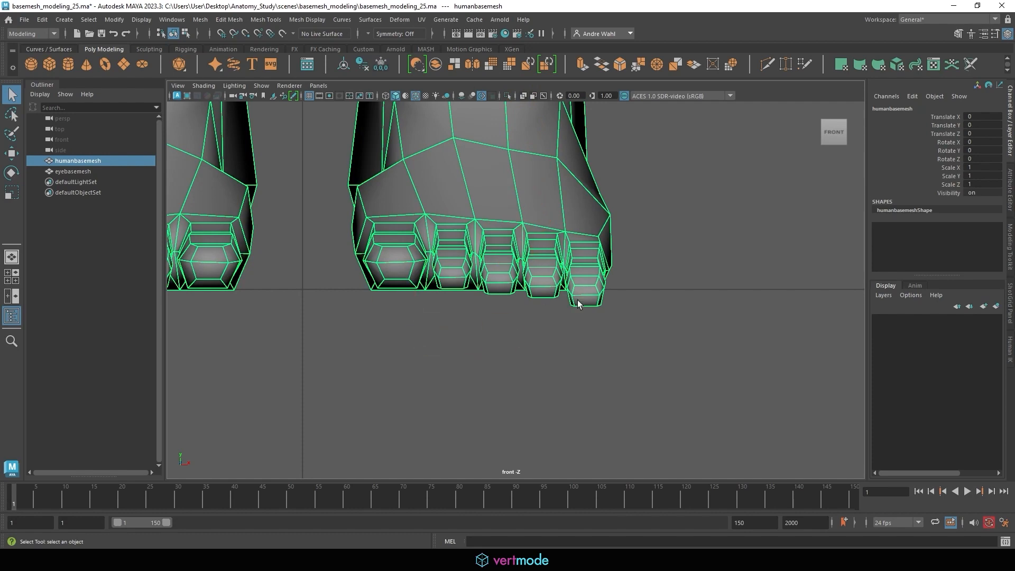
left_click_drag(580, 305, 589, 291)
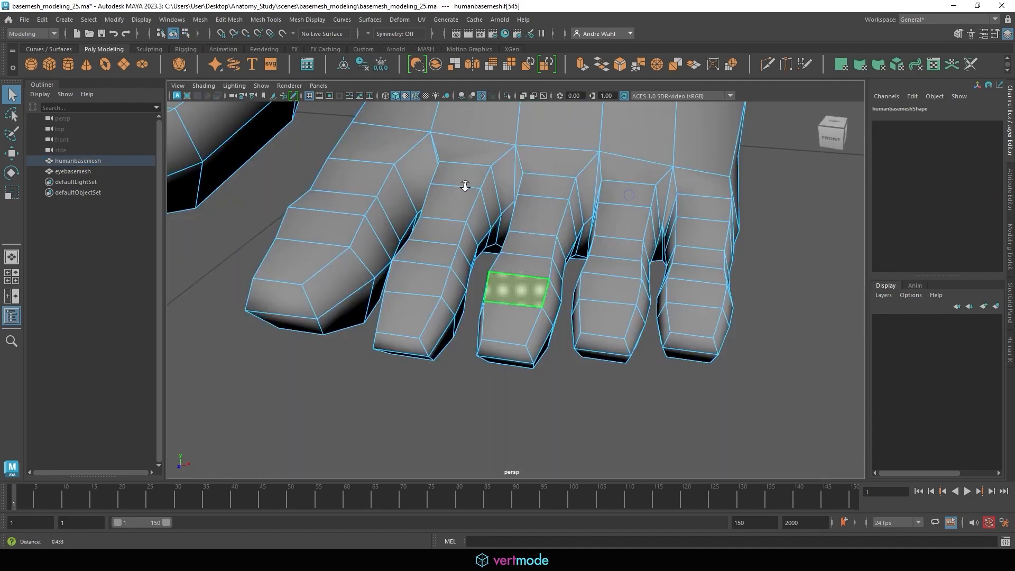
left_click_drag(464, 185, 680, 293)
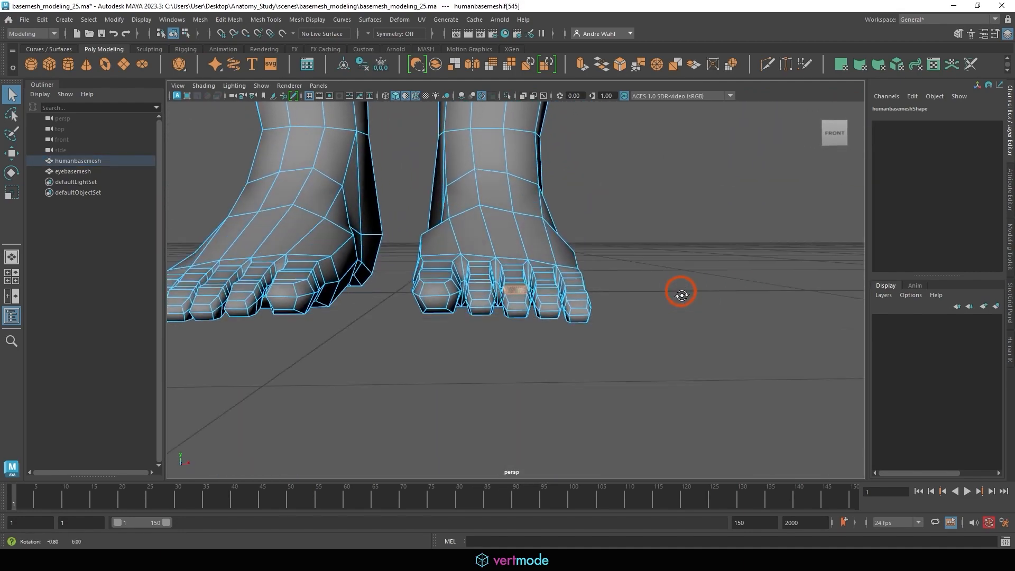
left_click_drag(680, 291, 583, 285)
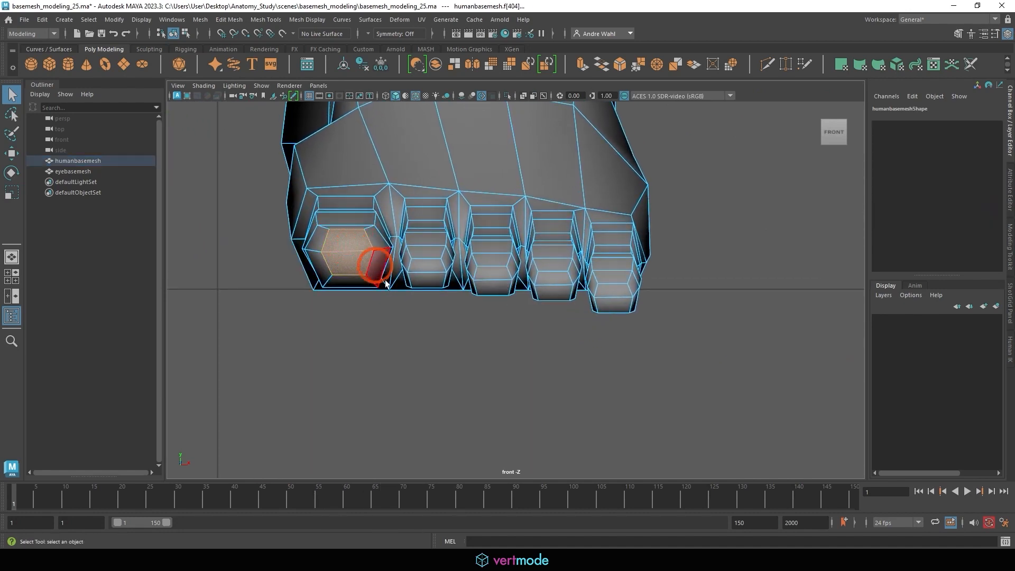
left_click(88, 20)
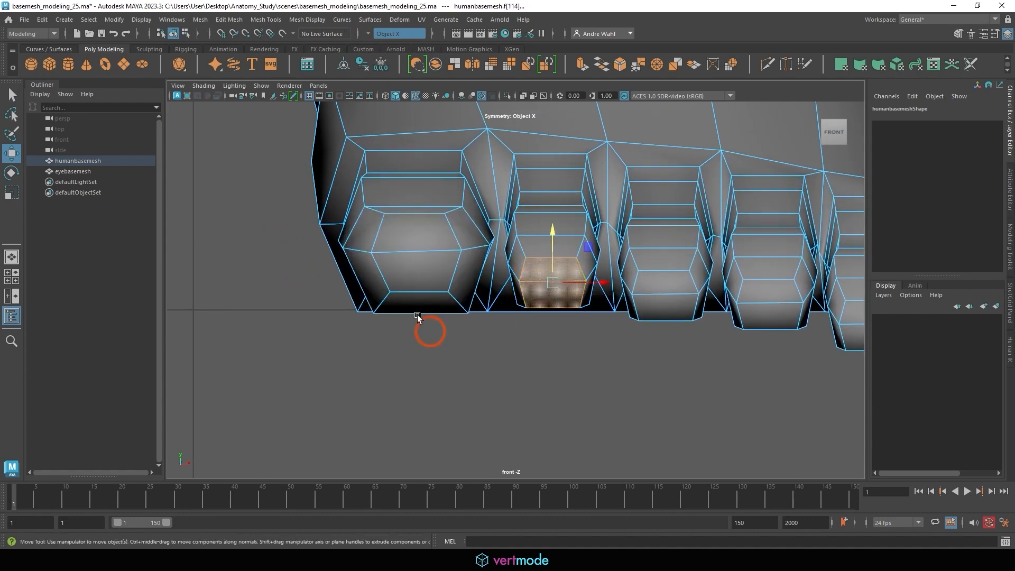
left_click(88, 20)
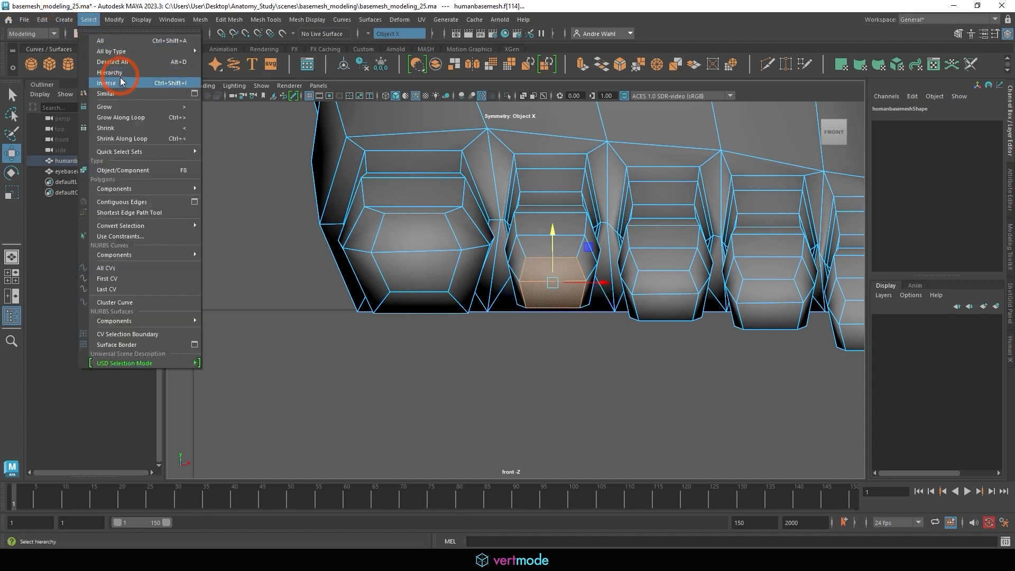
left_click(662, 304)
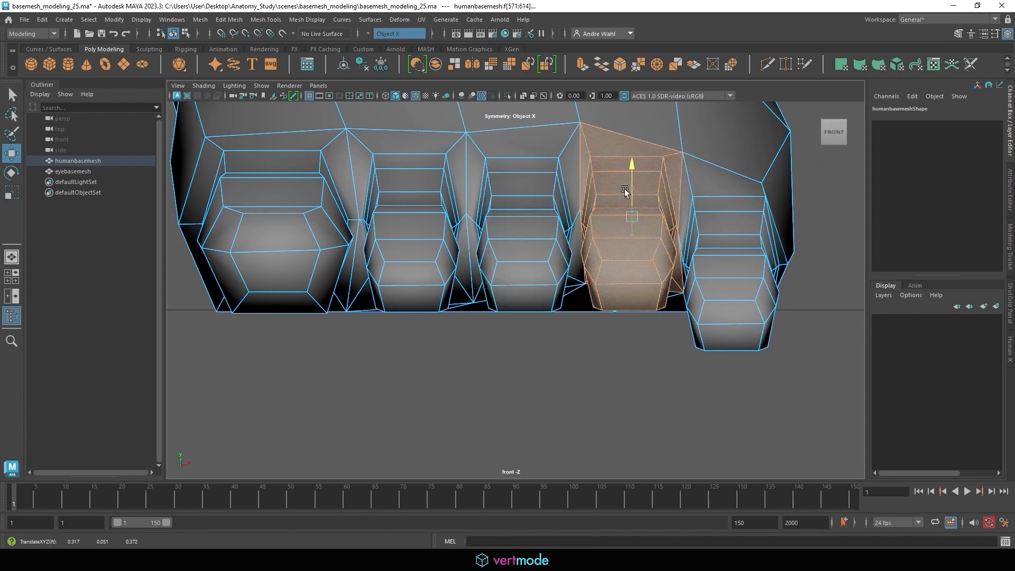
left_click(702, 315)
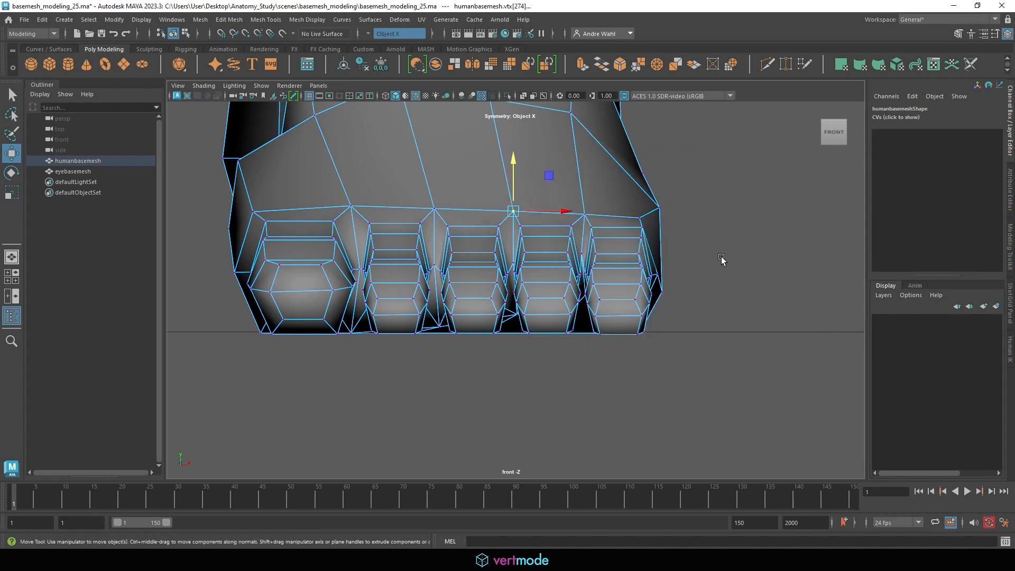
- Tweak the vertices above and under the toes from front, perspective and side views
left_click_drag(722, 259, 781, 245)
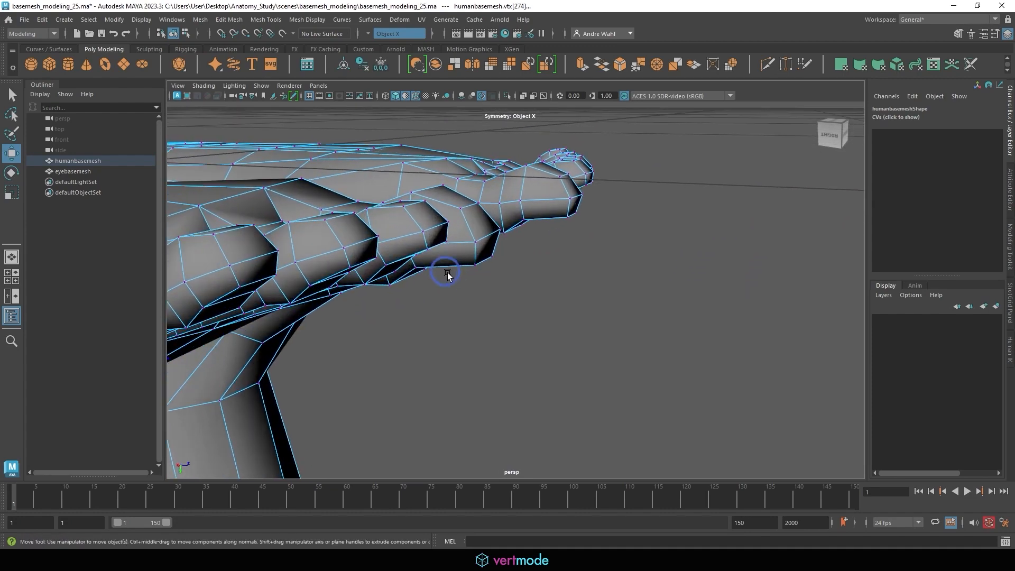
left_click_drag(447, 272, 427, 248)
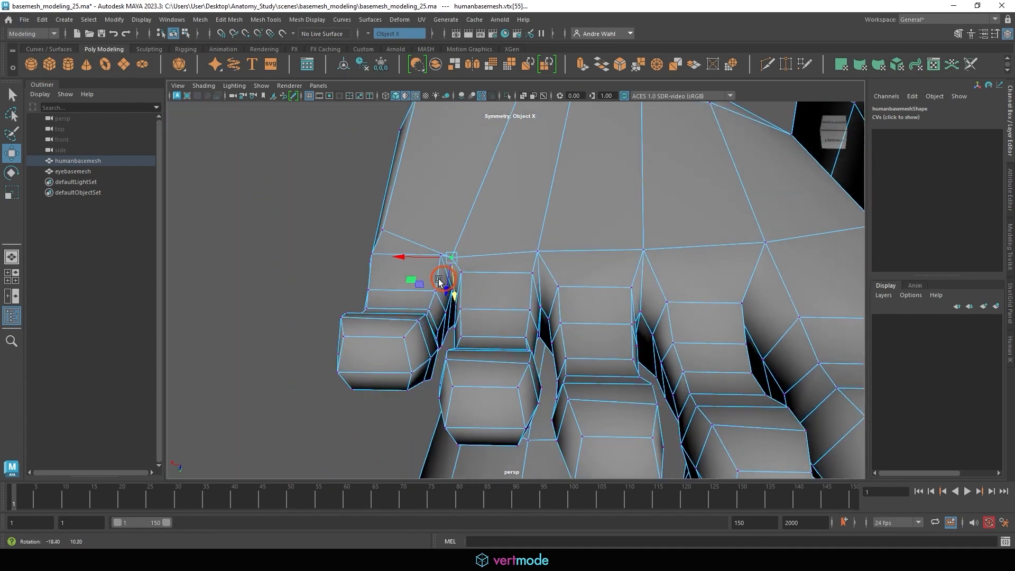
left_click_drag(440, 282, 579, 236)
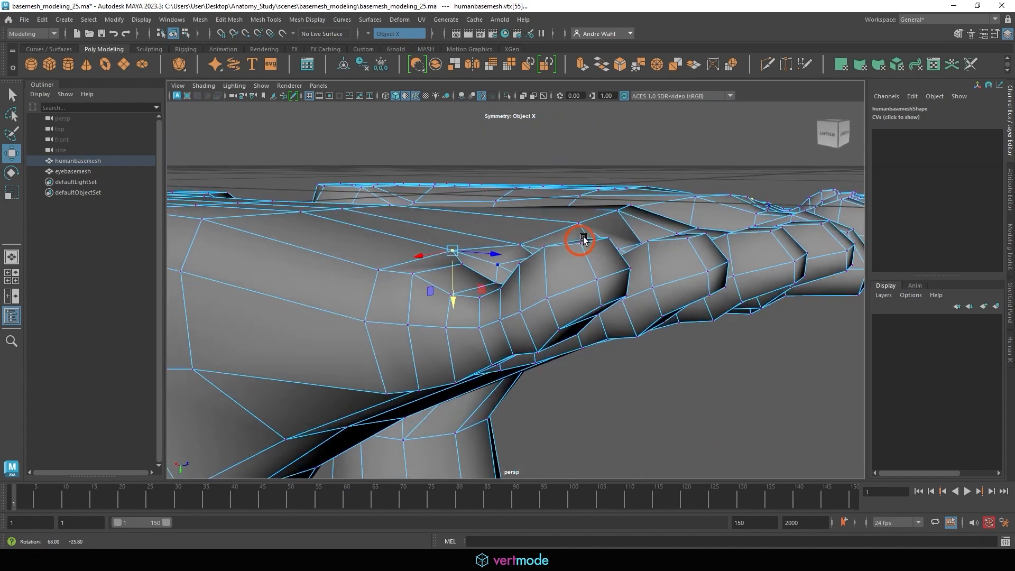
left_click_drag(583, 239, 505, 246)
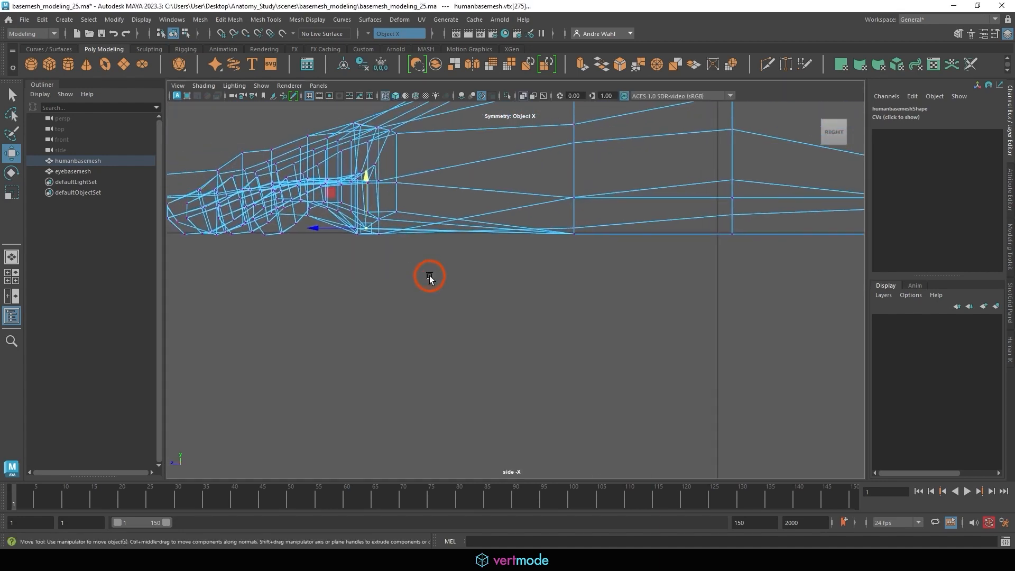
left_click_drag(429, 275, 562, 223)
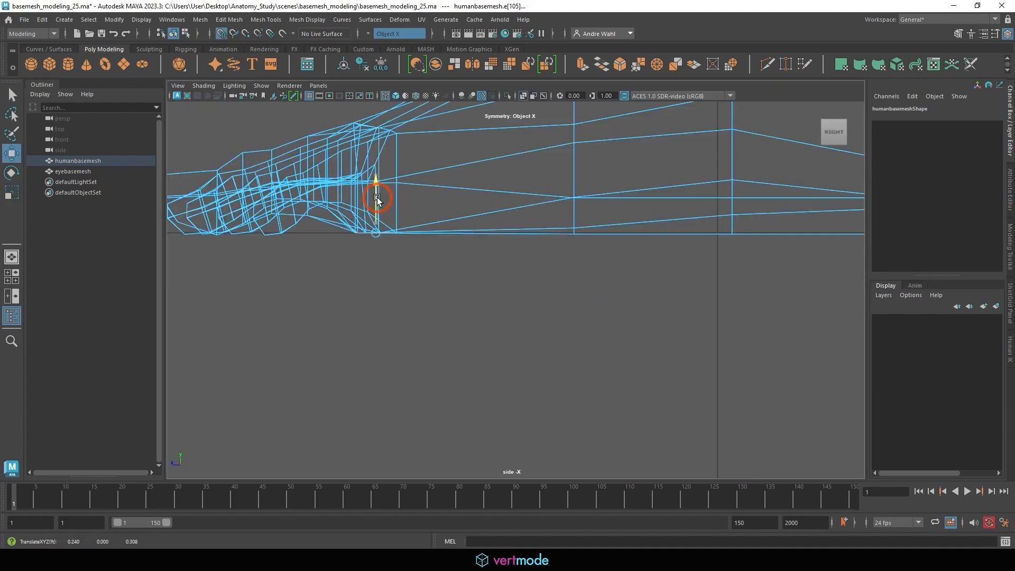
right_click(378, 199)
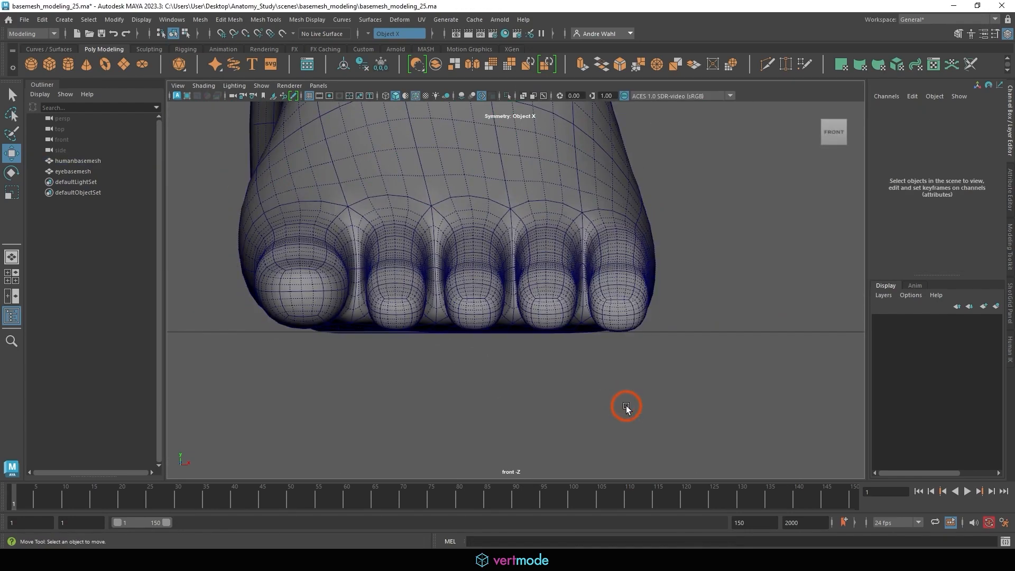
- Select humanbasemesh and press 1 to show its unsmoothed low-poly cage
left_click(483, 239)
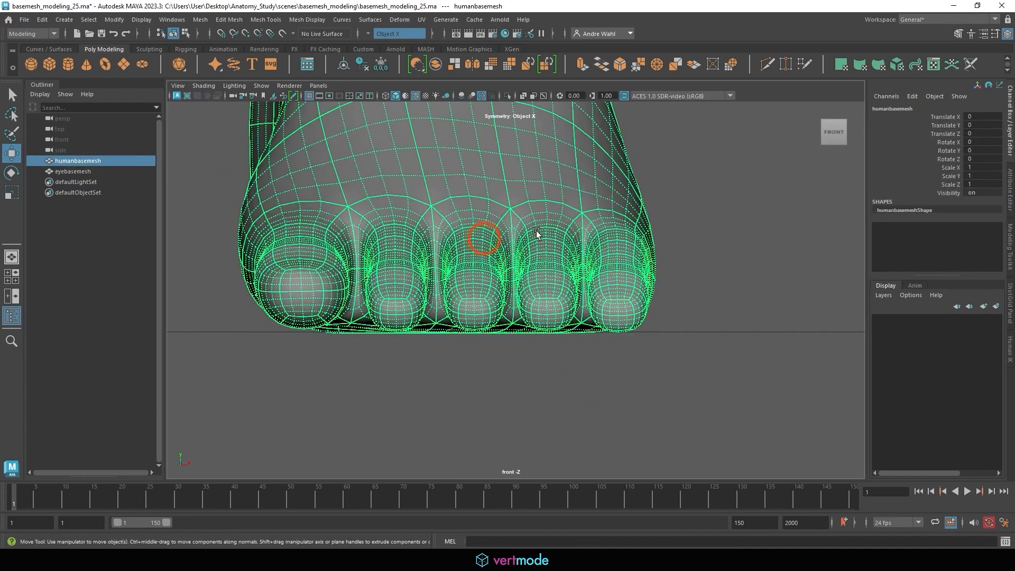
key("1")
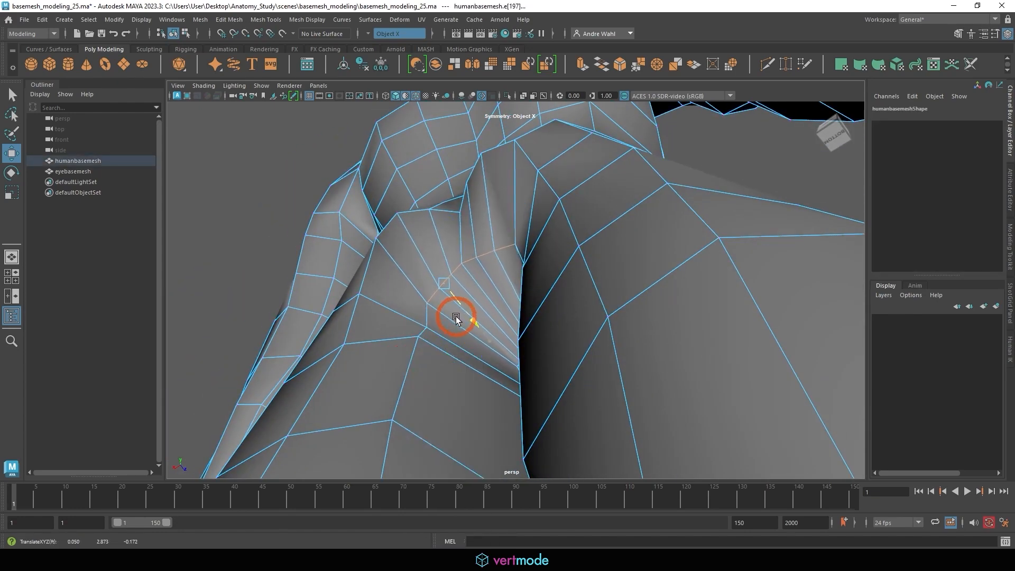
- Slide the gluteal crease edge and drag the rear crotch ring vertices into a rounder loop
left_click_drag(456, 317, 434, 344)
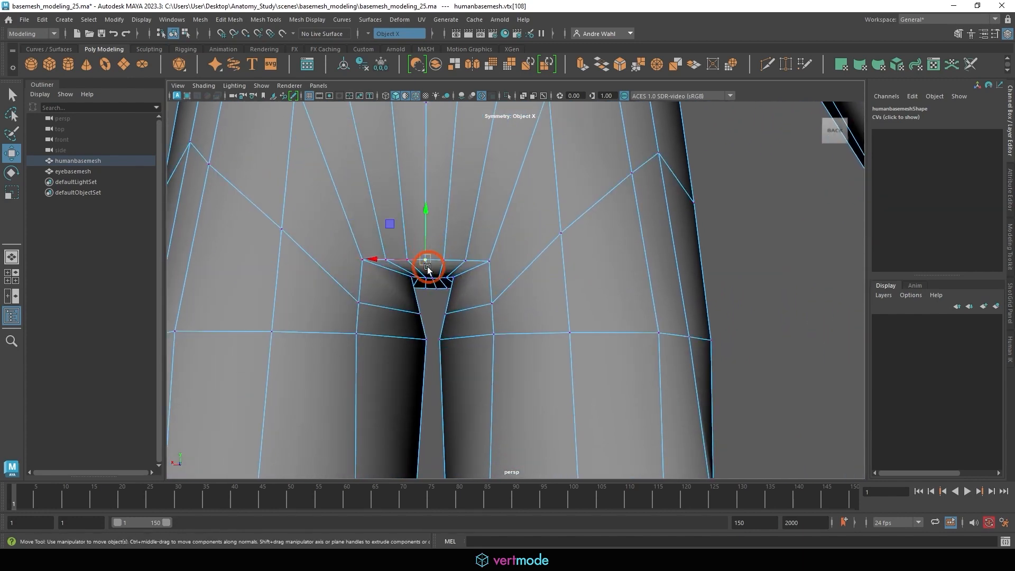
left_click_drag(426, 265, 423, 214)
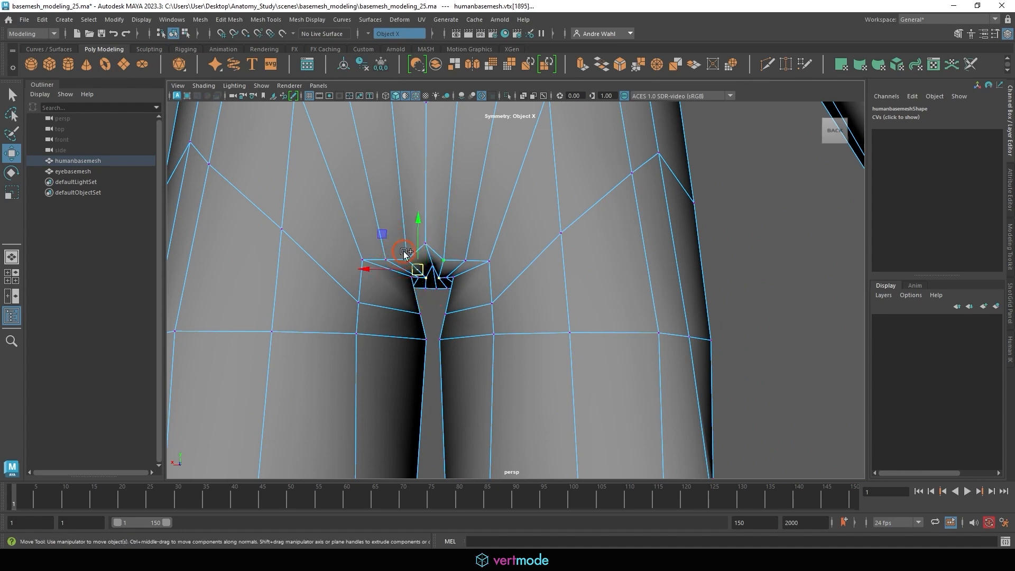
left_click_drag(403, 251, 444, 278)
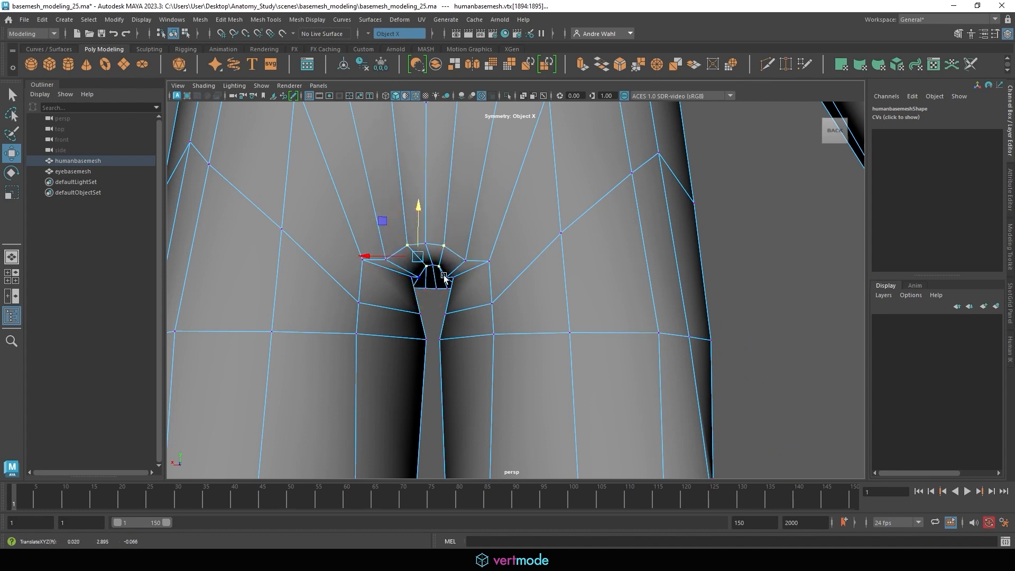
left_click(455, 225)
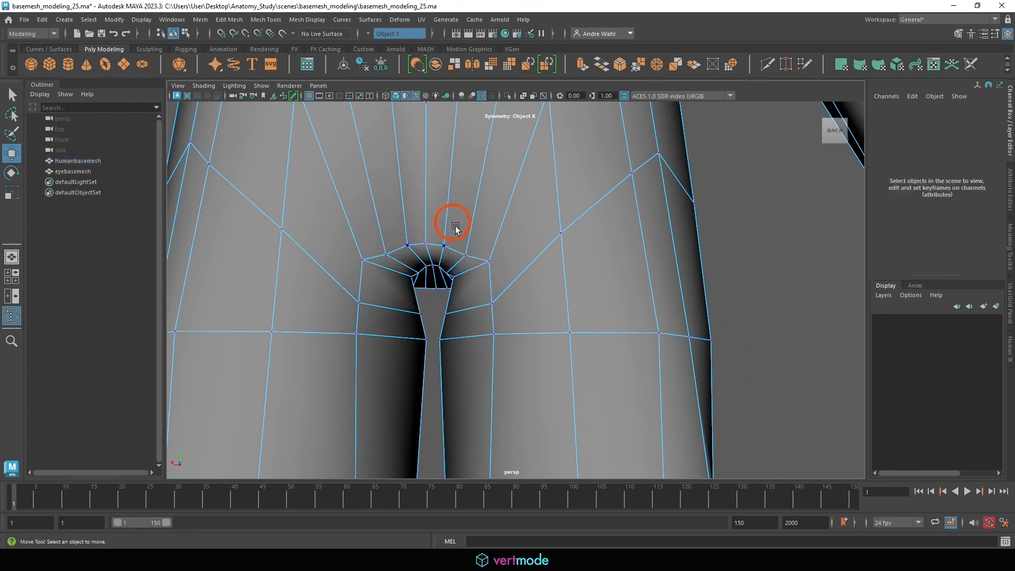
left_click(453, 226)
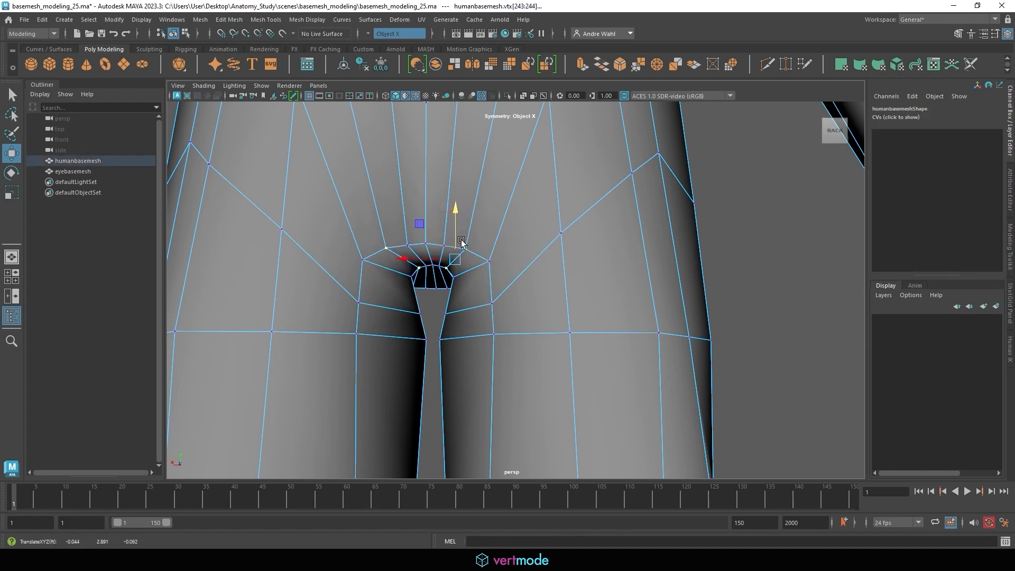
left_click(414, 272)
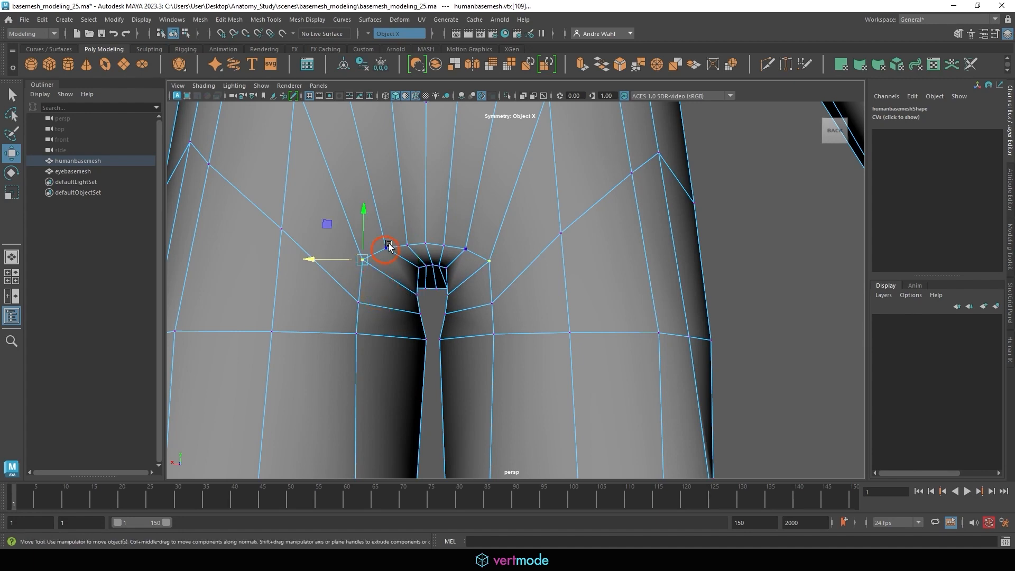
left_click_drag(389, 246, 366, 251)
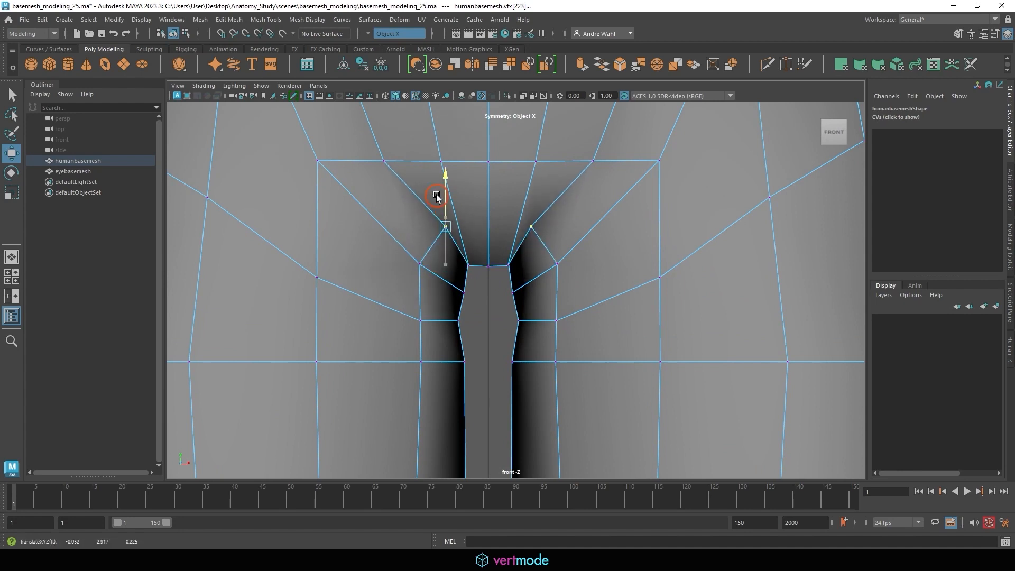
- Pull the front crotch vertices into an arch, straighten the inner thigh edge, and preview smoothed
left_click_drag(445, 196, 453, 207)
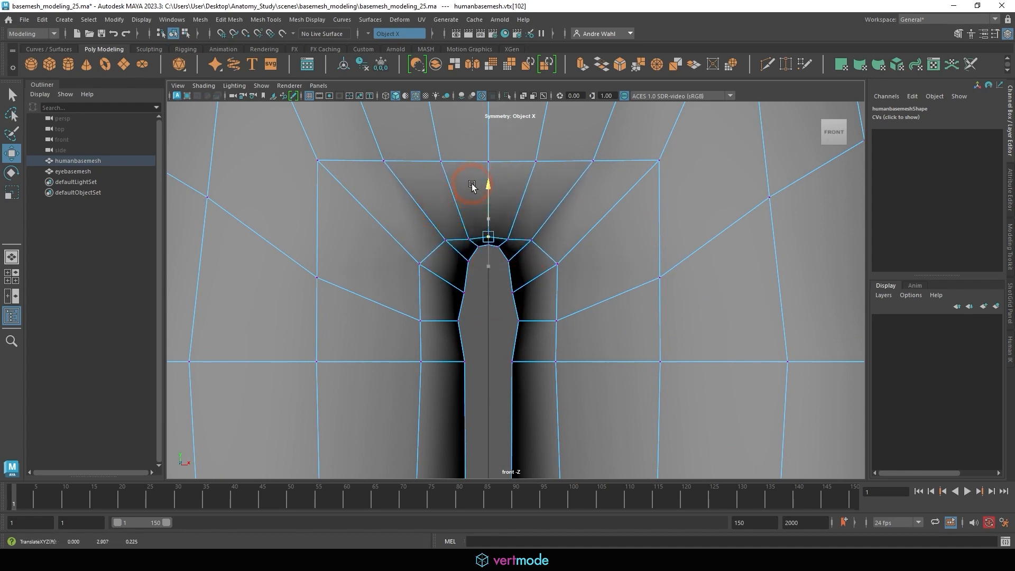
left_click_drag(488, 188, 467, 217)
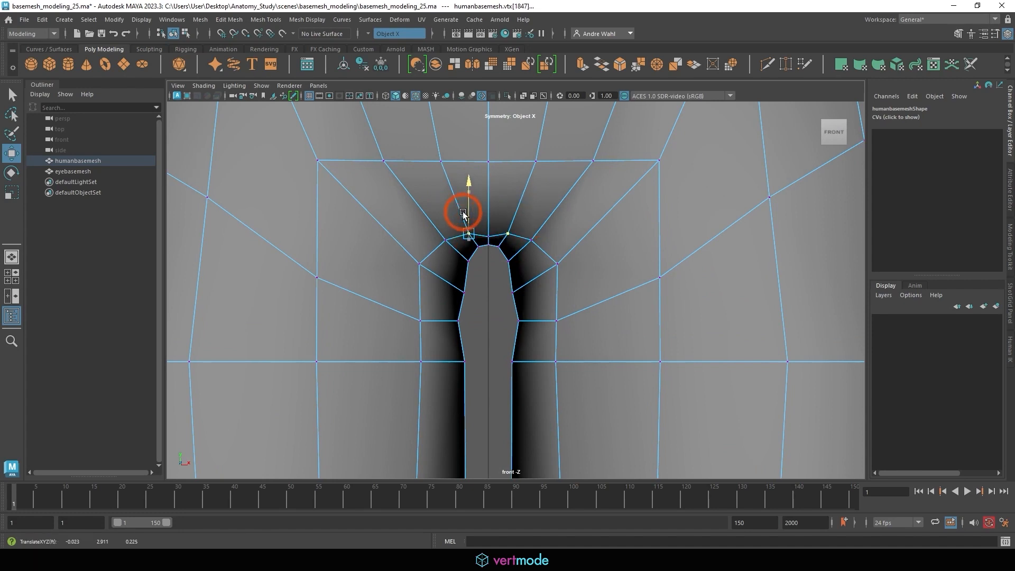
left_click_drag(464, 214, 467, 265)
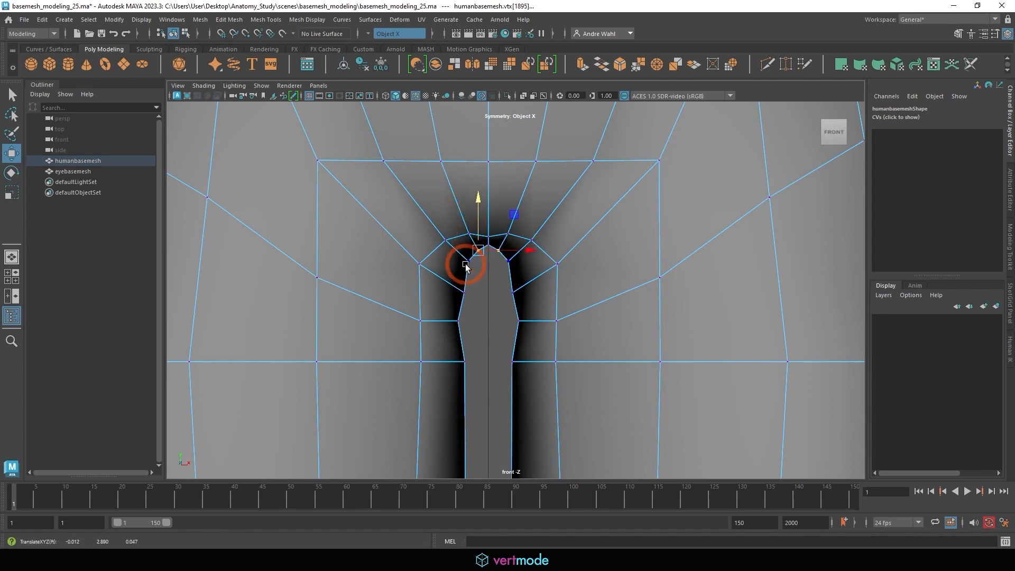
left_click_drag(465, 266, 485, 288)
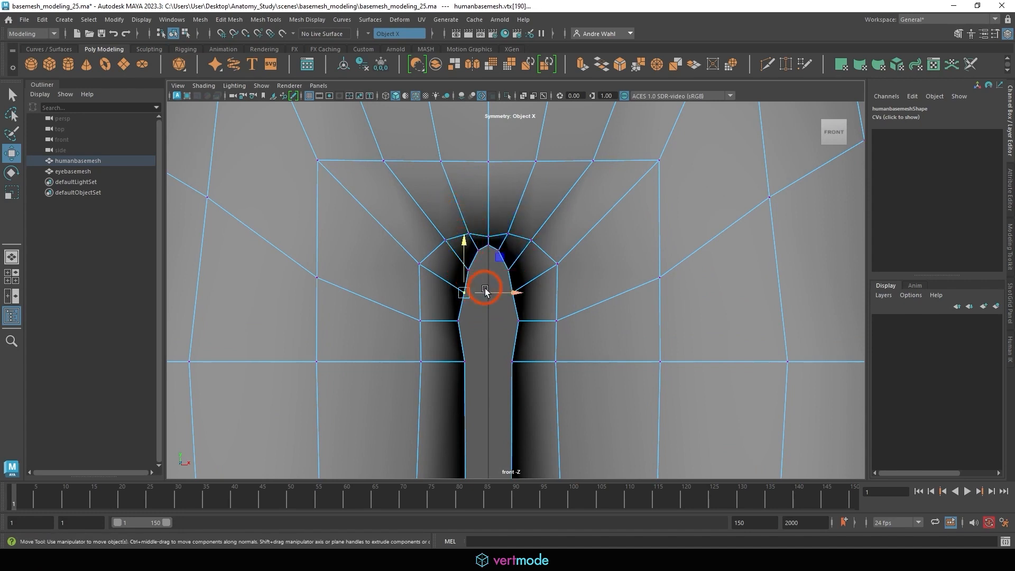
left_click_drag(485, 287, 495, 321)
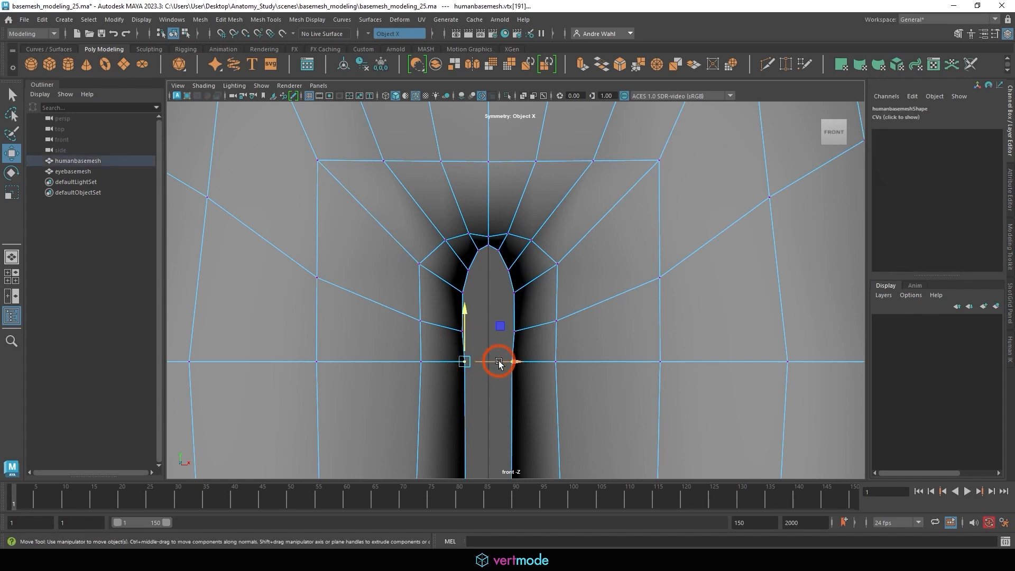
left_click_drag(498, 361, 487, 236)
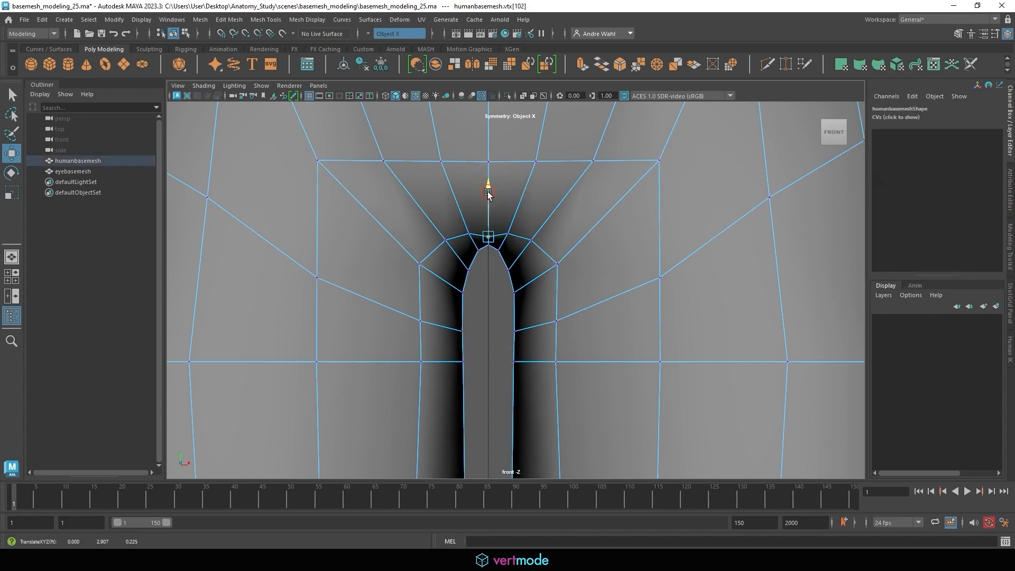
key("space")
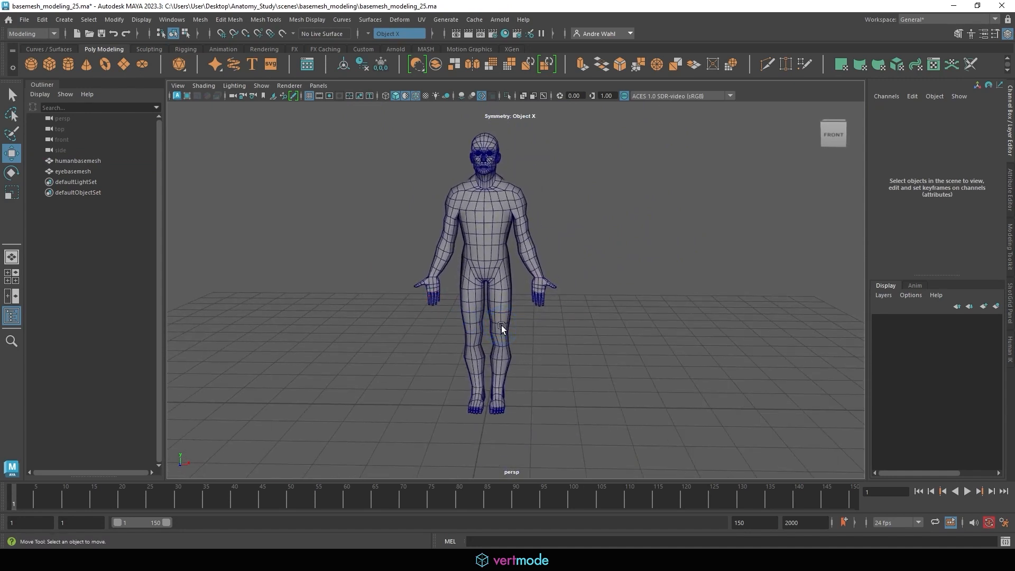
- Increment and save the scene as basemesh_modeling_26.ma
left_click(23, 19)
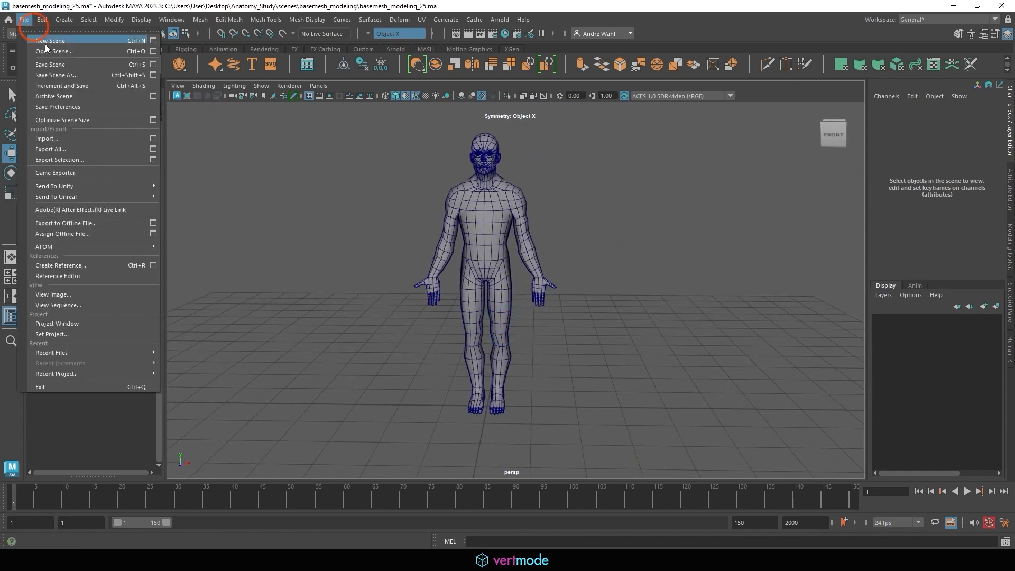
left_click(56, 74)
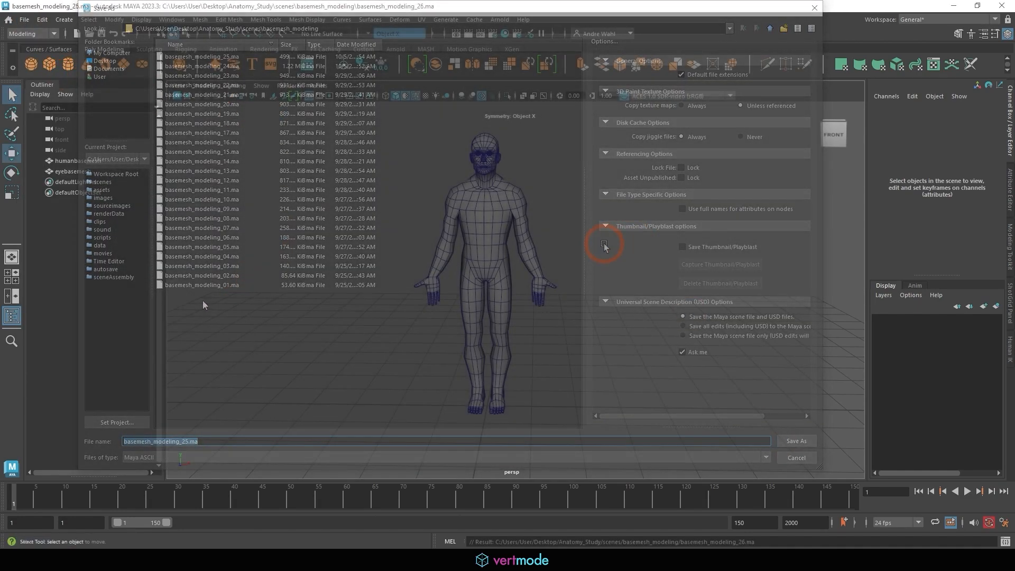
left_click(796, 441)
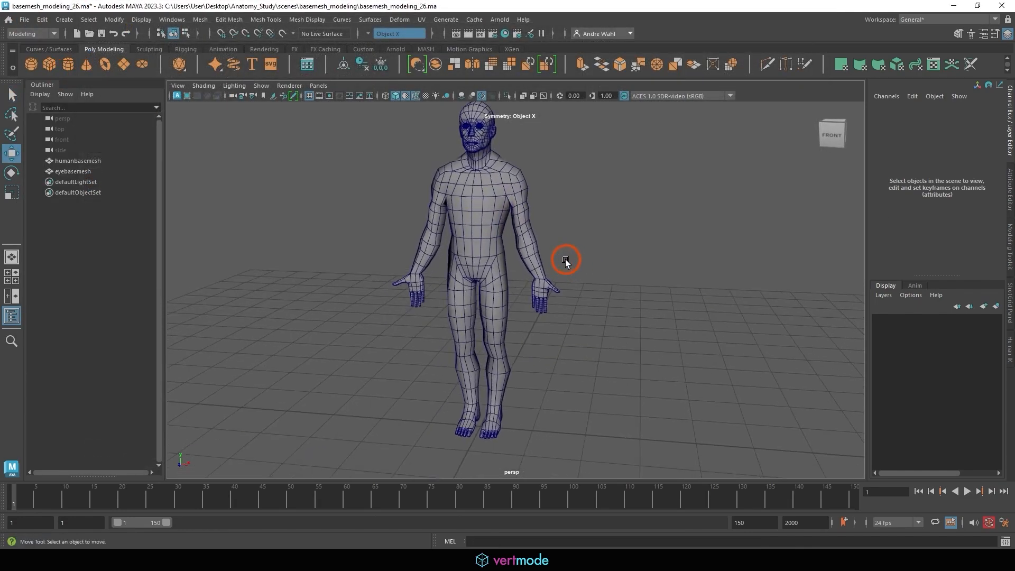